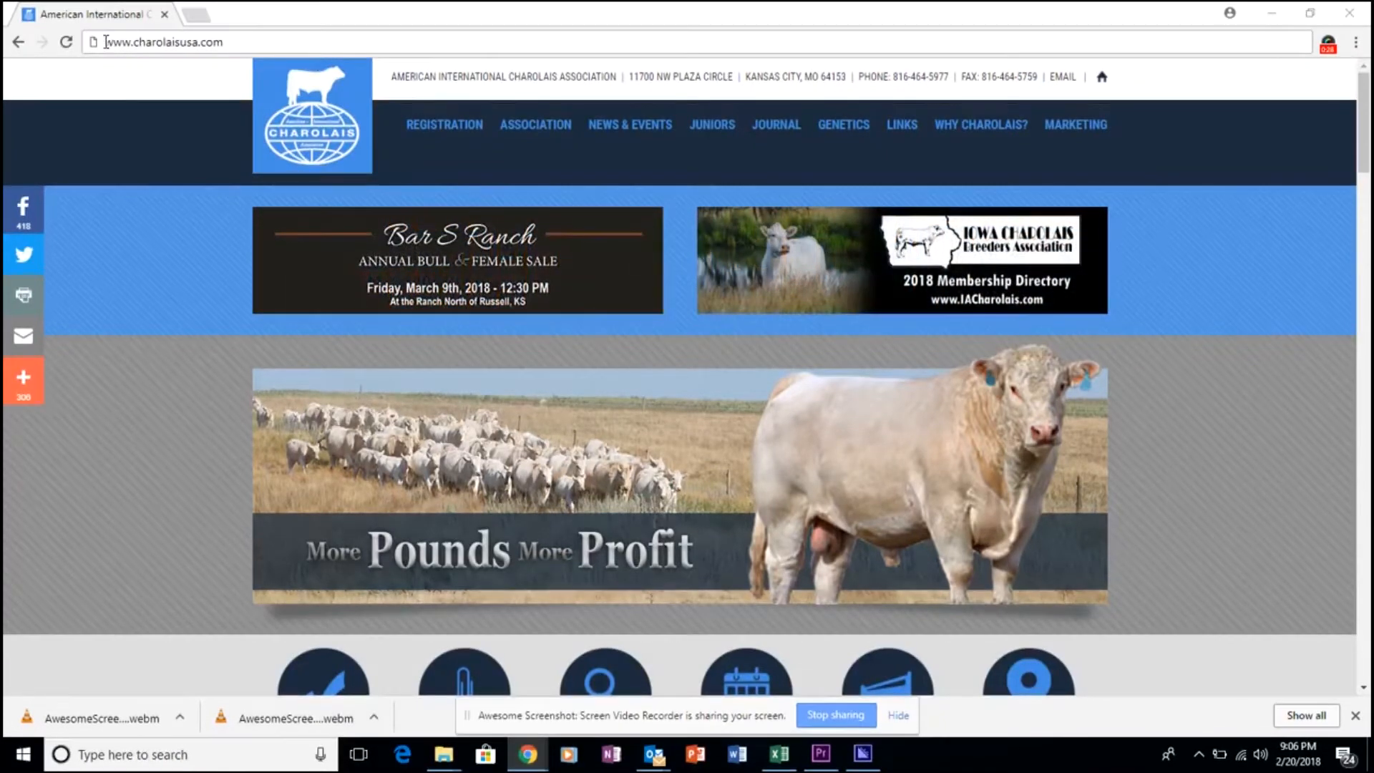
From the Charolais USA site's Registration menu, launch the Charolais Search database.
click(157, 42)
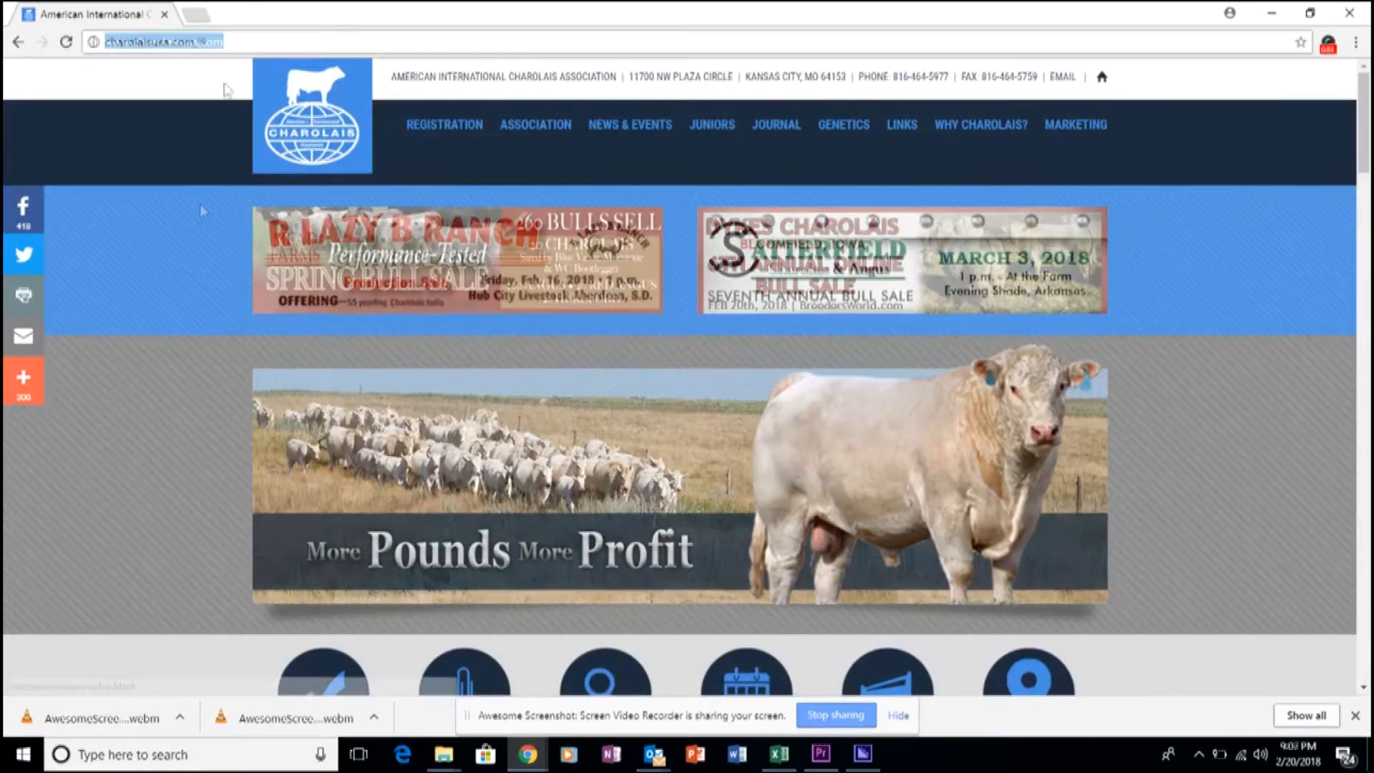
click(443, 123)
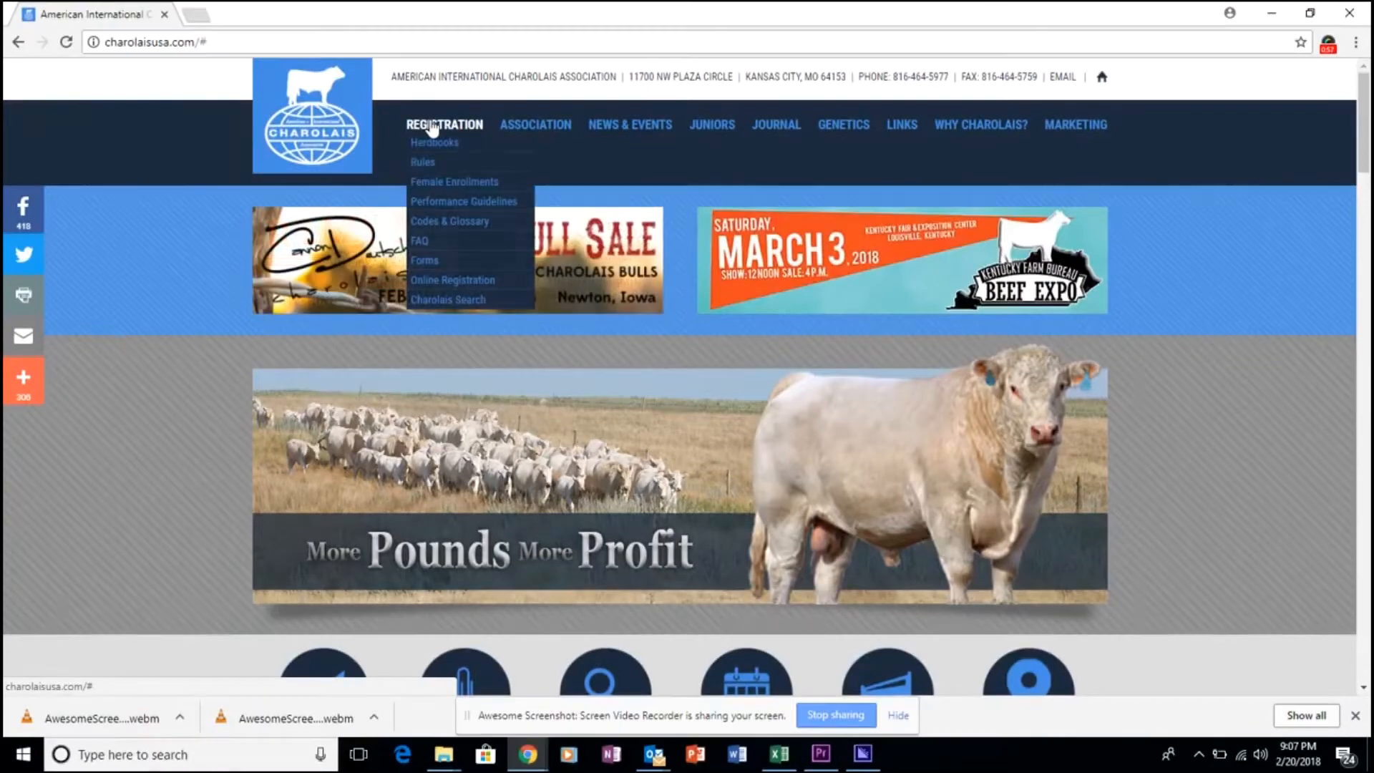
mouse_move(454, 182)
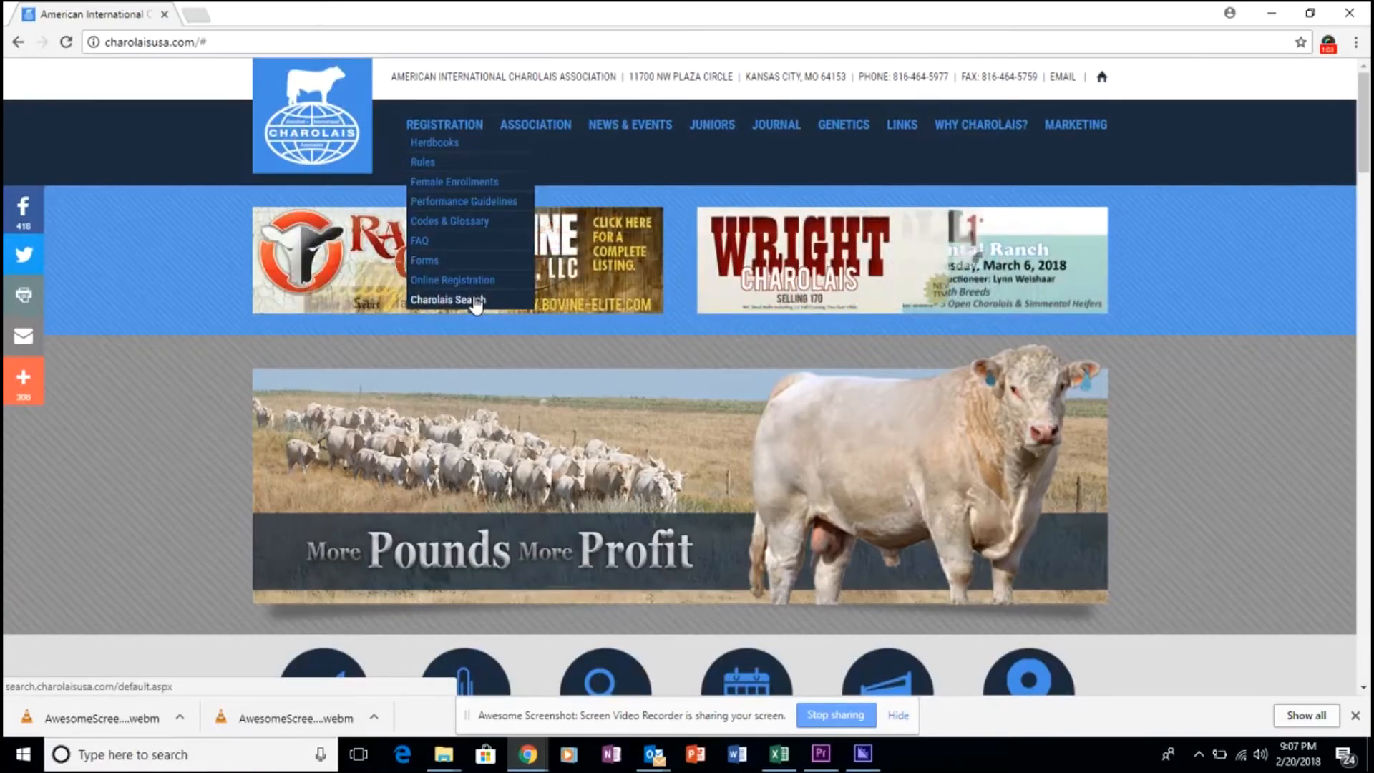
click(447, 299)
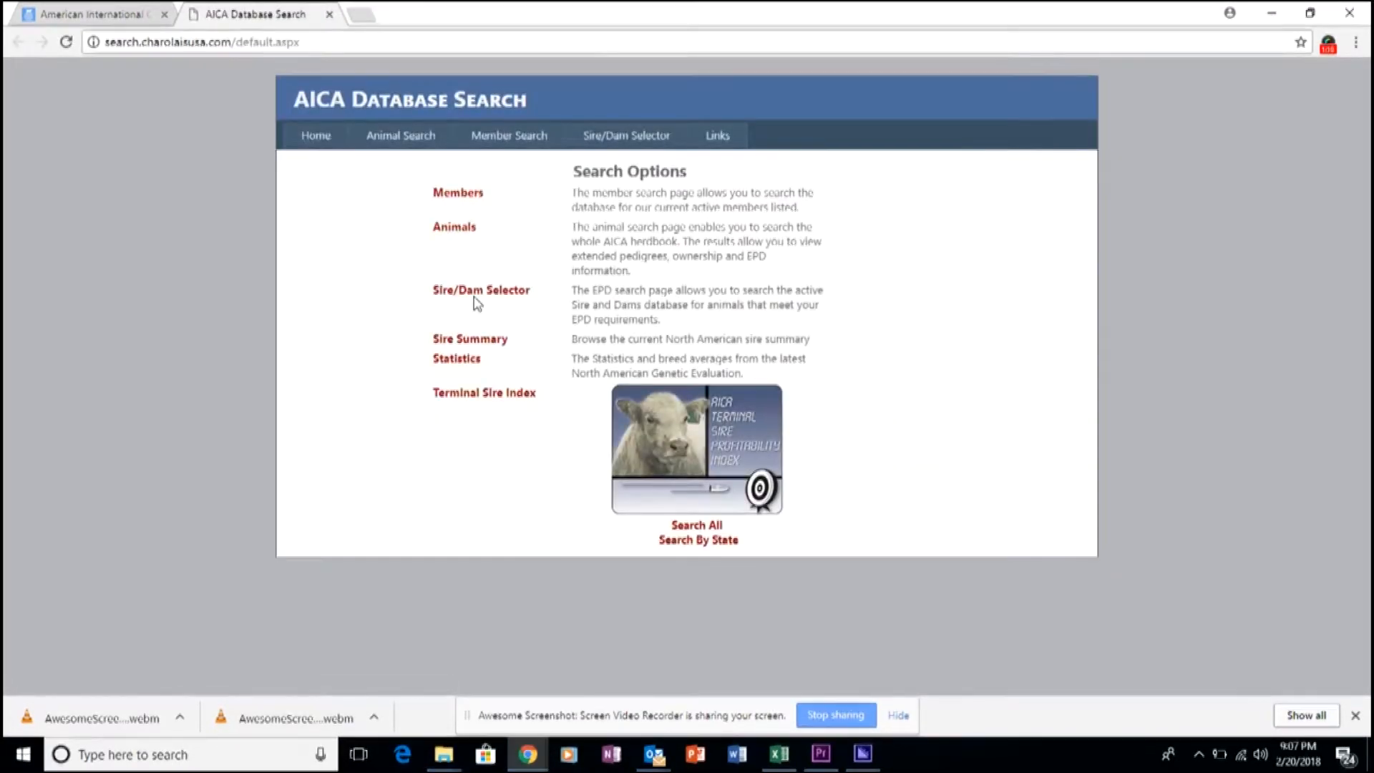
mouse_move(438, 307)
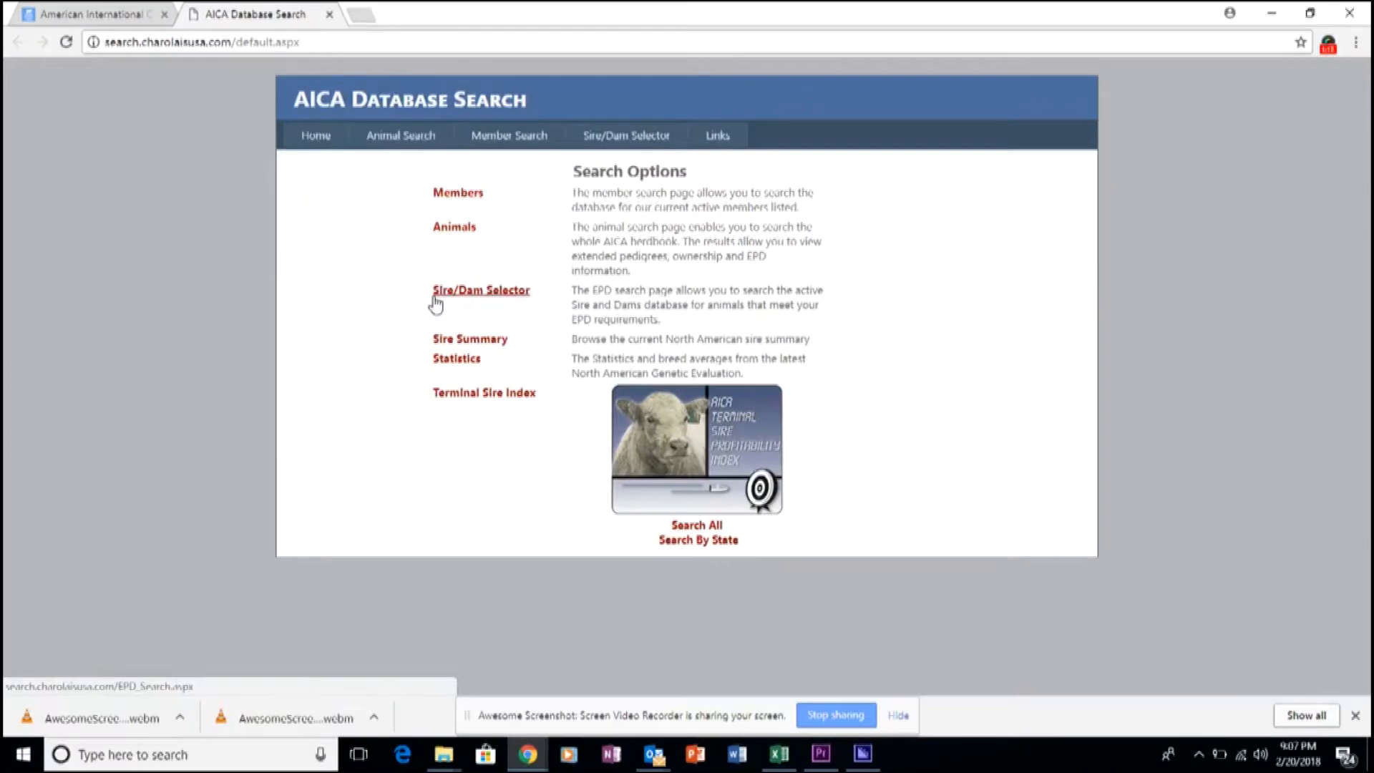
mouse_move(443, 297)
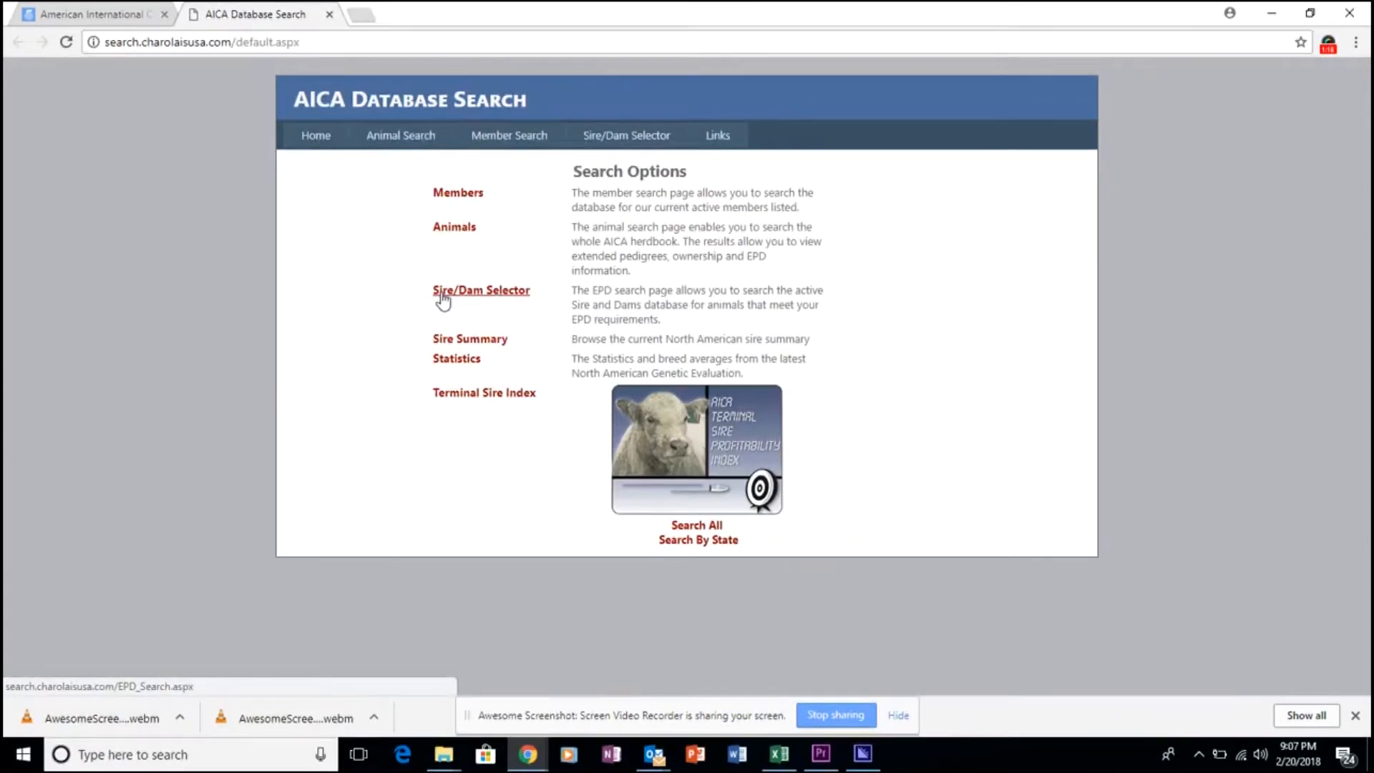
Go to the Sire/Dam Selector (EPD Search) under Search Options.
click(481, 291)
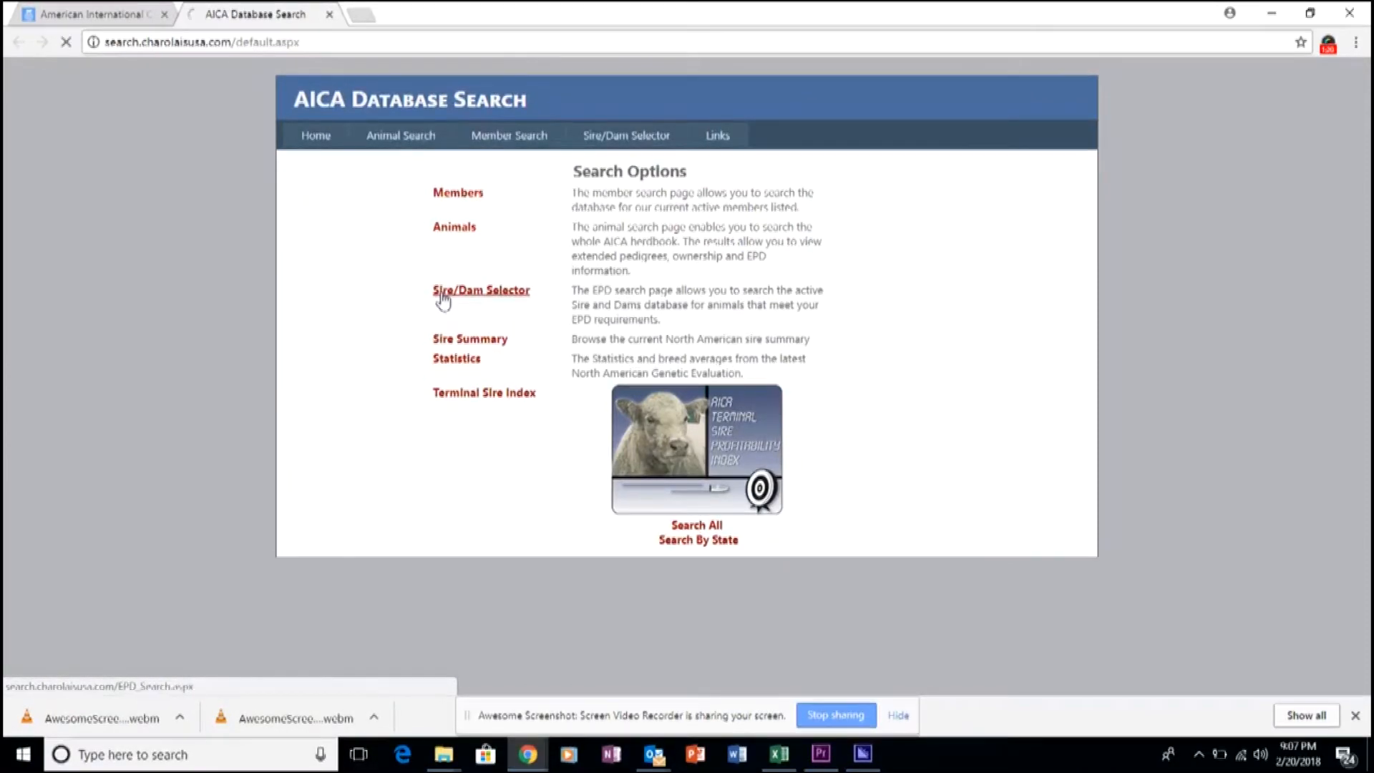
click(481, 290)
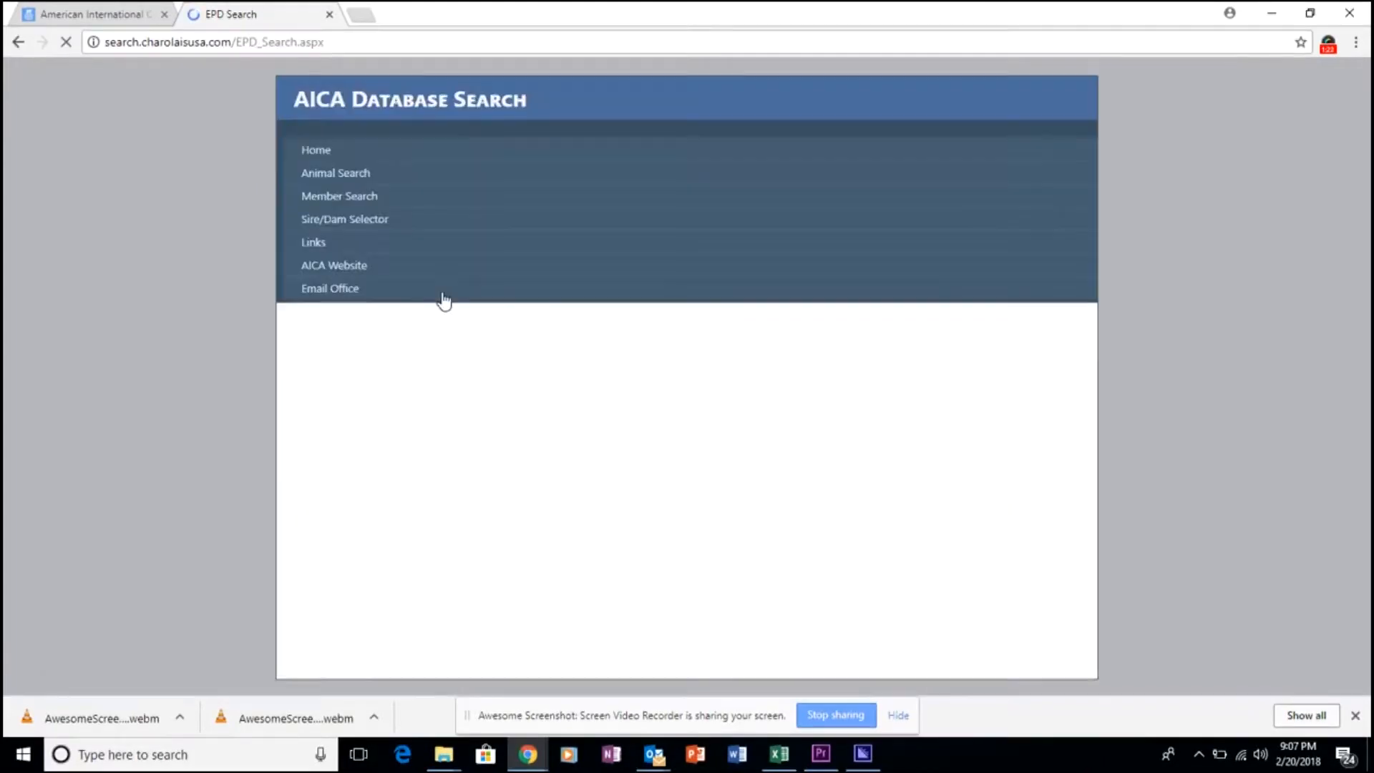
Require a Calving Ease %Rank of 10 on the selector form.
click(345, 217)
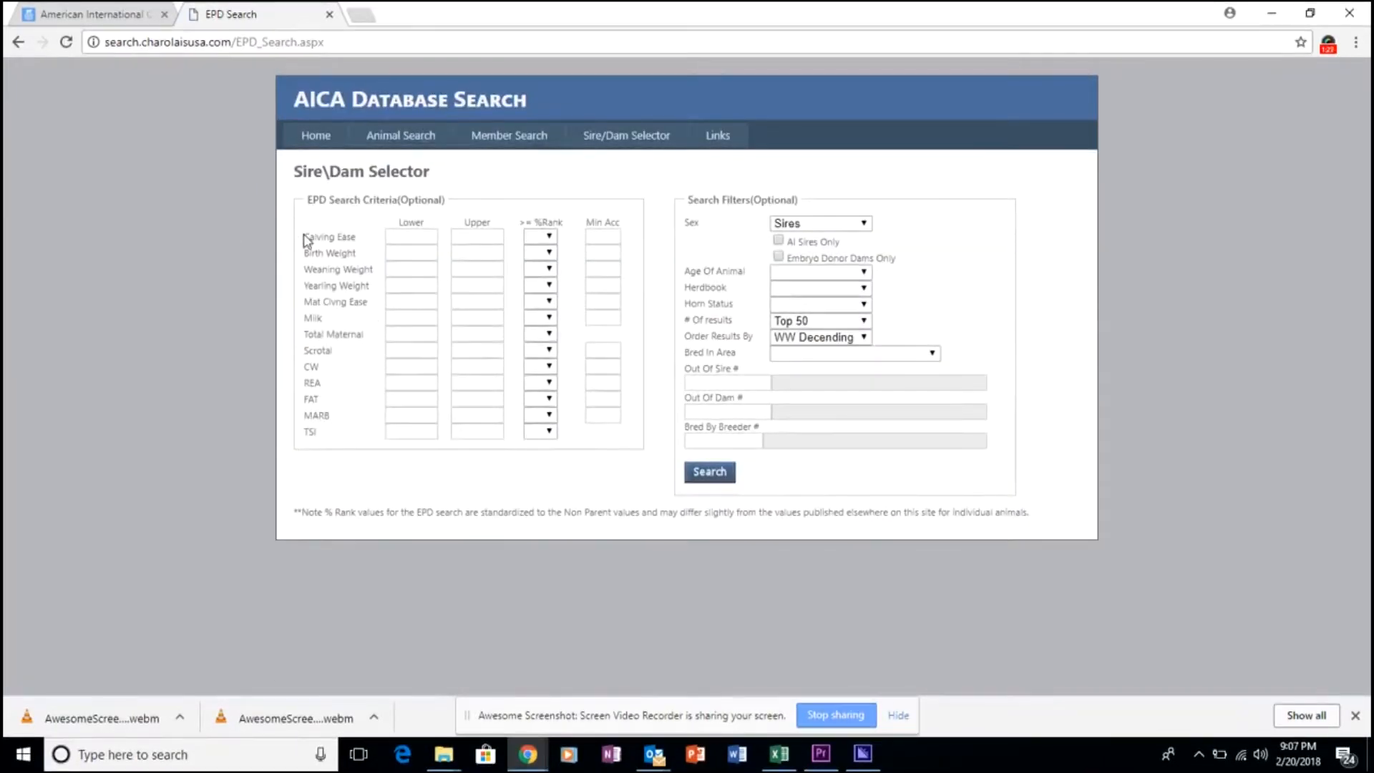
double_click(329, 237)
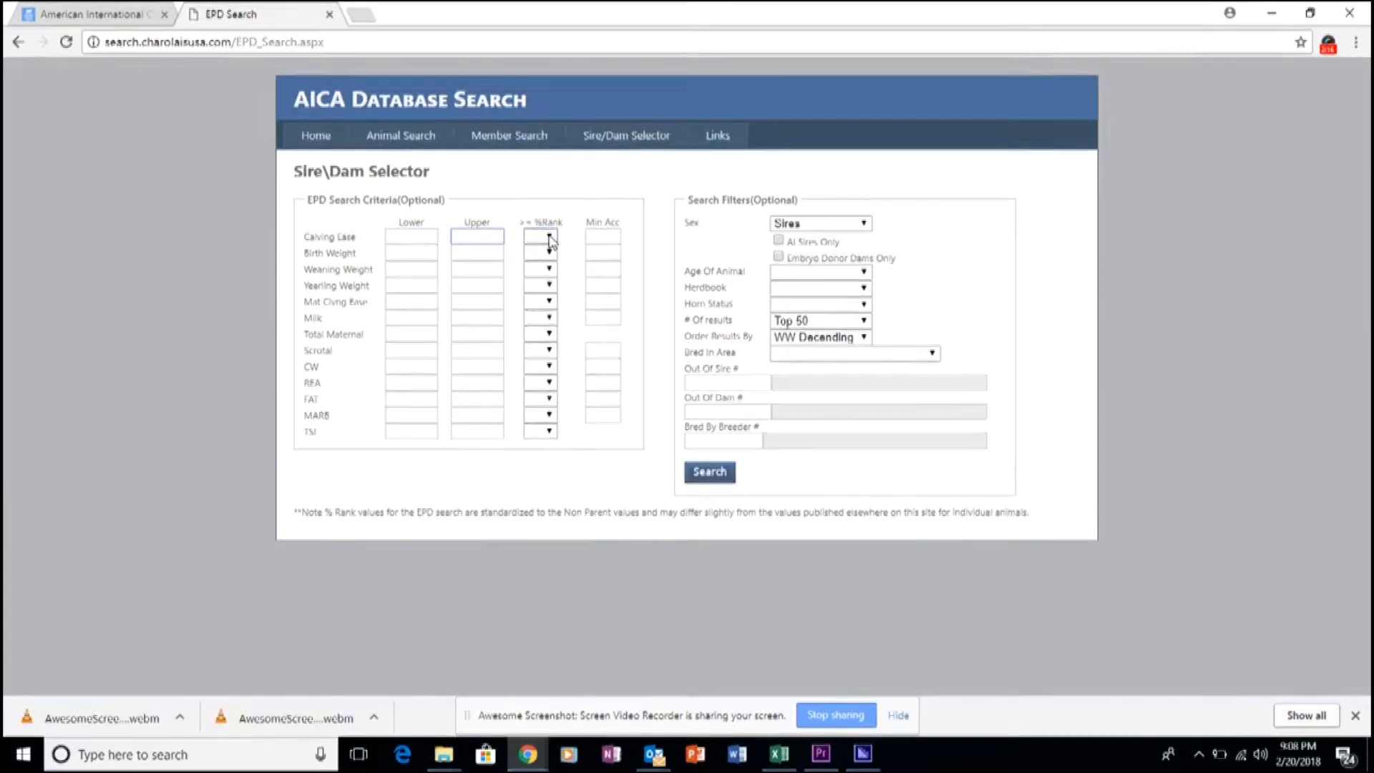
click(539, 236)
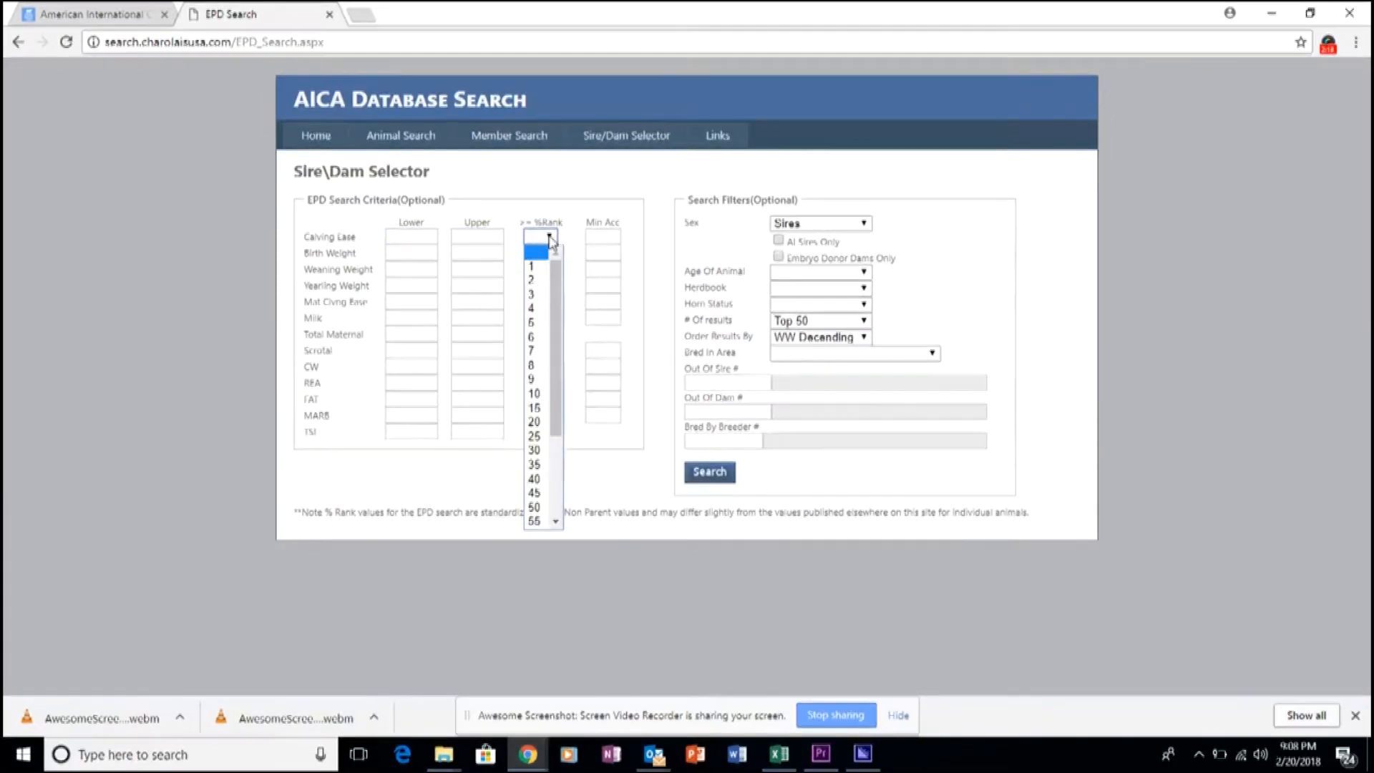
click(534, 392)
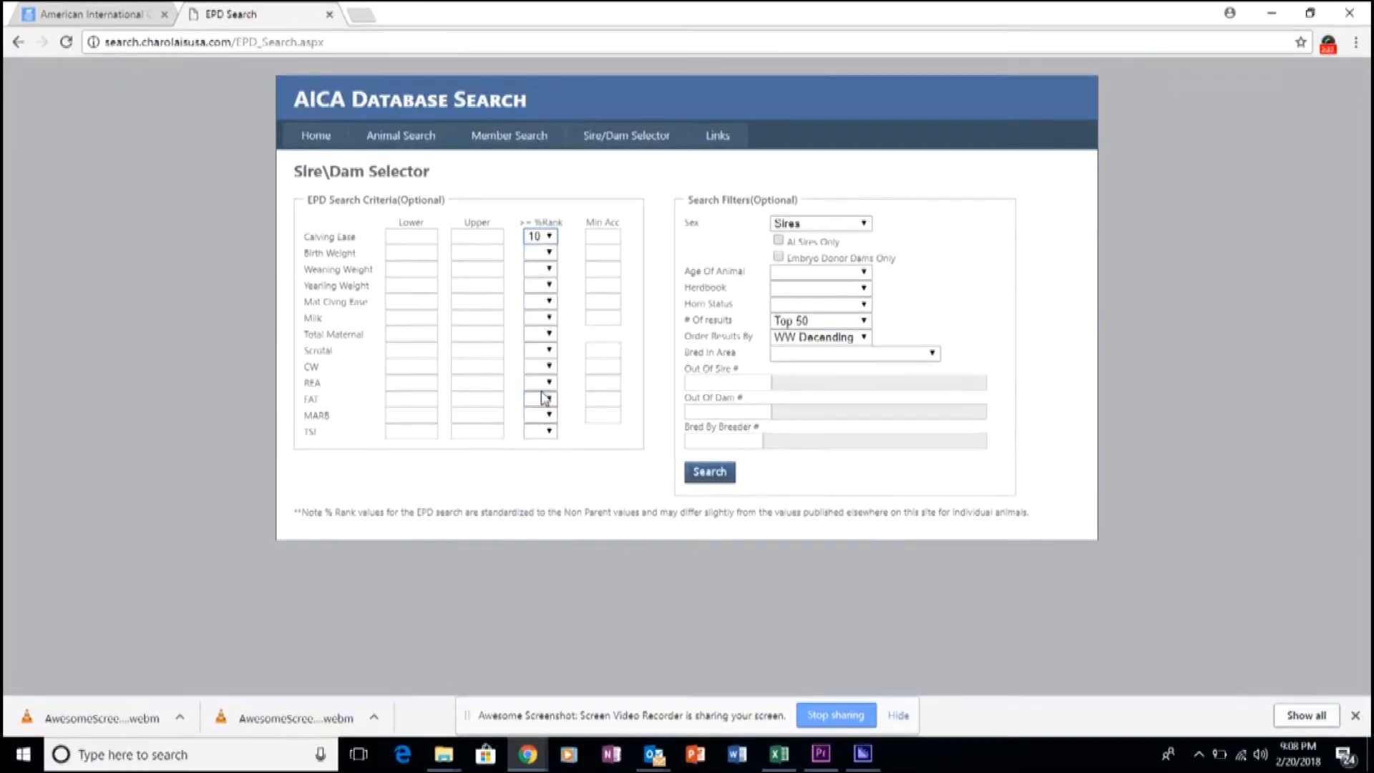
mouse_move(589, 289)
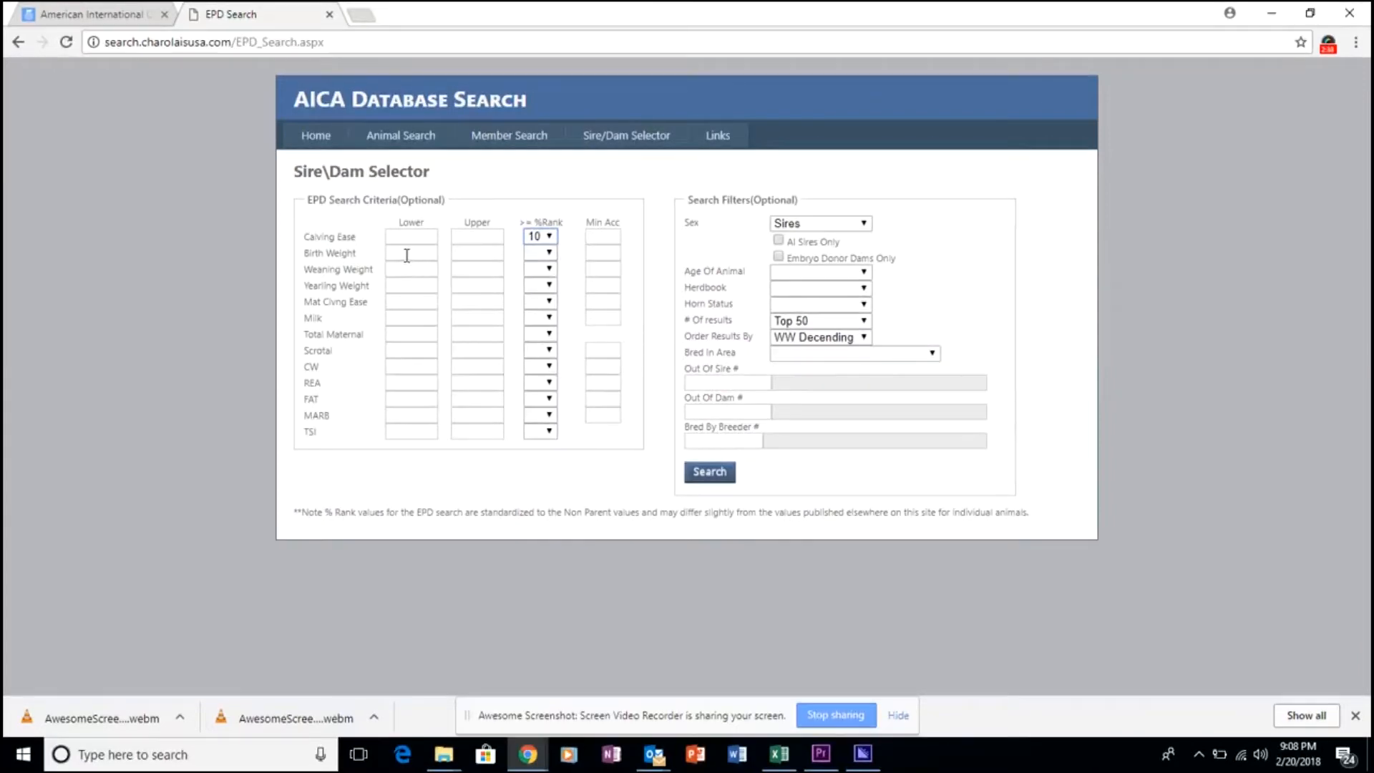
click(411, 252)
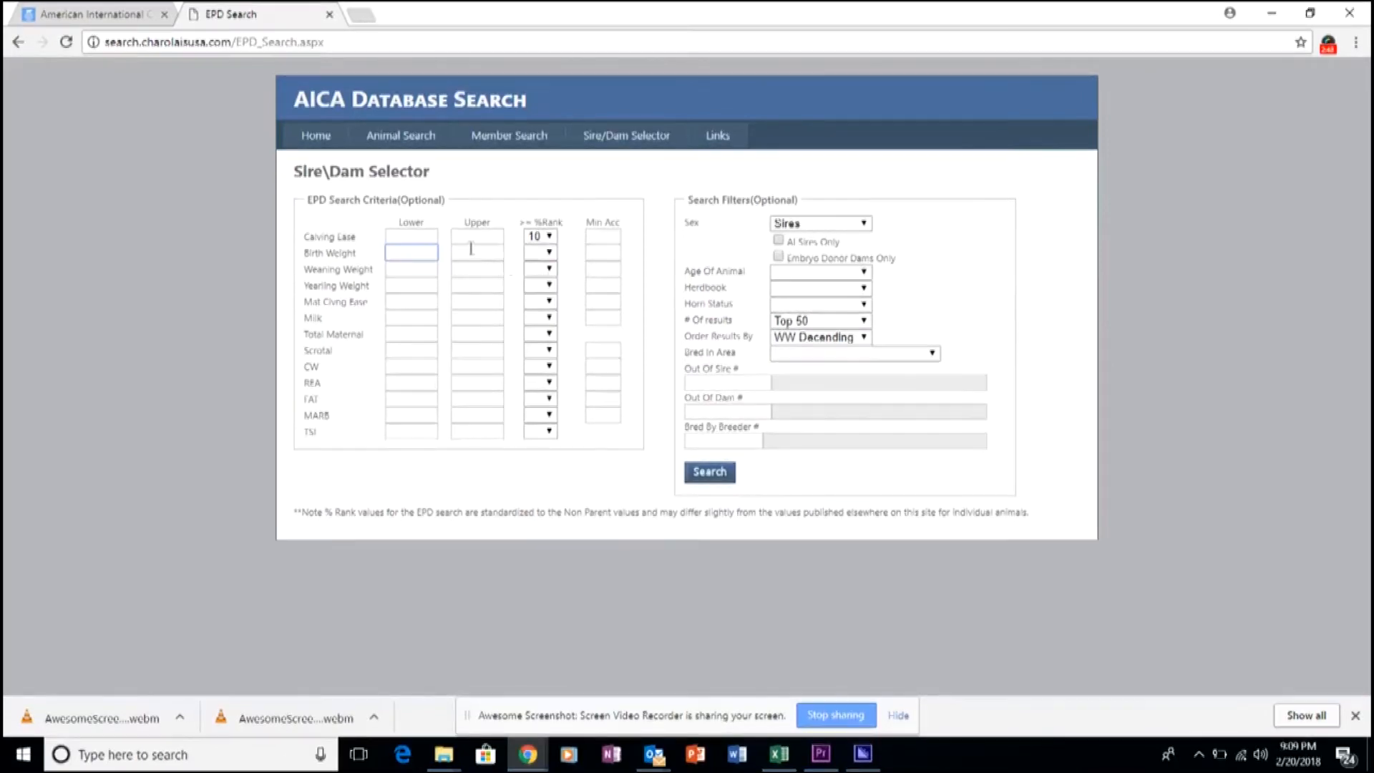
Range Calving Ease from 0 to 5 and clear its %Rank requirement.
click(411, 236)
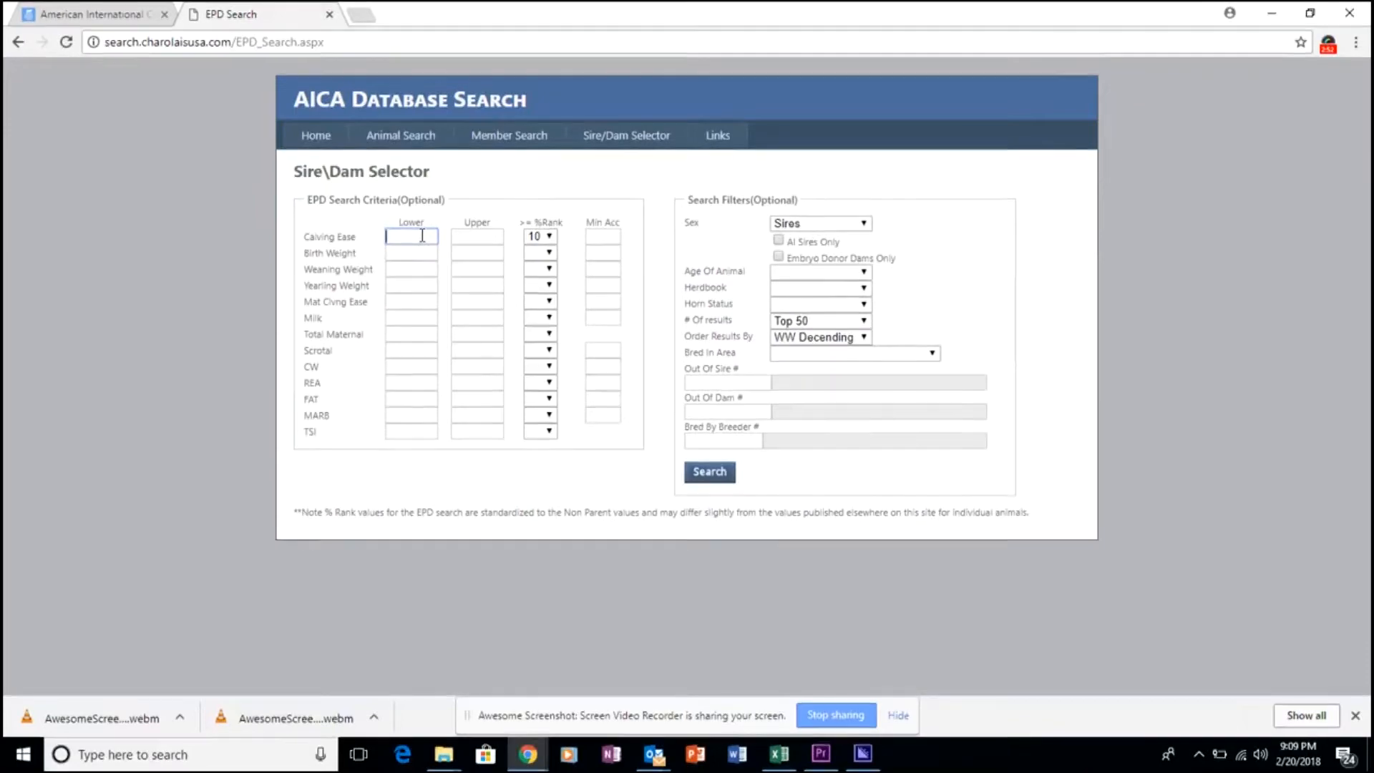
text(0)
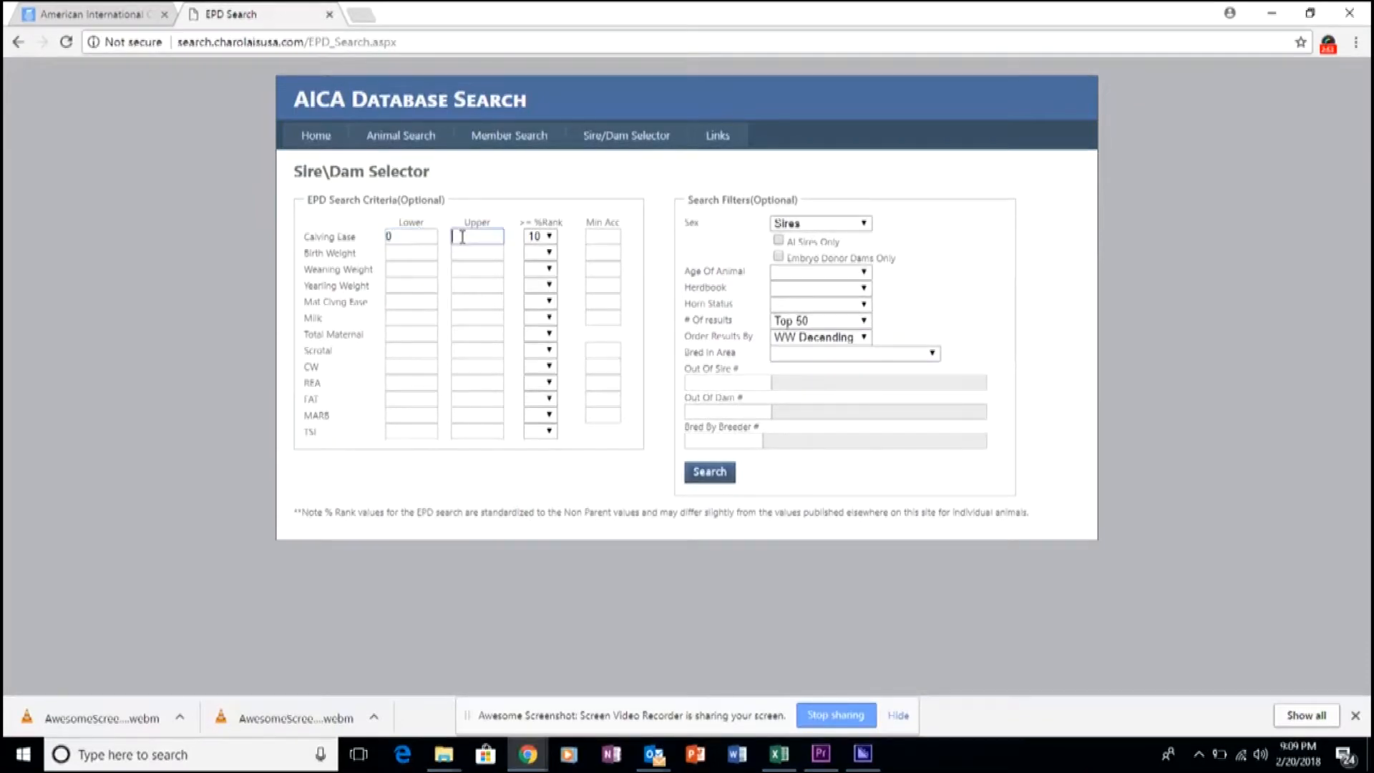
text(5)
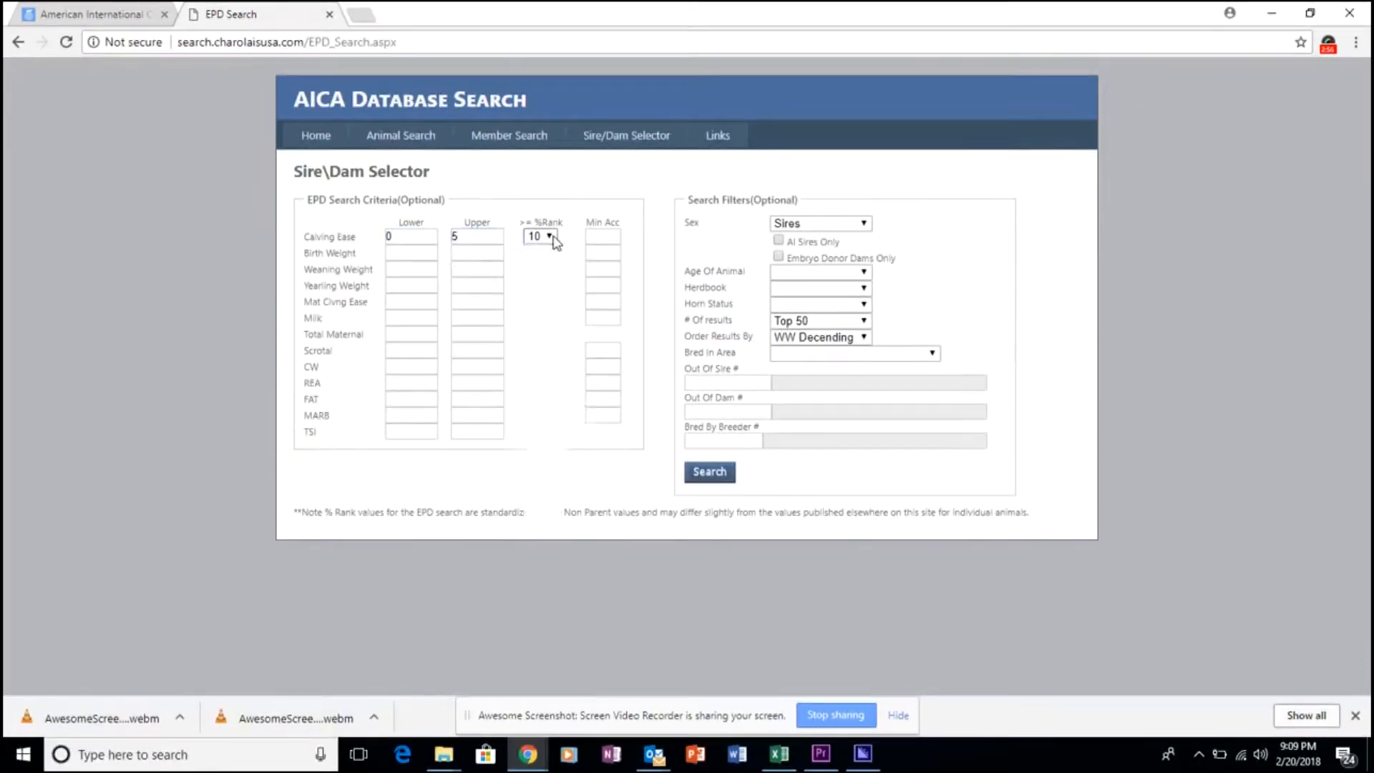
click(548, 236)
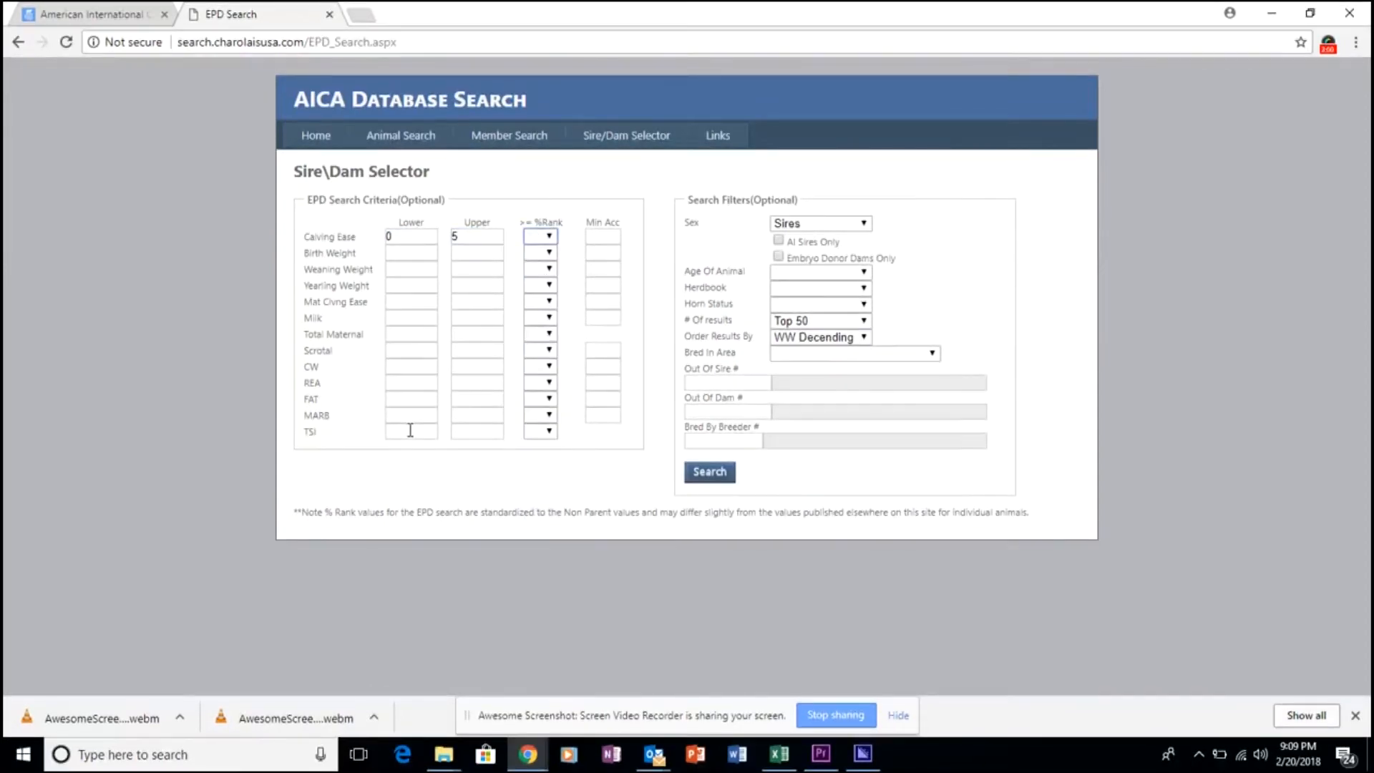
Require a TSI lower bound of 200.
click(411, 431)
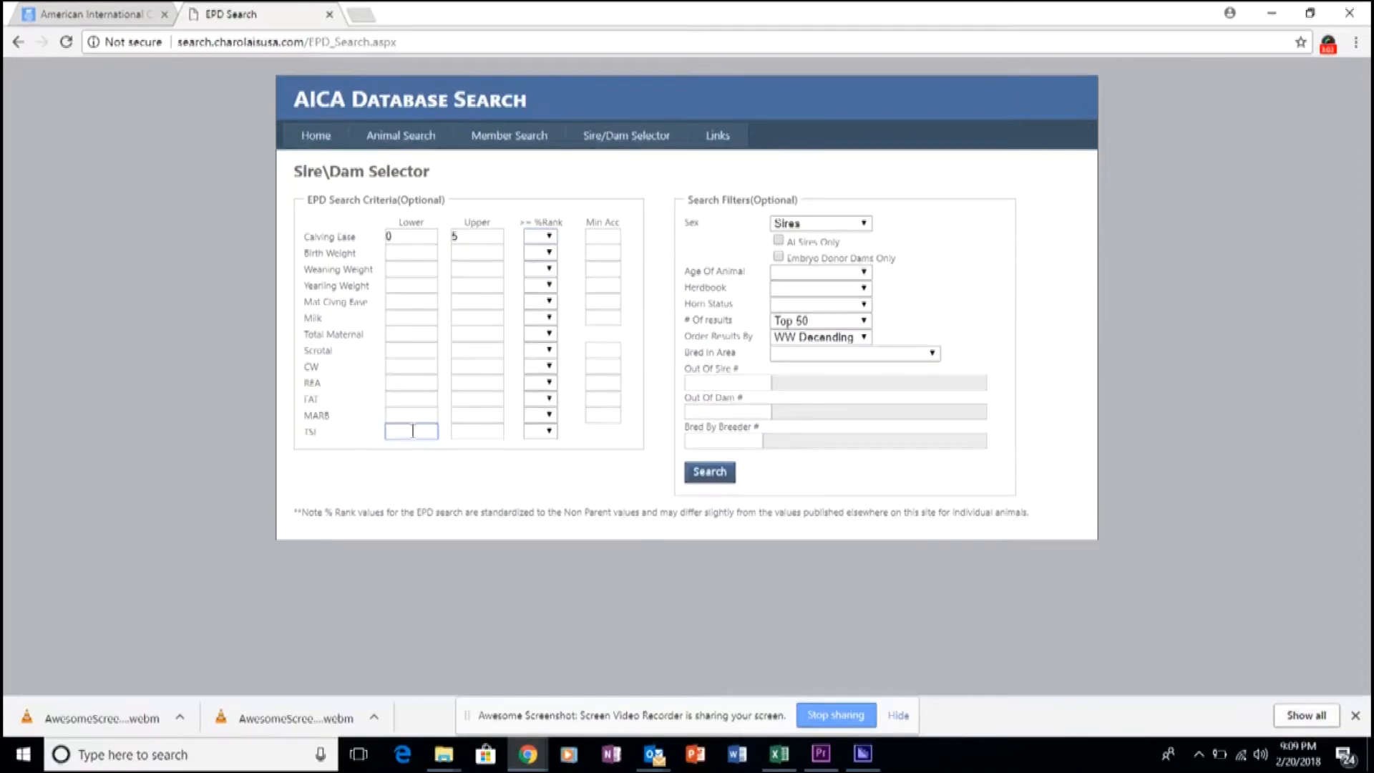
text(200)
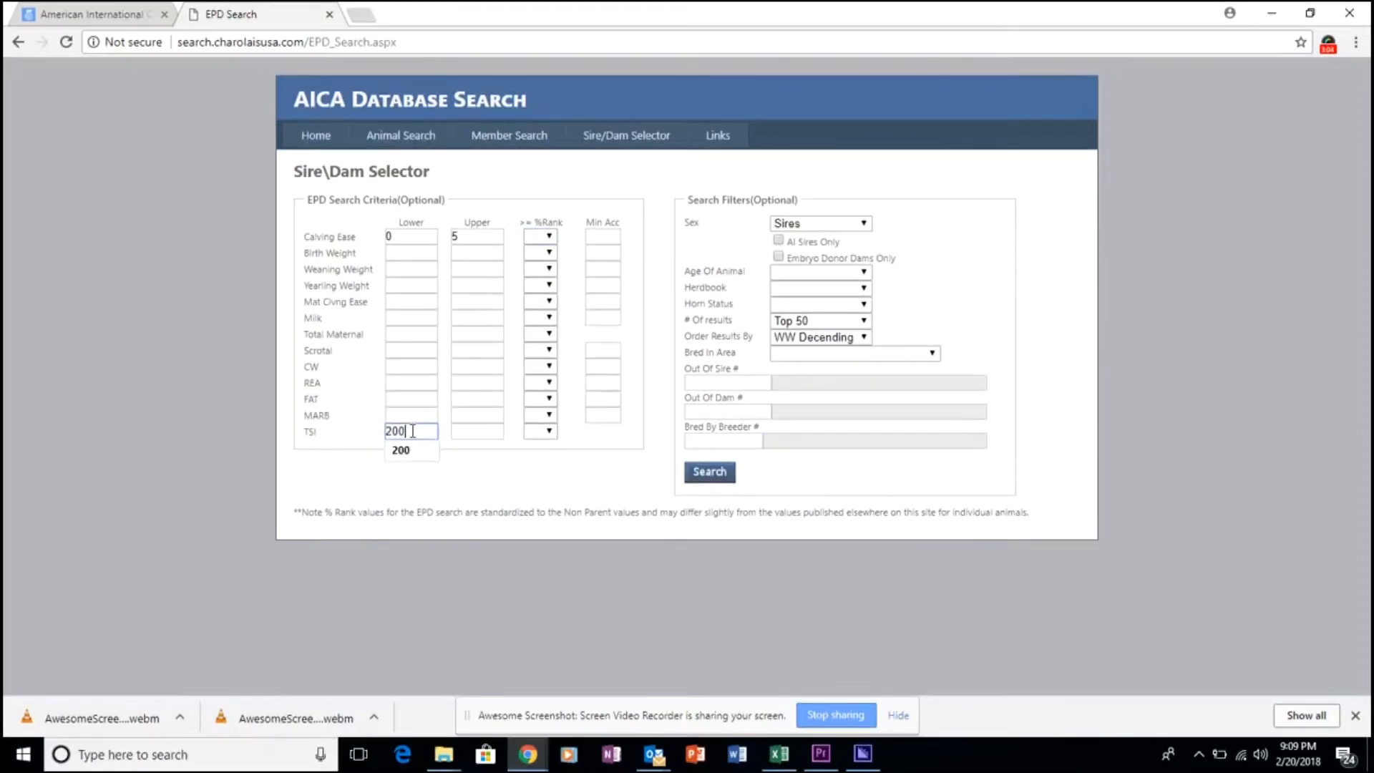
click(464, 485)
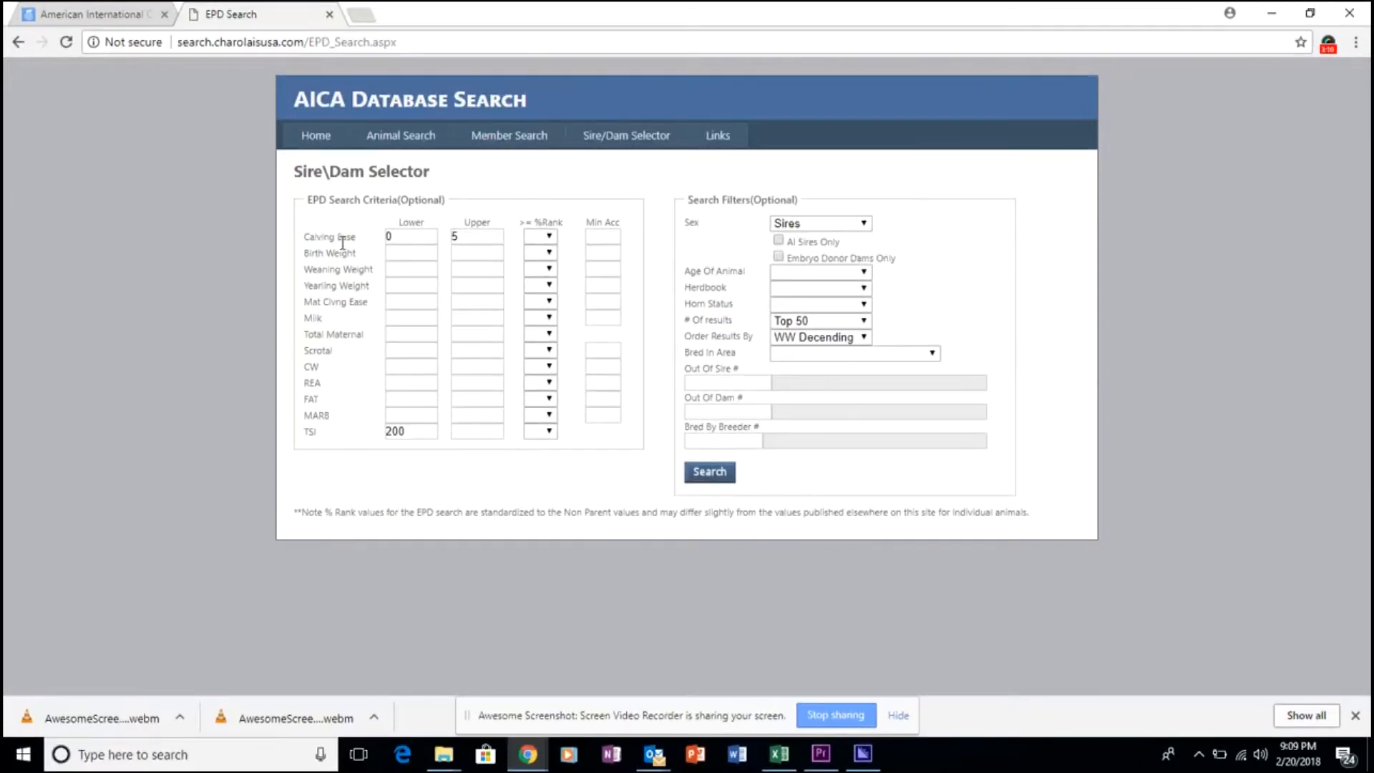
mouse_move(858, 233)
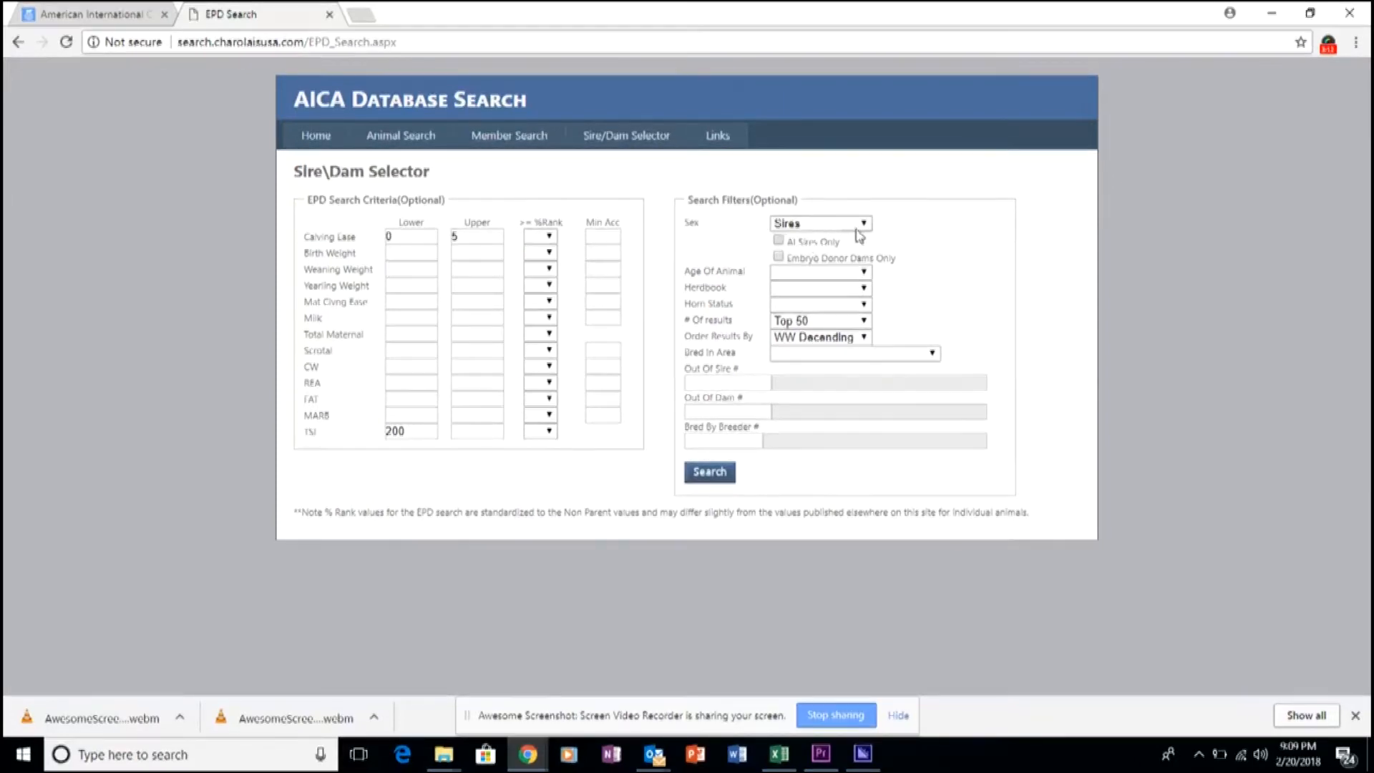
Keep Sex on Sires and toggle the AI Sires Only filter.
click(862, 224)
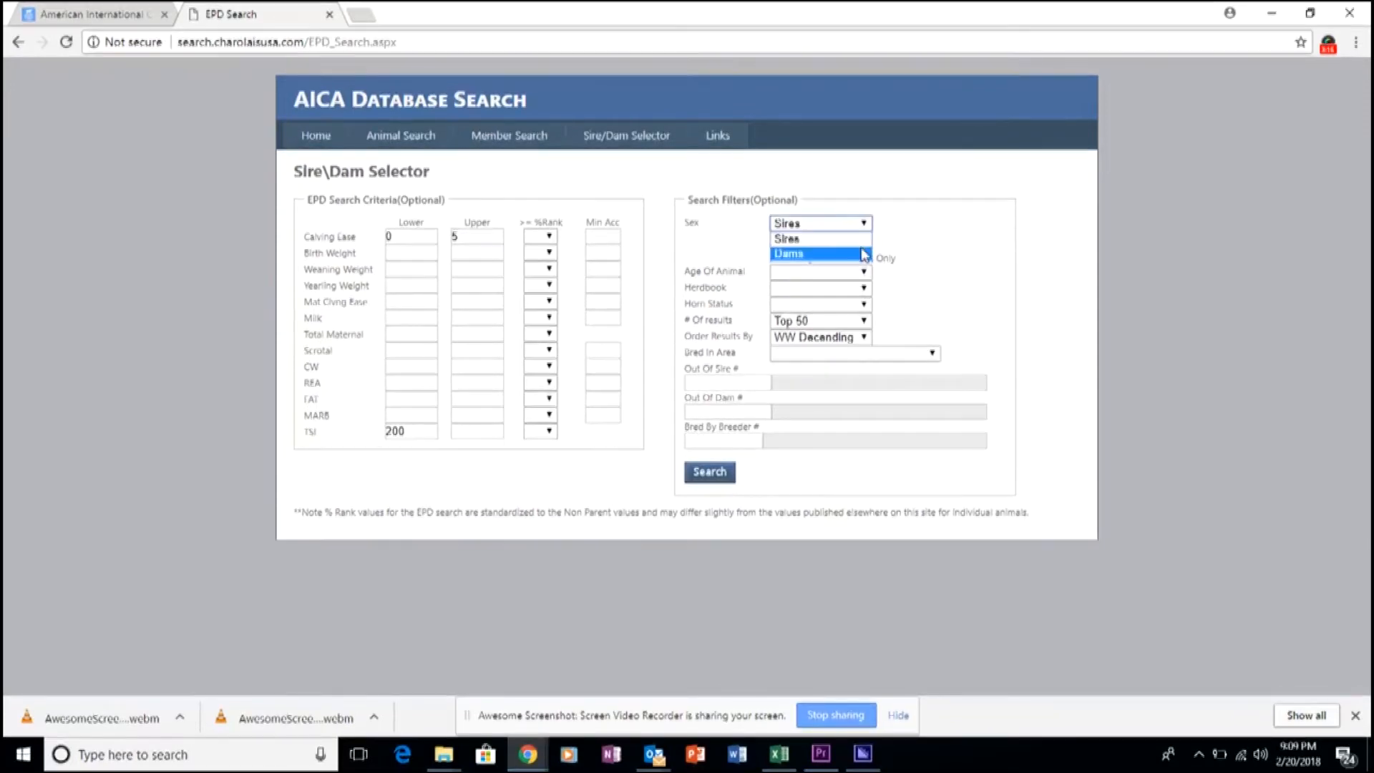
mouse_move(819, 239)
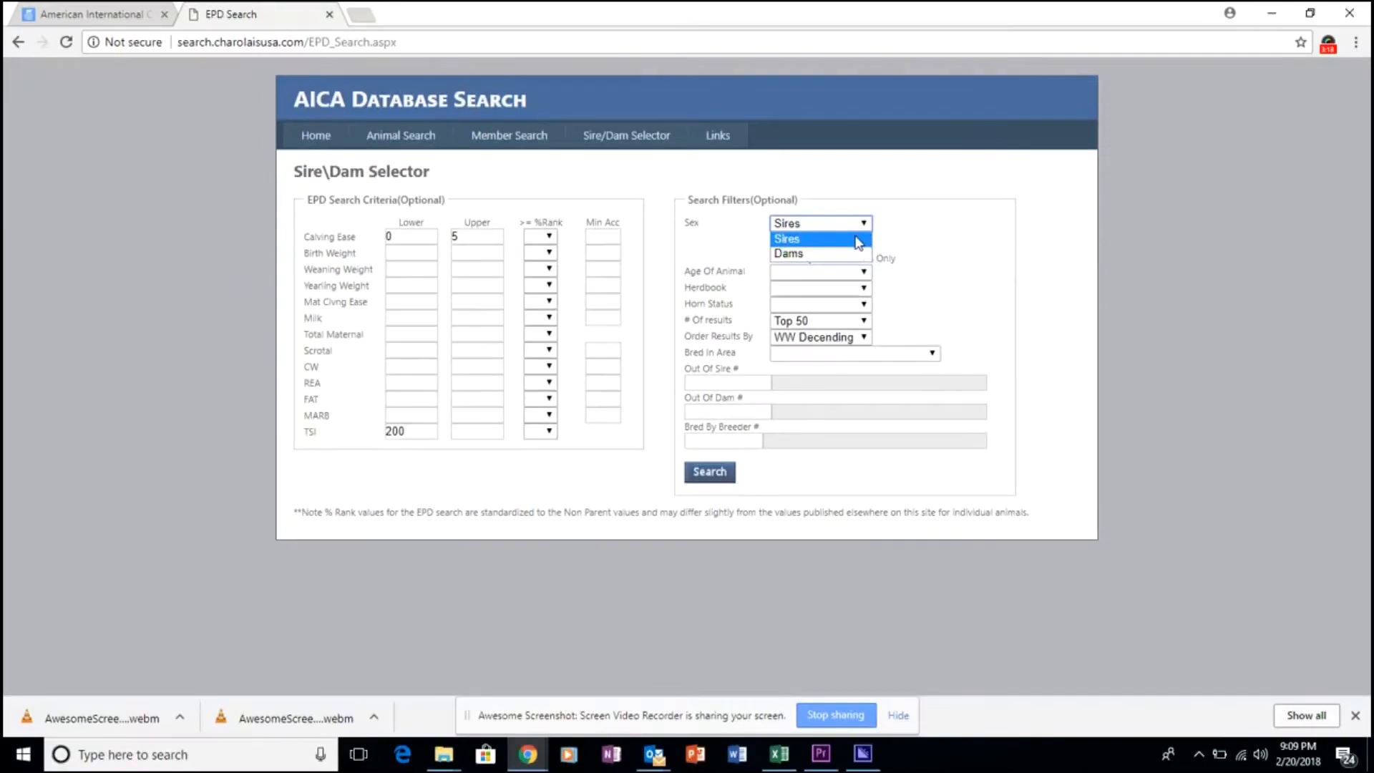
click(786, 239)
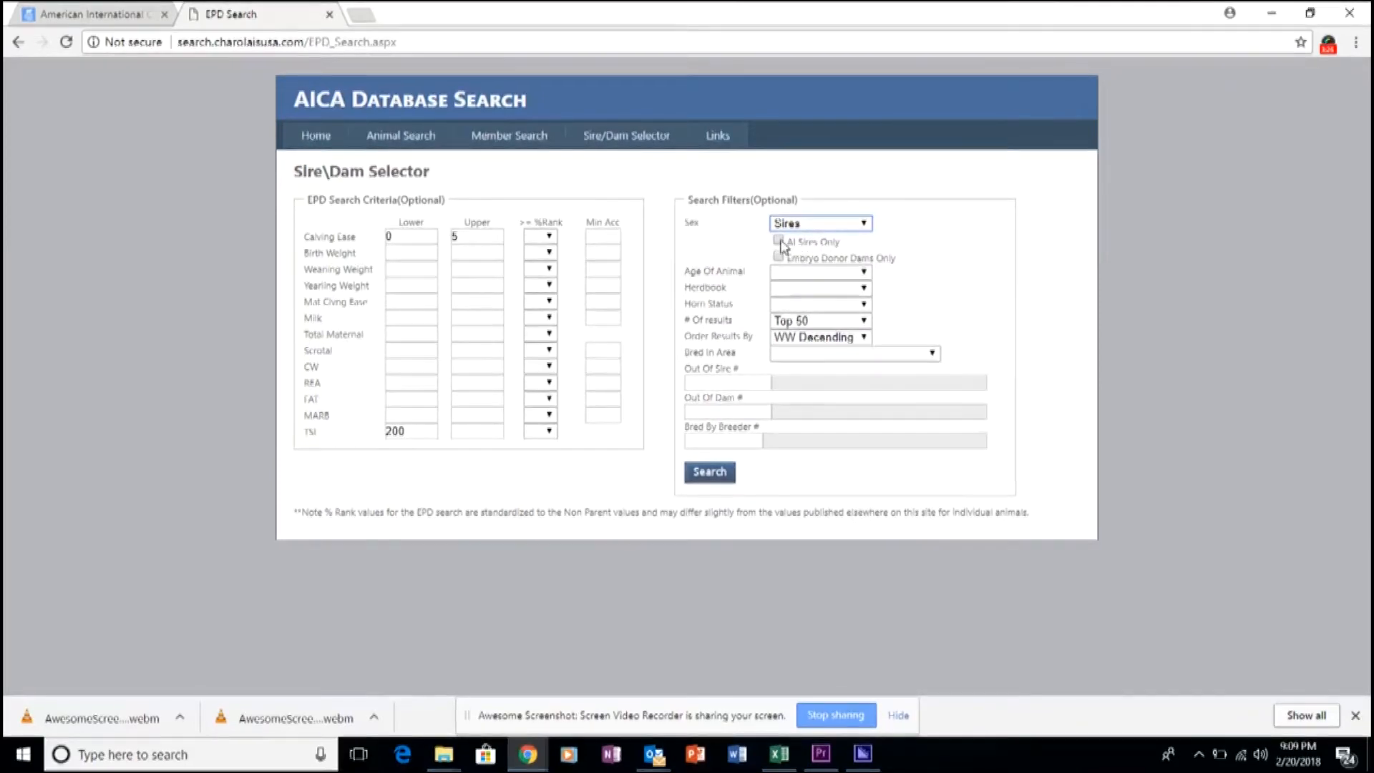
click(779, 242)
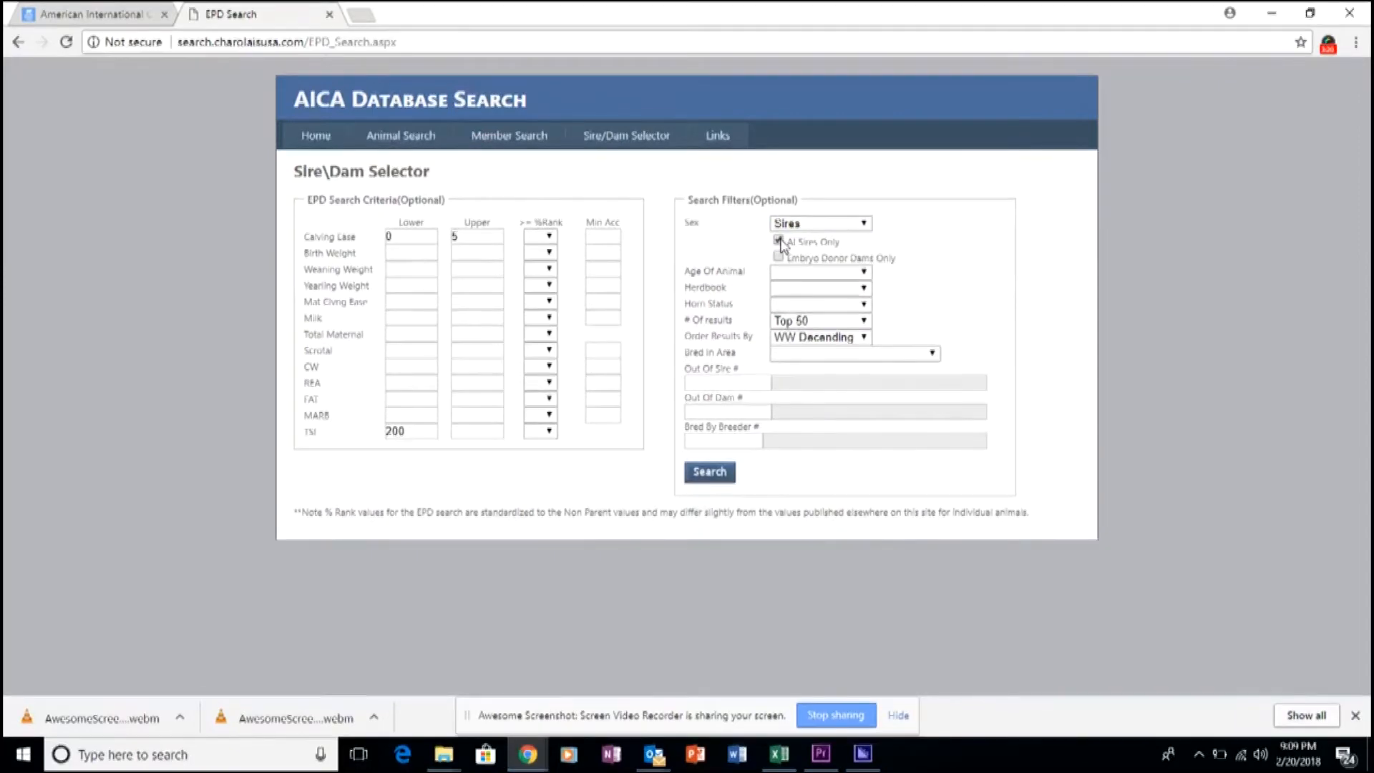
click(778, 240)
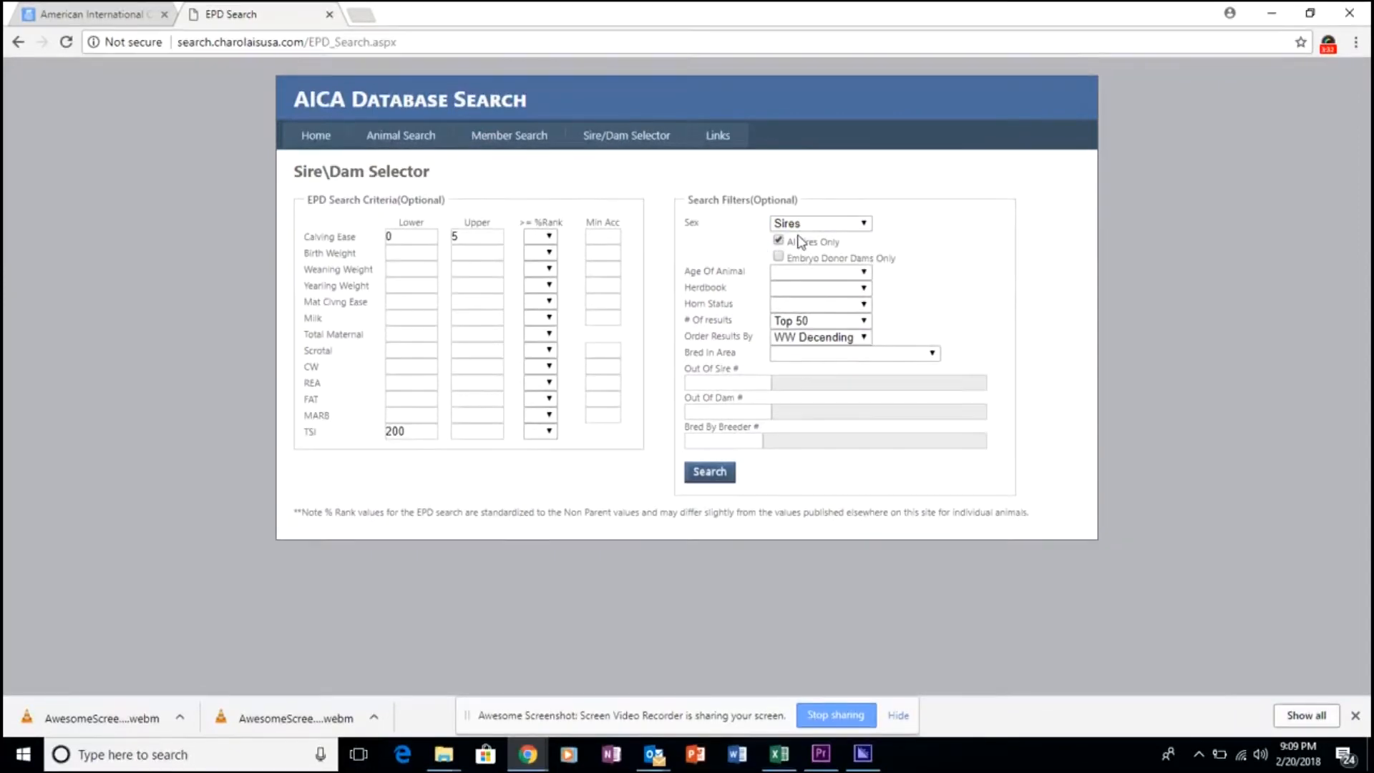
Try Dams with Embryo Donor Dams Only, then set Sex back to Sires.
click(819, 223)
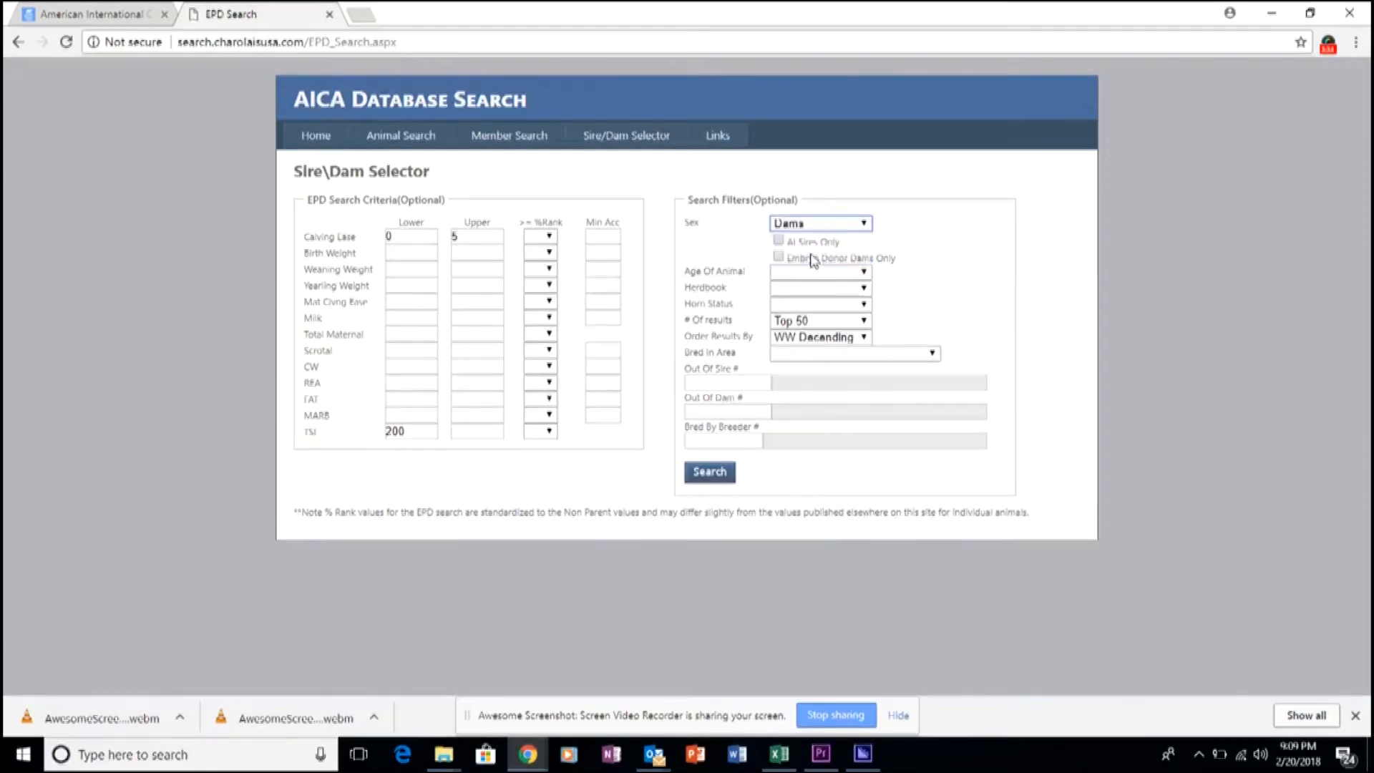
click(779, 256)
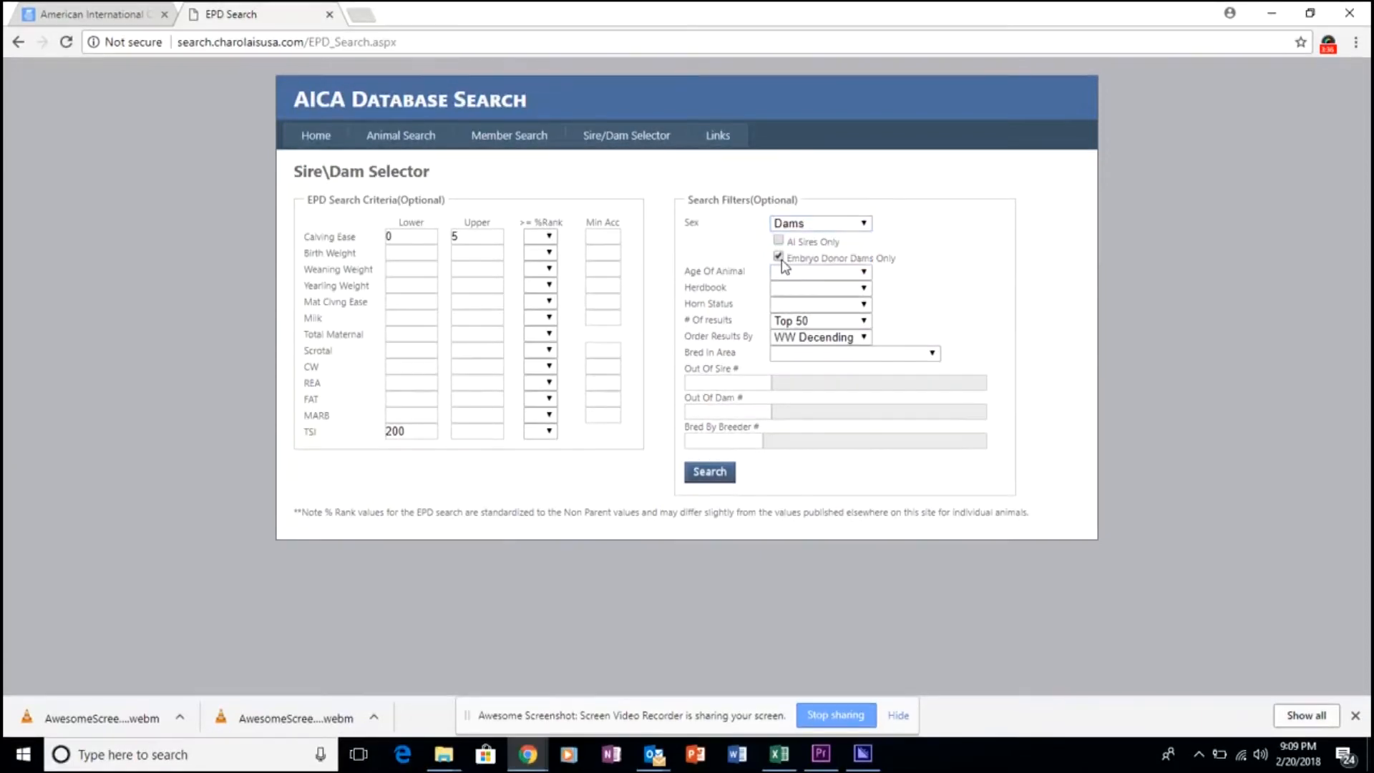
click(777, 258)
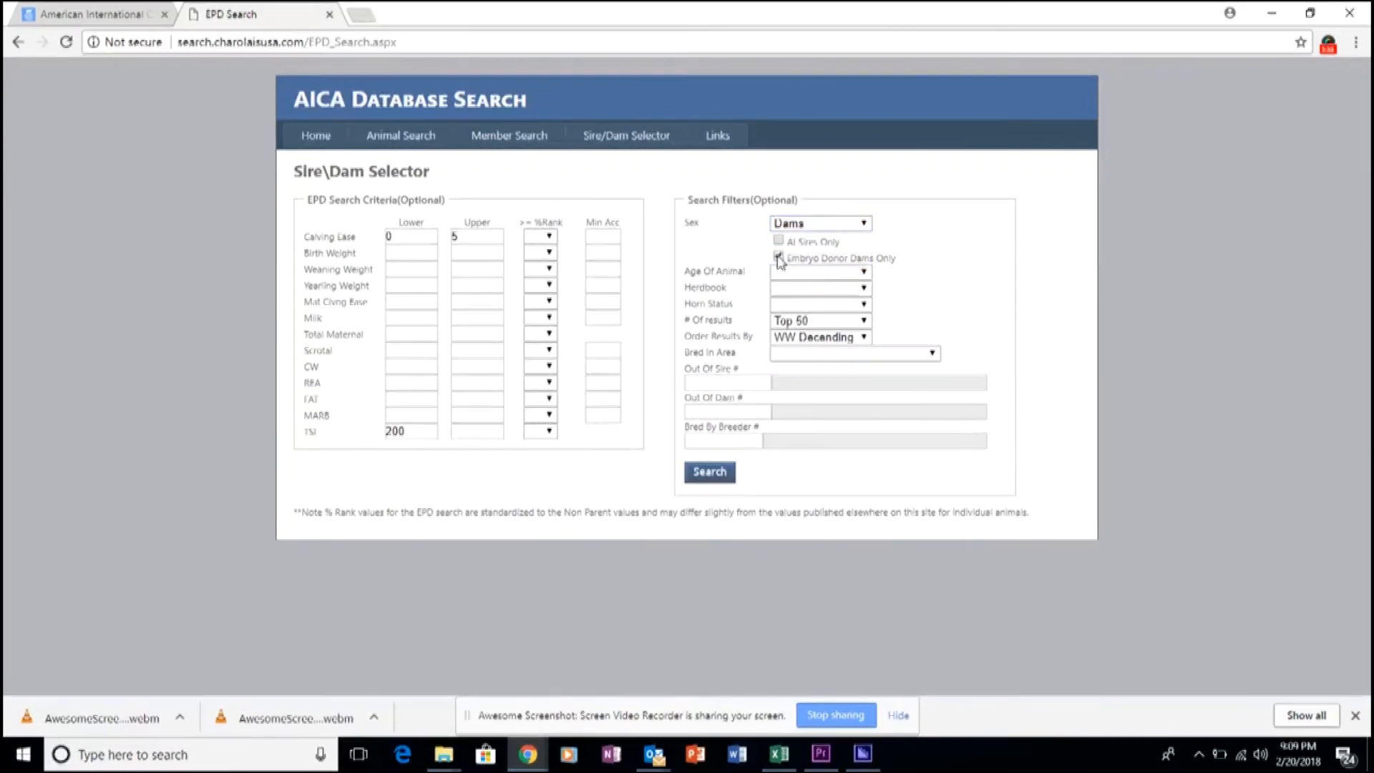
click(818, 223)
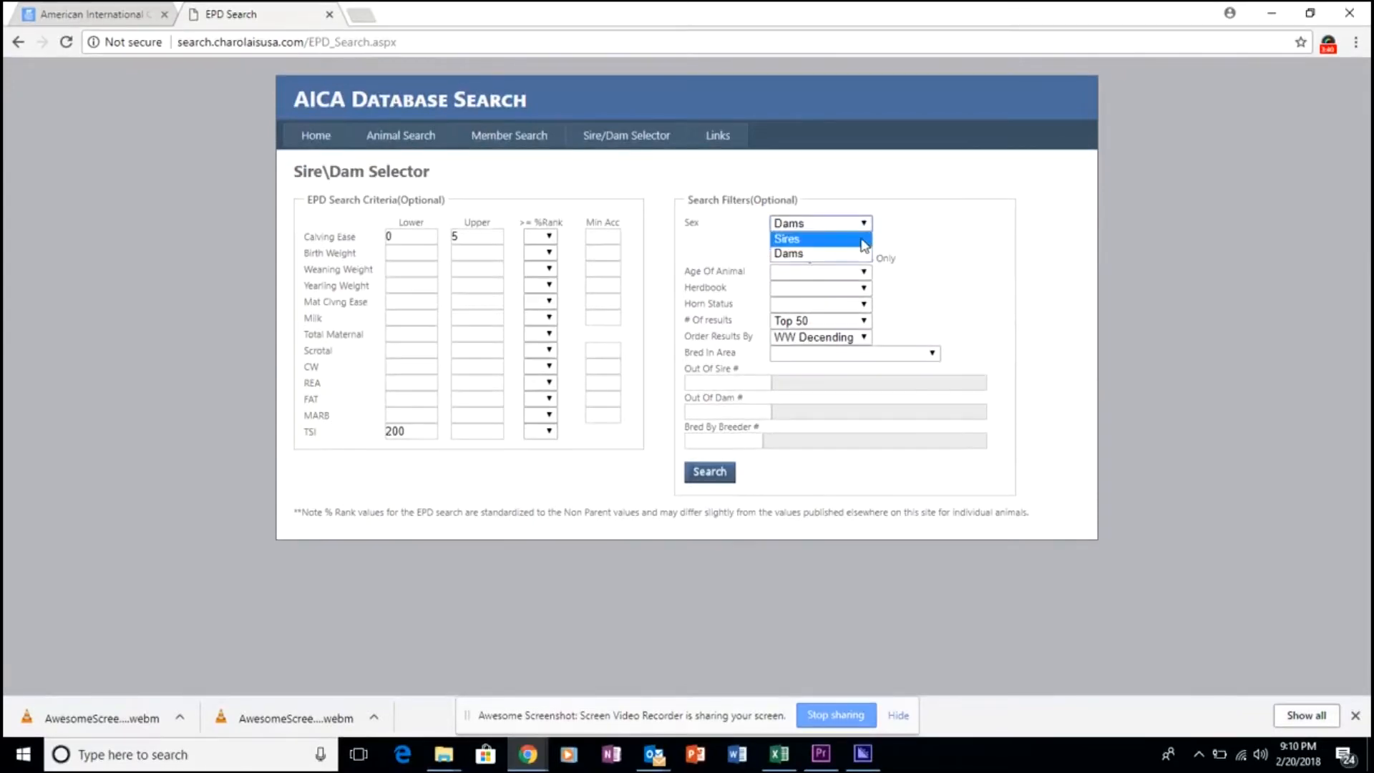
click(785, 239)
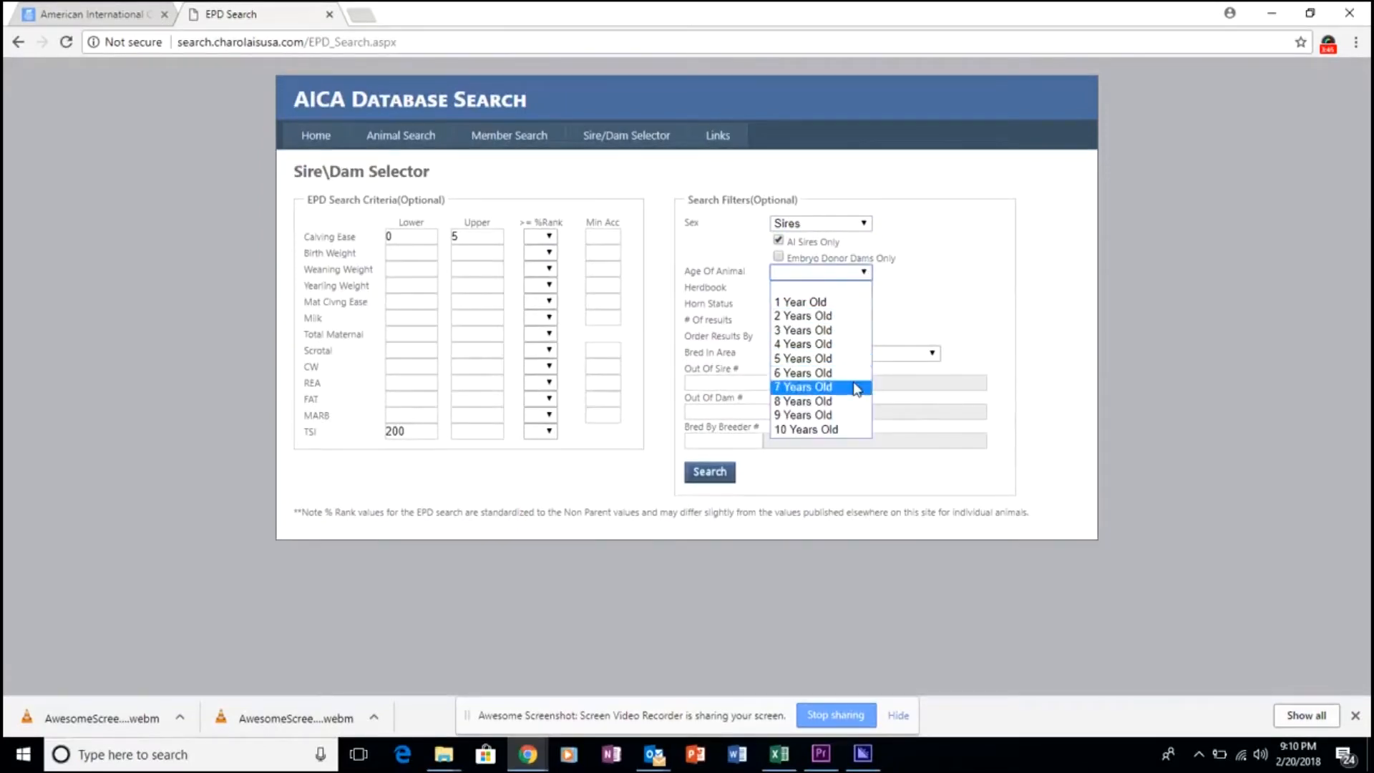
mouse_move(839, 289)
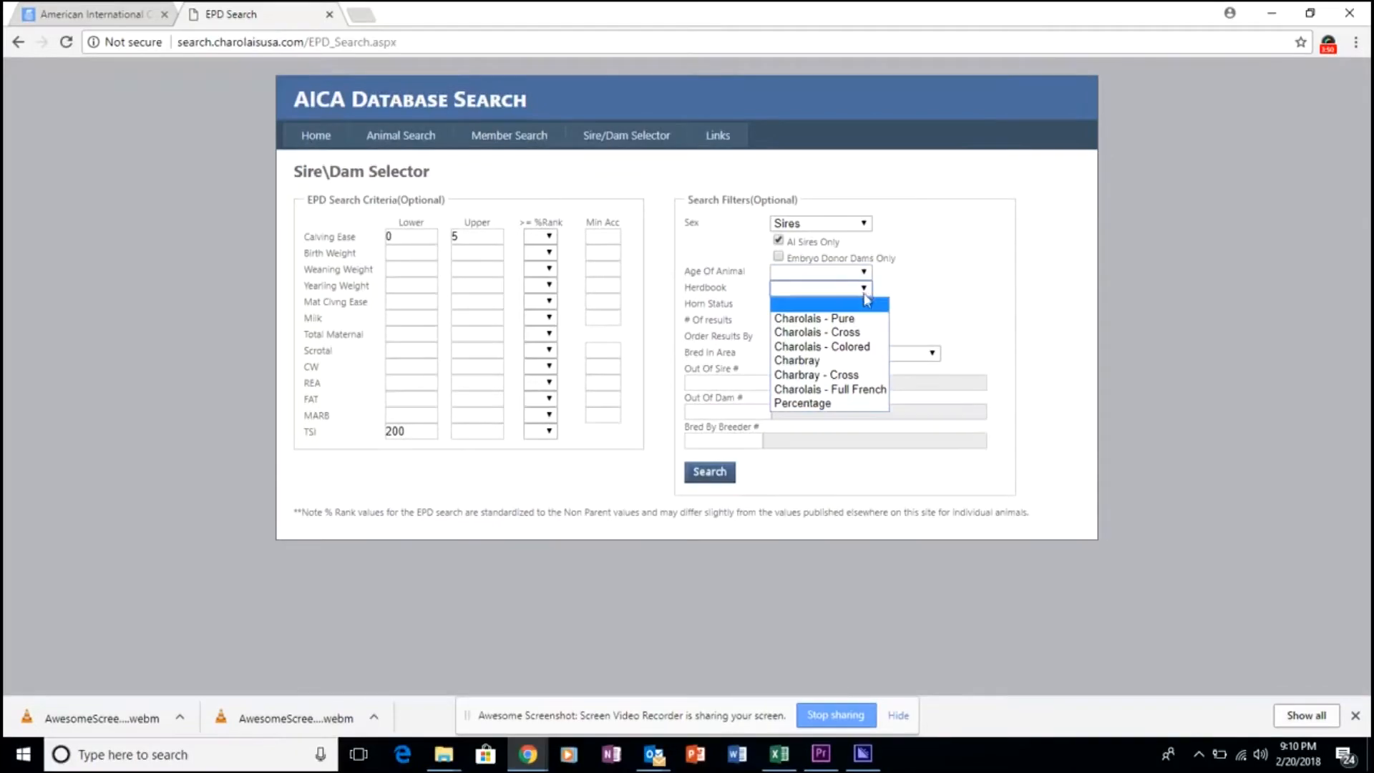
mouse_move(815, 333)
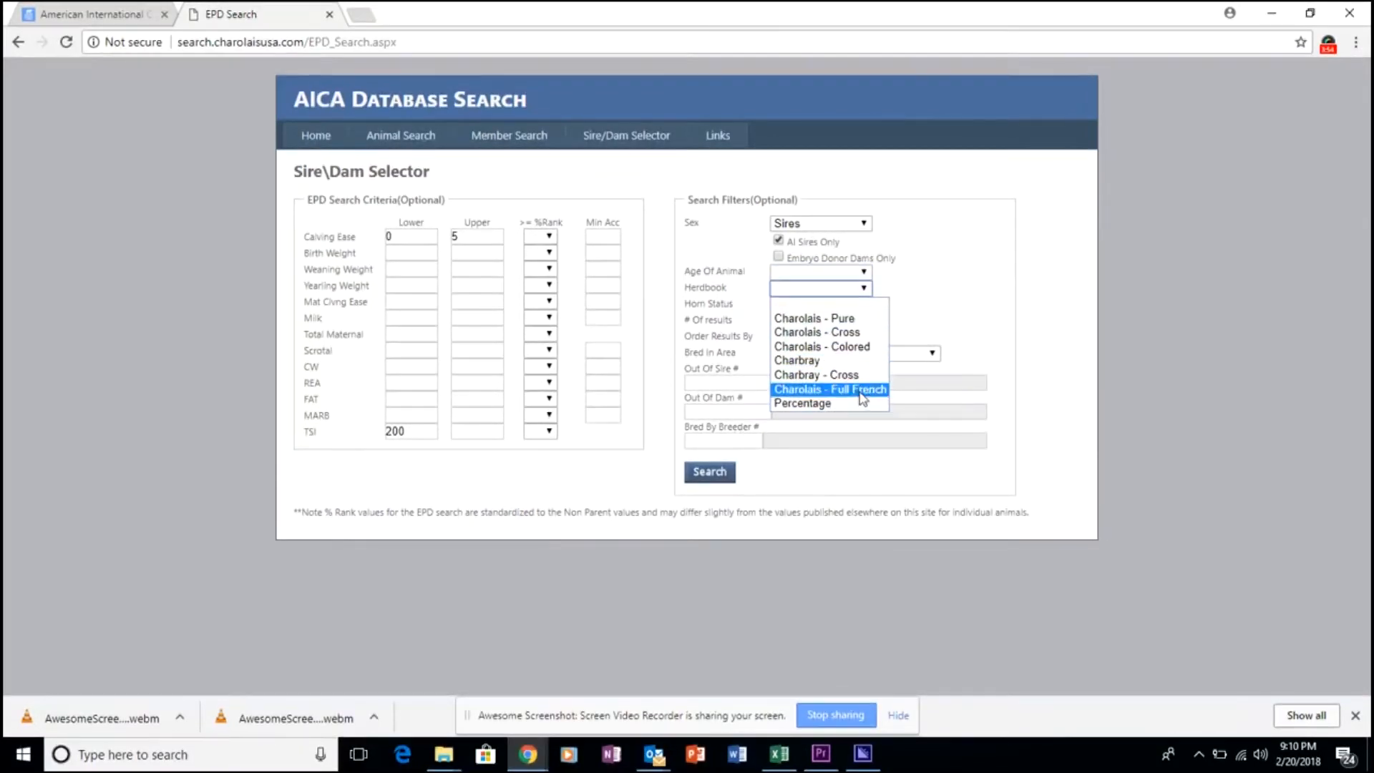
mouse_move(855, 361)
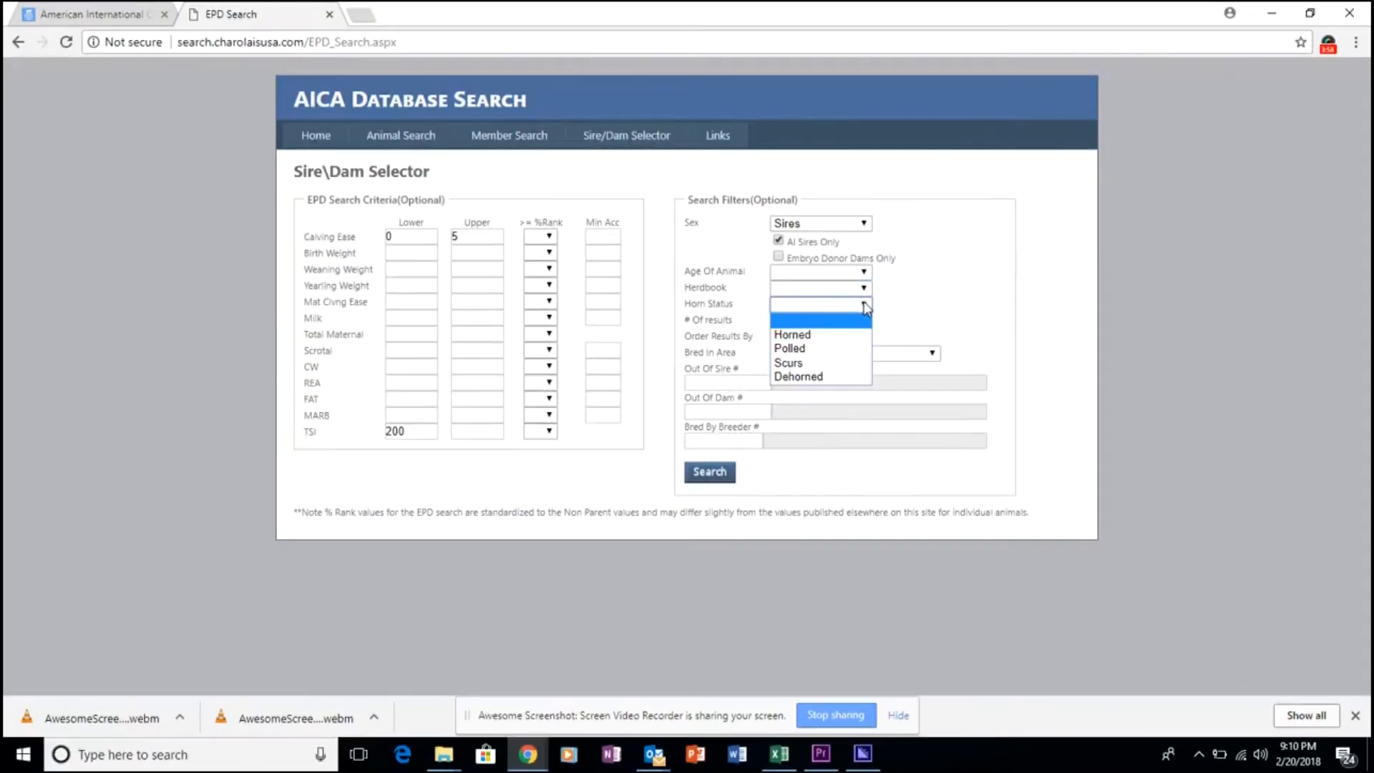
mouse_move(858, 362)
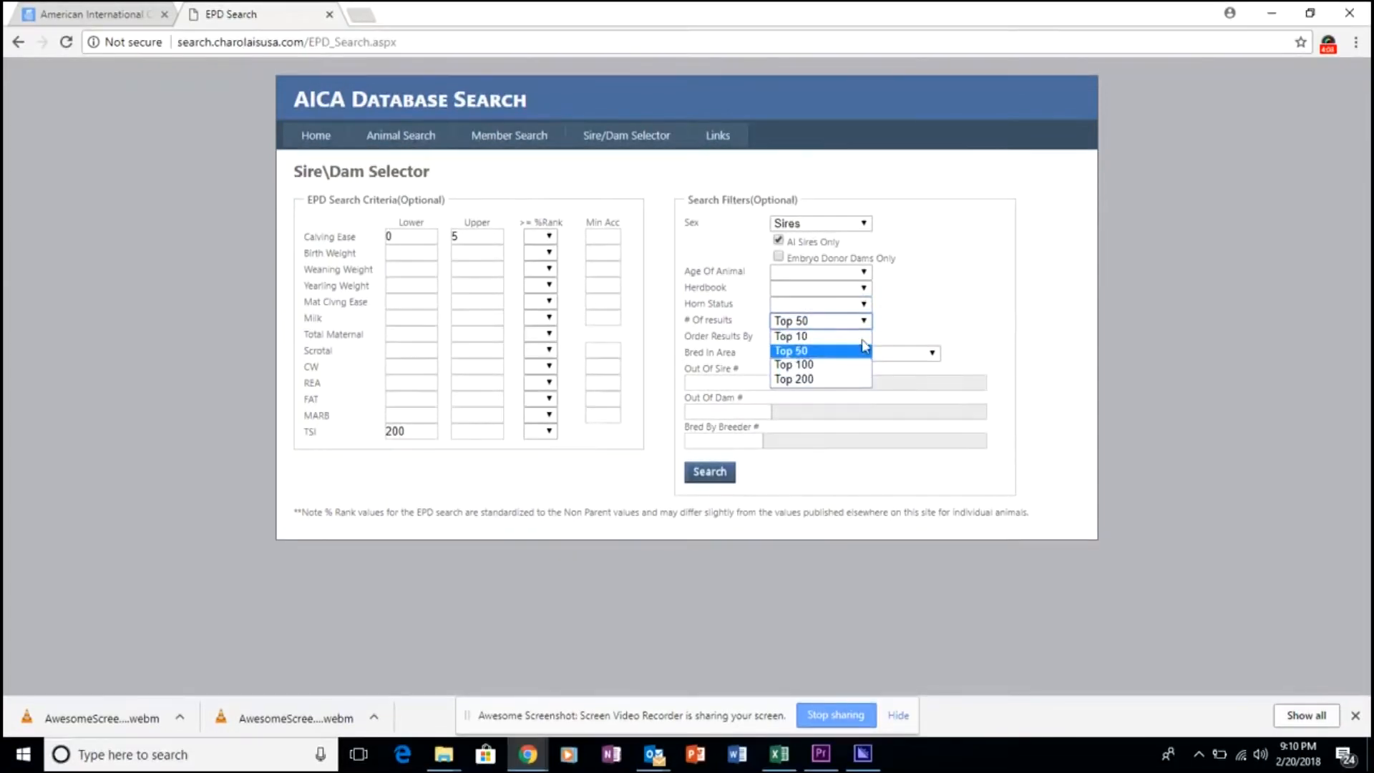
click(790, 349)
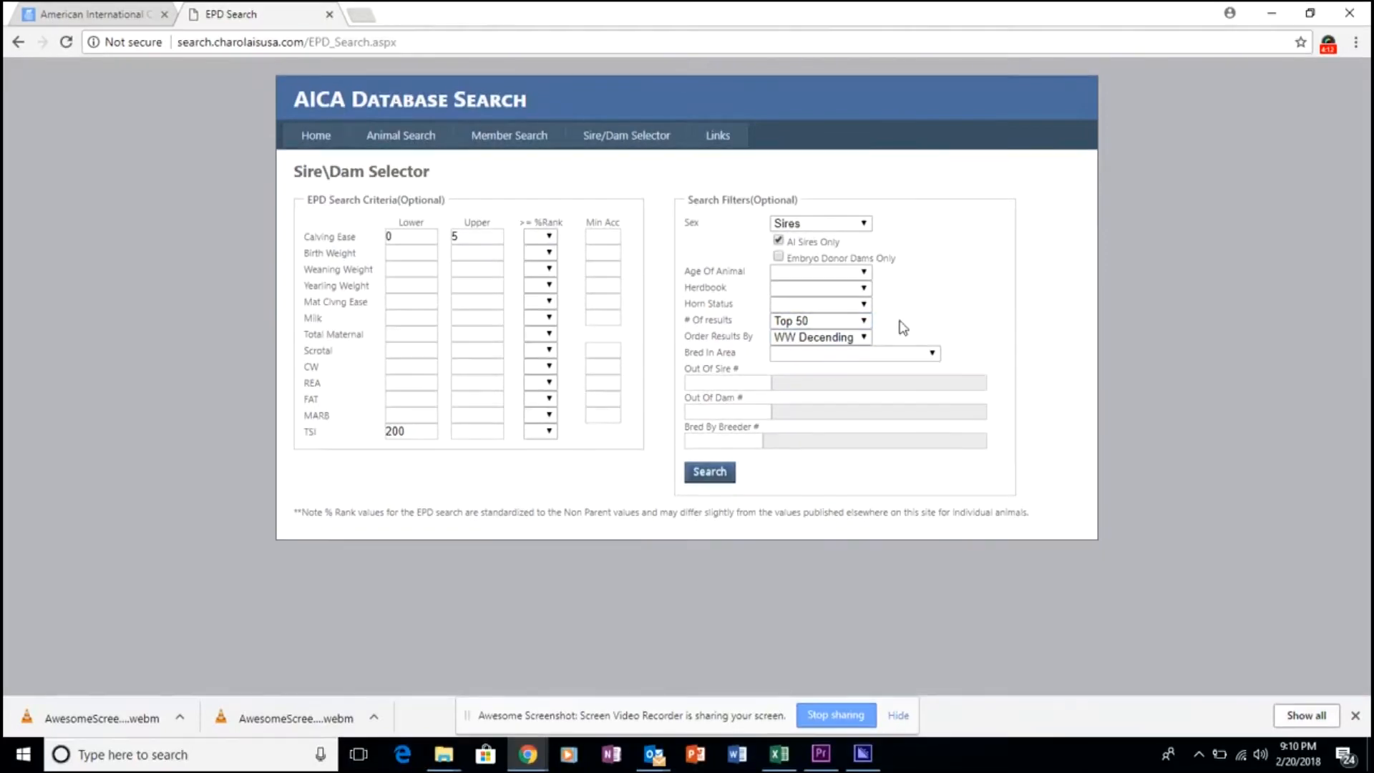
mouse_move(896, 326)
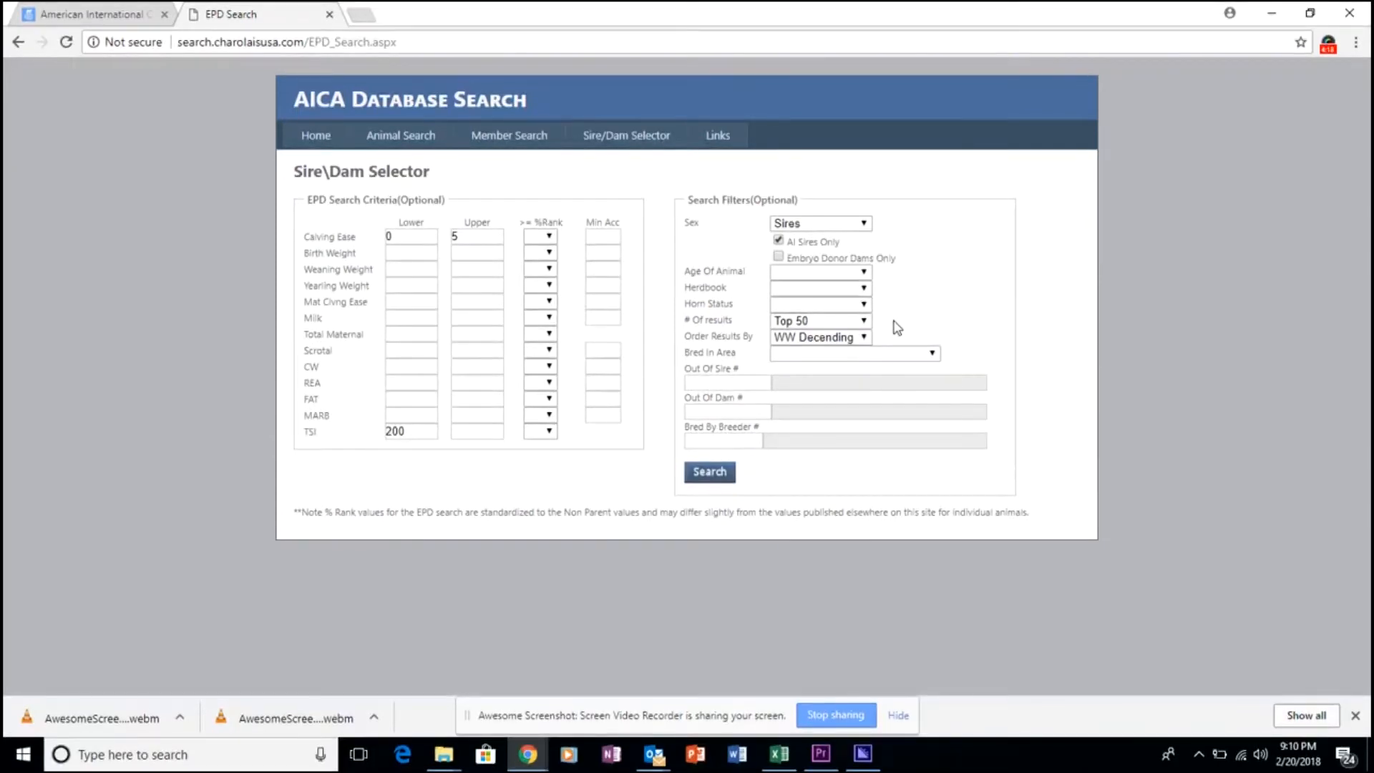
mouse_move(525, 474)
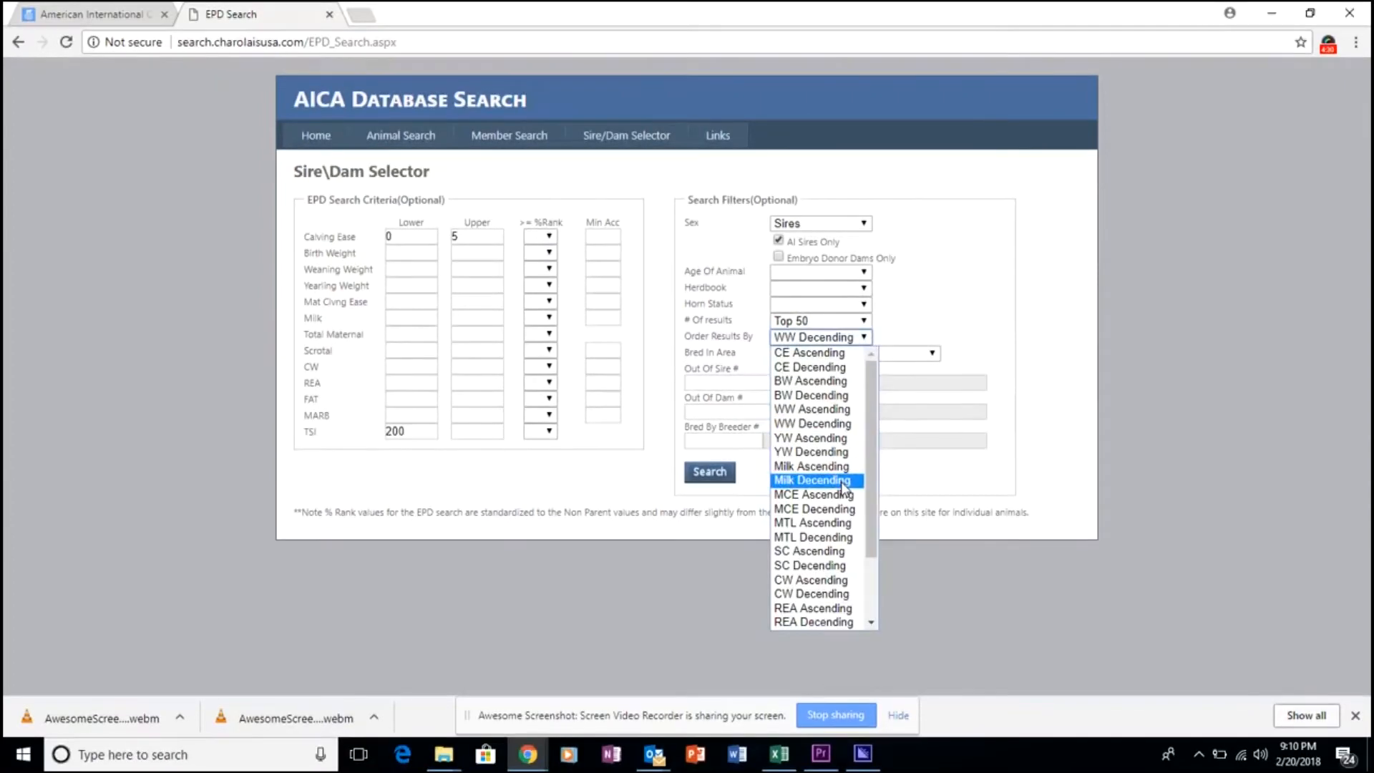
mouse_move(810, 450)
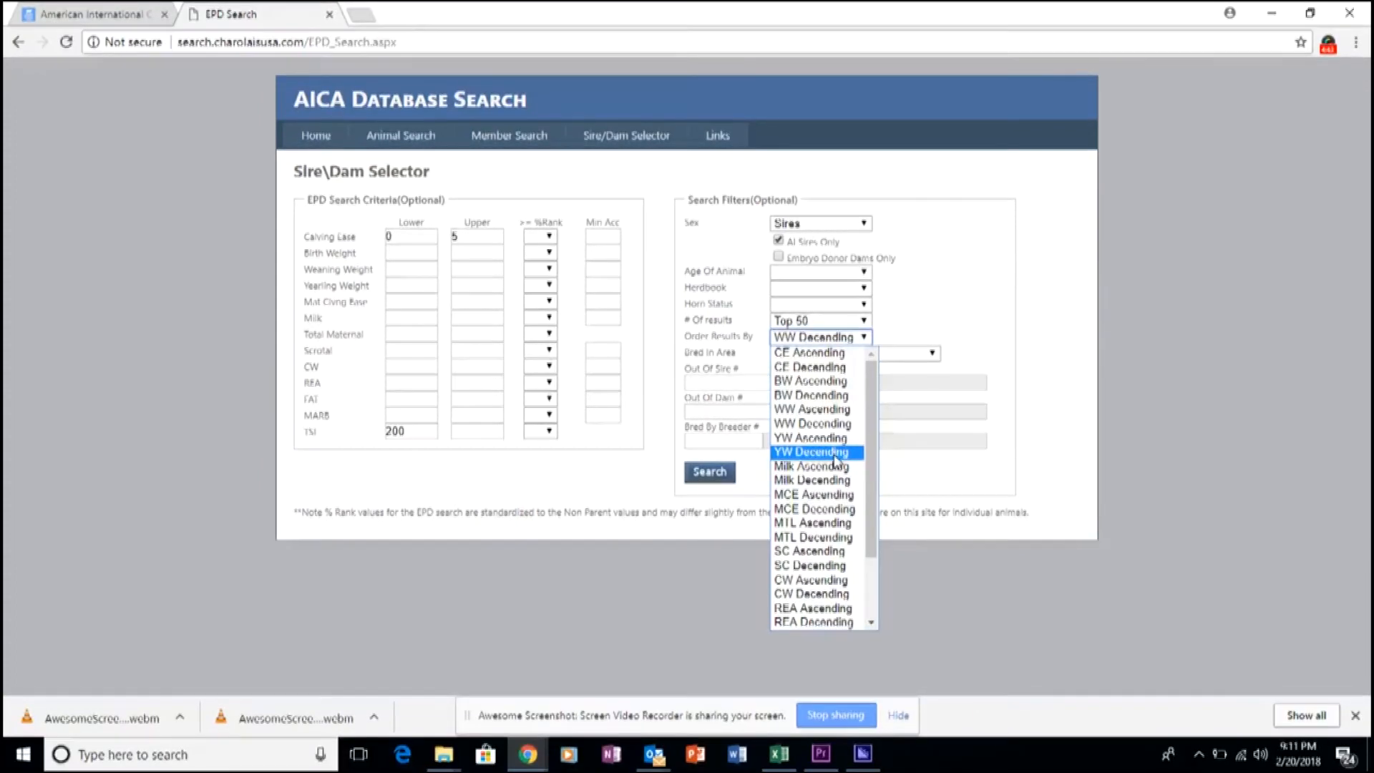
Order results by YW Descending instead of WW Descending.
click(810, 451)
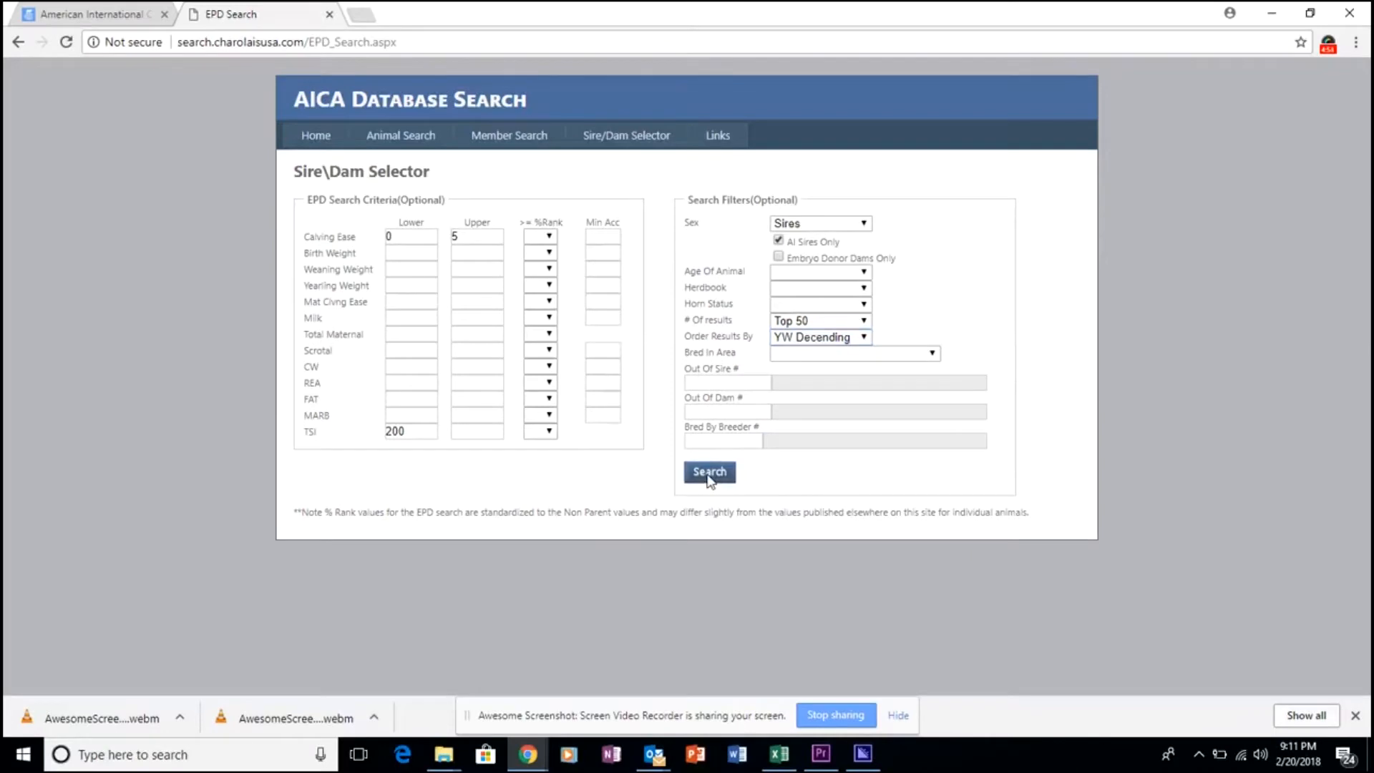
Run the sire search and look through the 50 AI sires led by ACE-ORR Predator 241P.
click(708, 471)
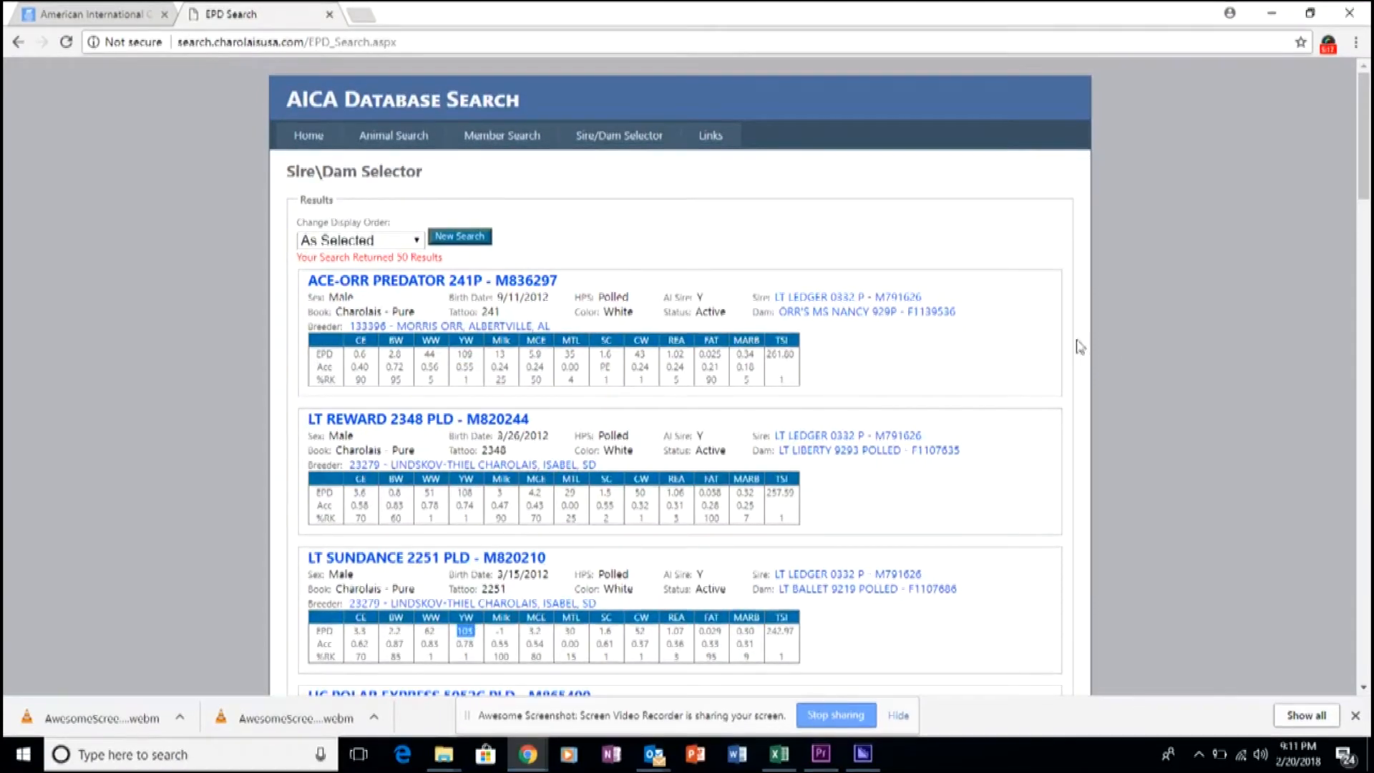
scroll(down, 3)
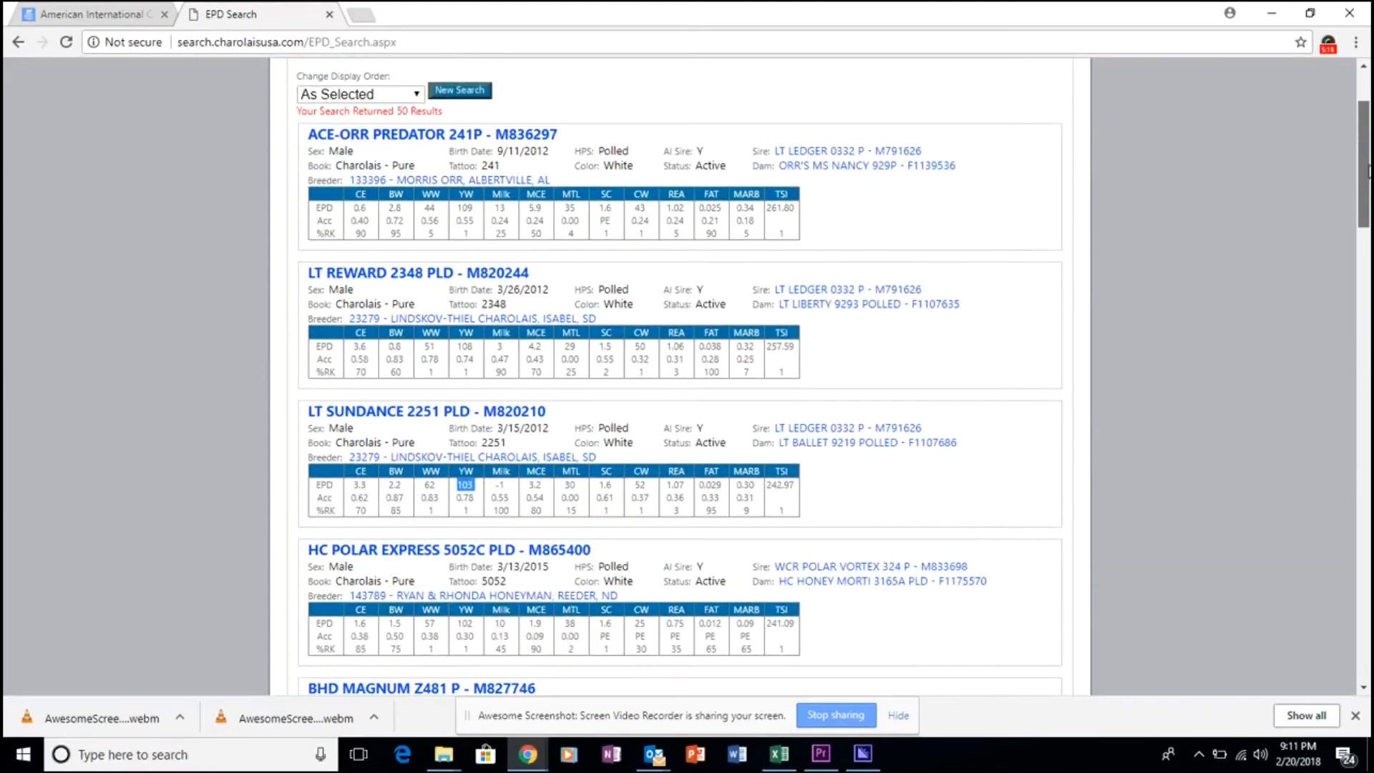
scroll(down, 3)
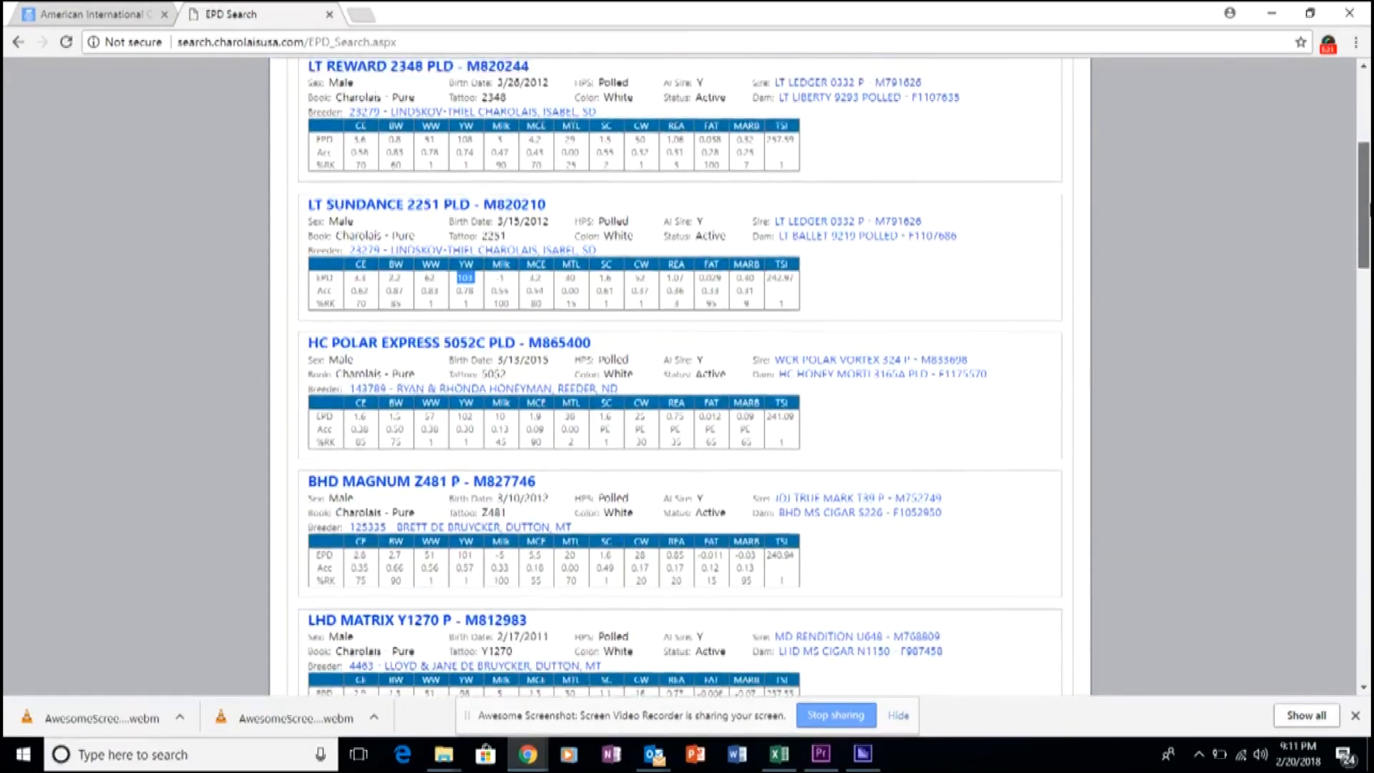
scroll(up, 3)
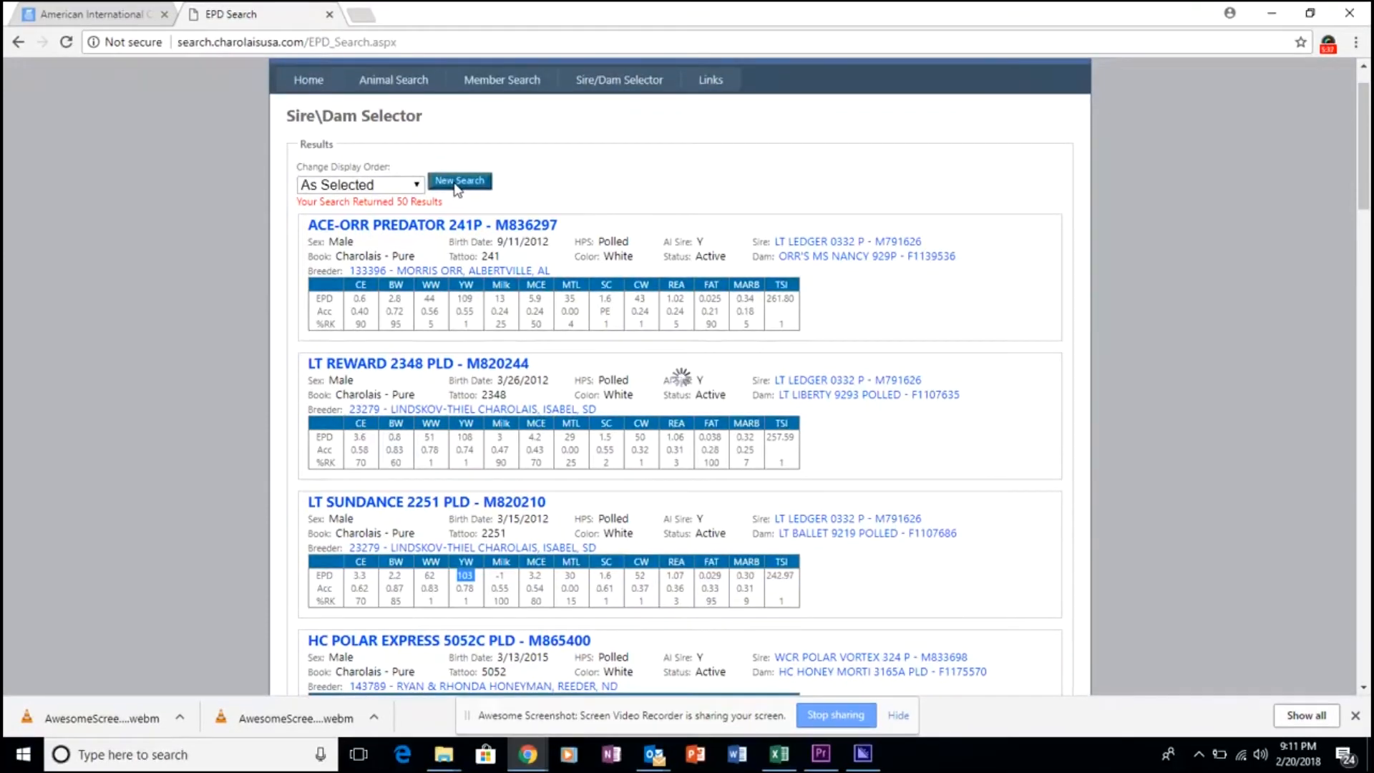
Start a new search with Out Of Sire # M434790, LHDE46 LHD Cigar E46.
click(459, 181)
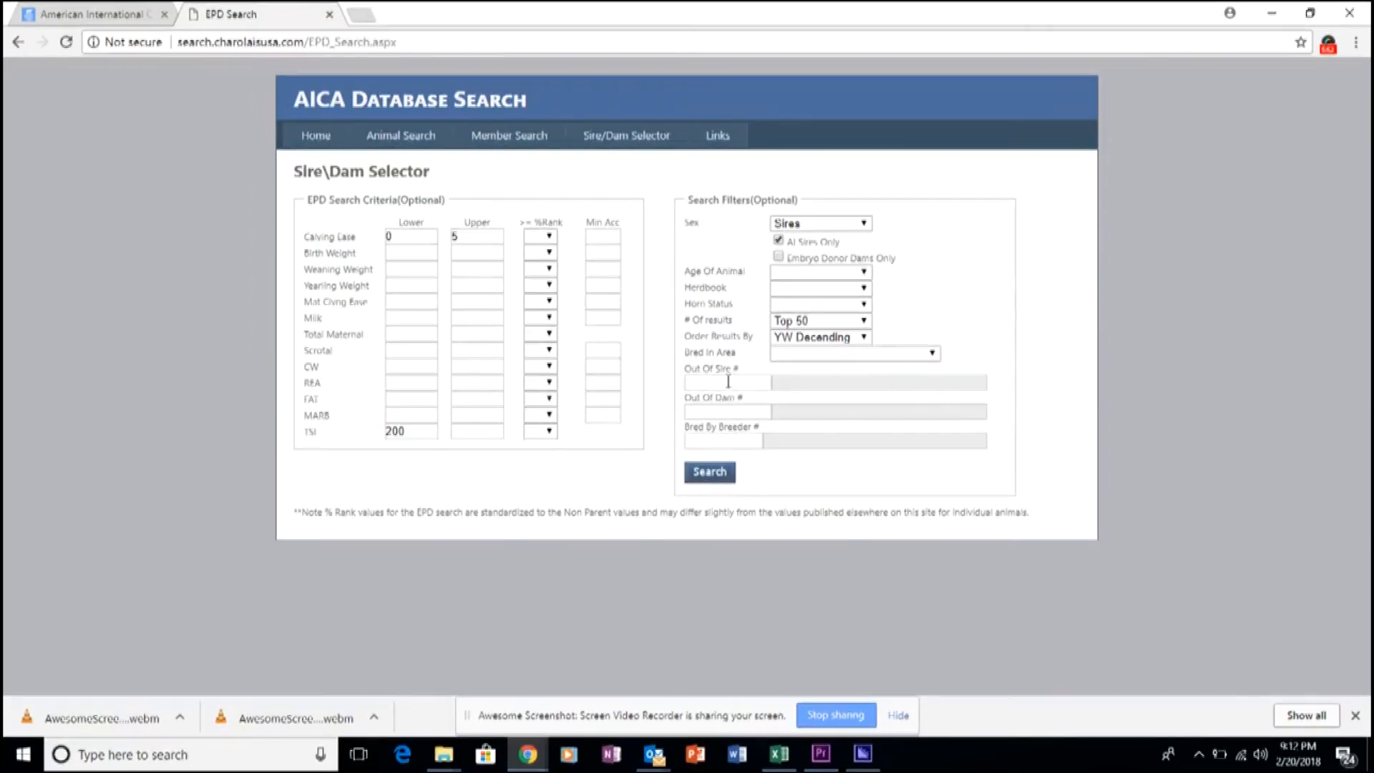
click(727, 382)
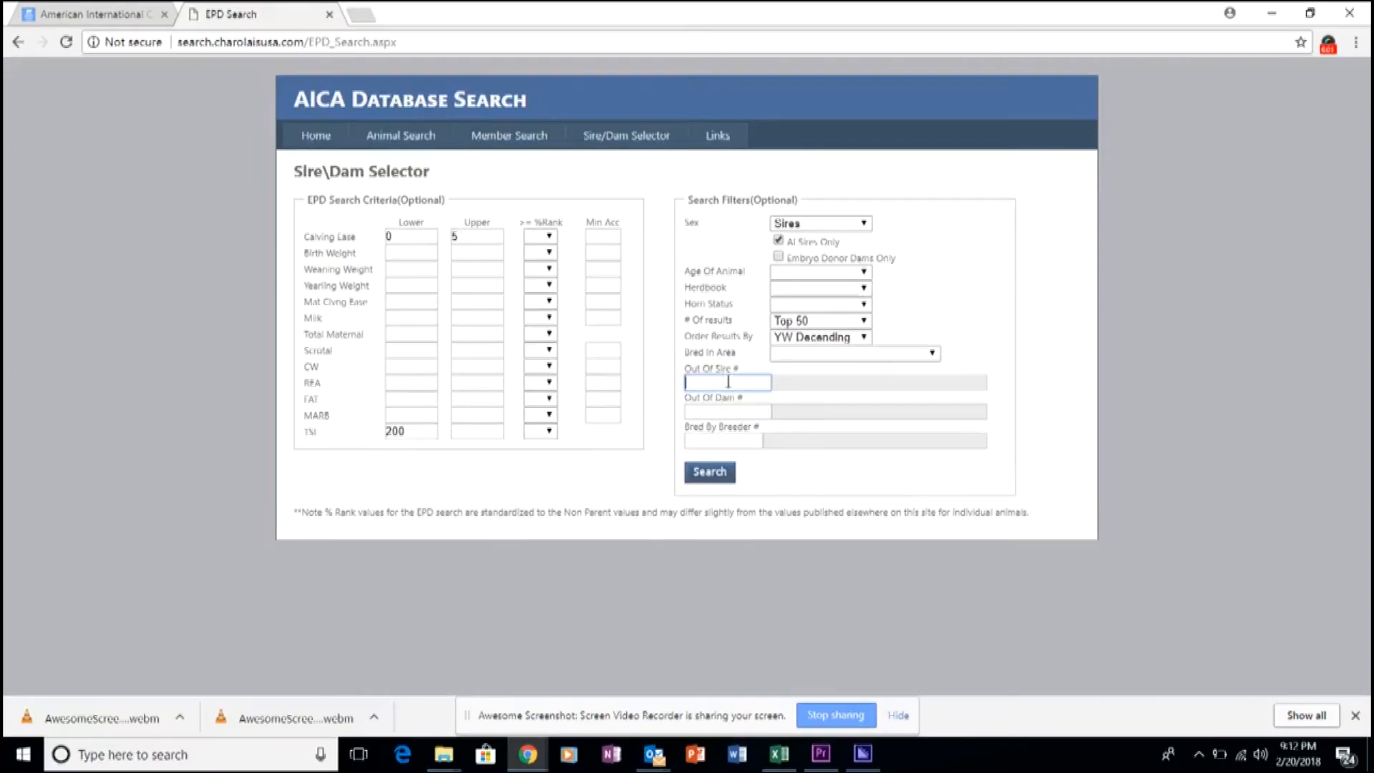
text(M)
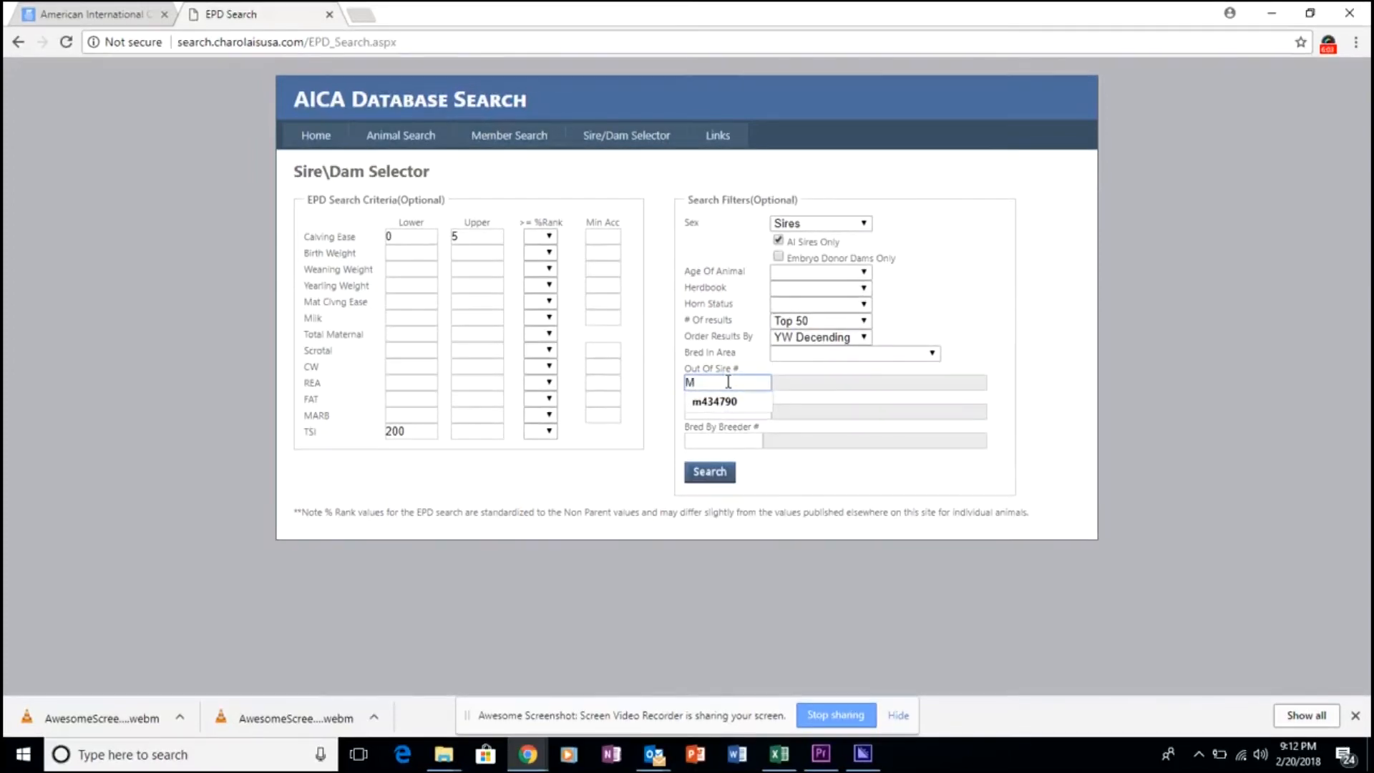
text(43)
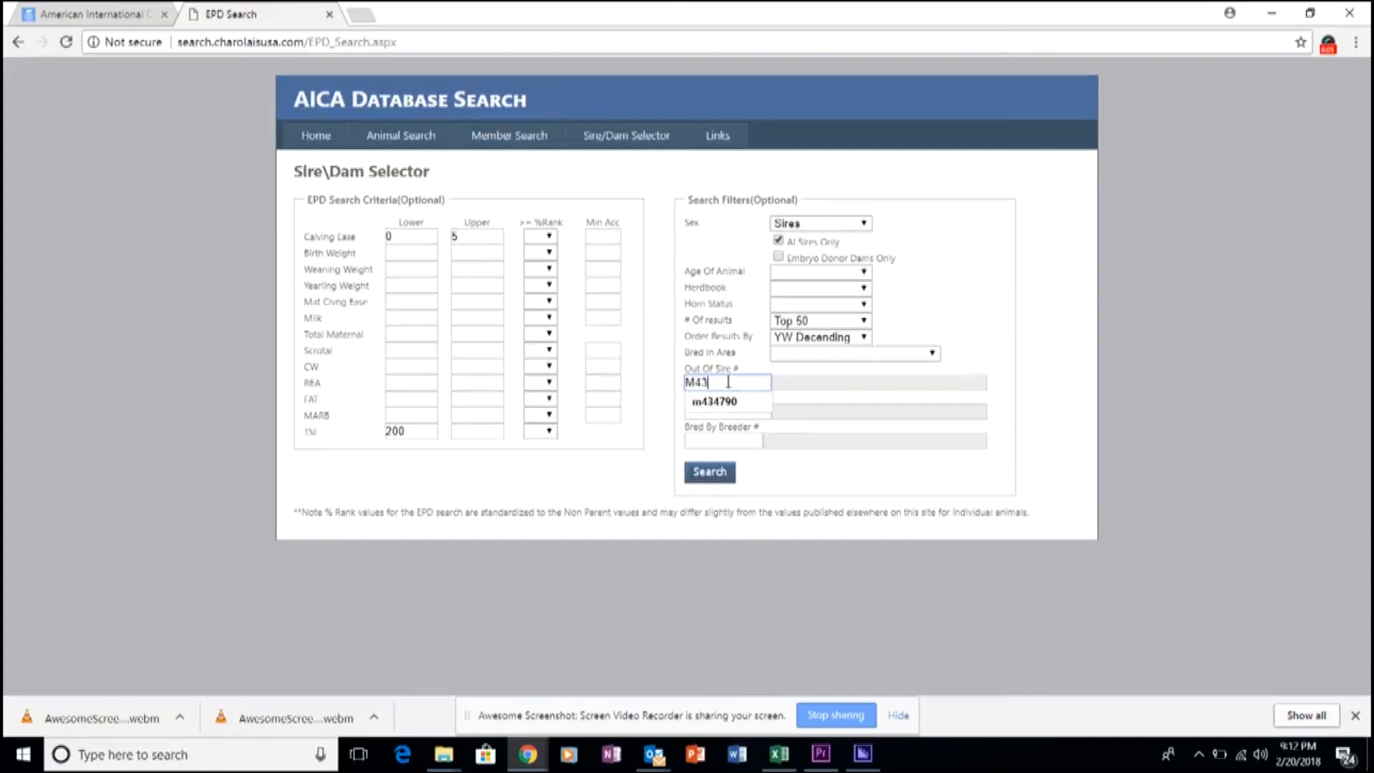
text(47)
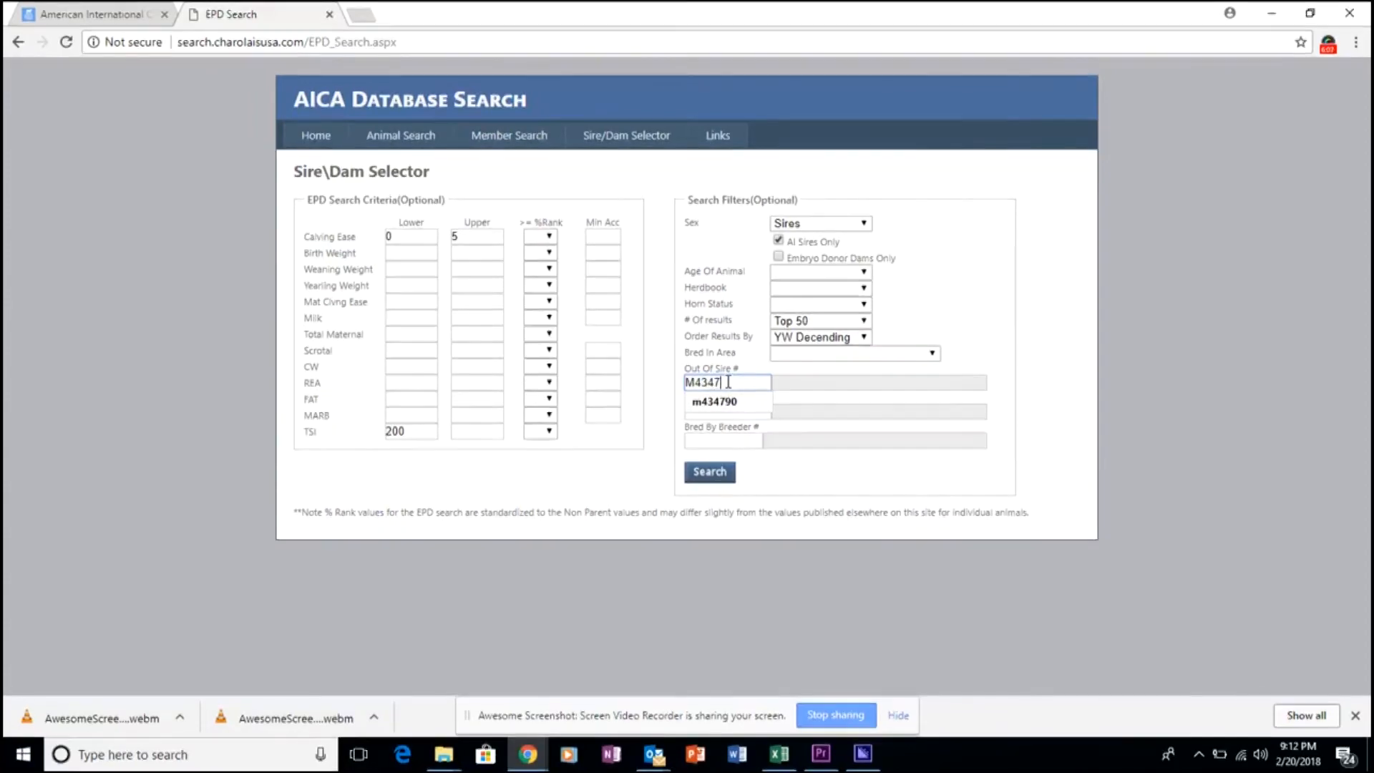
text(9)
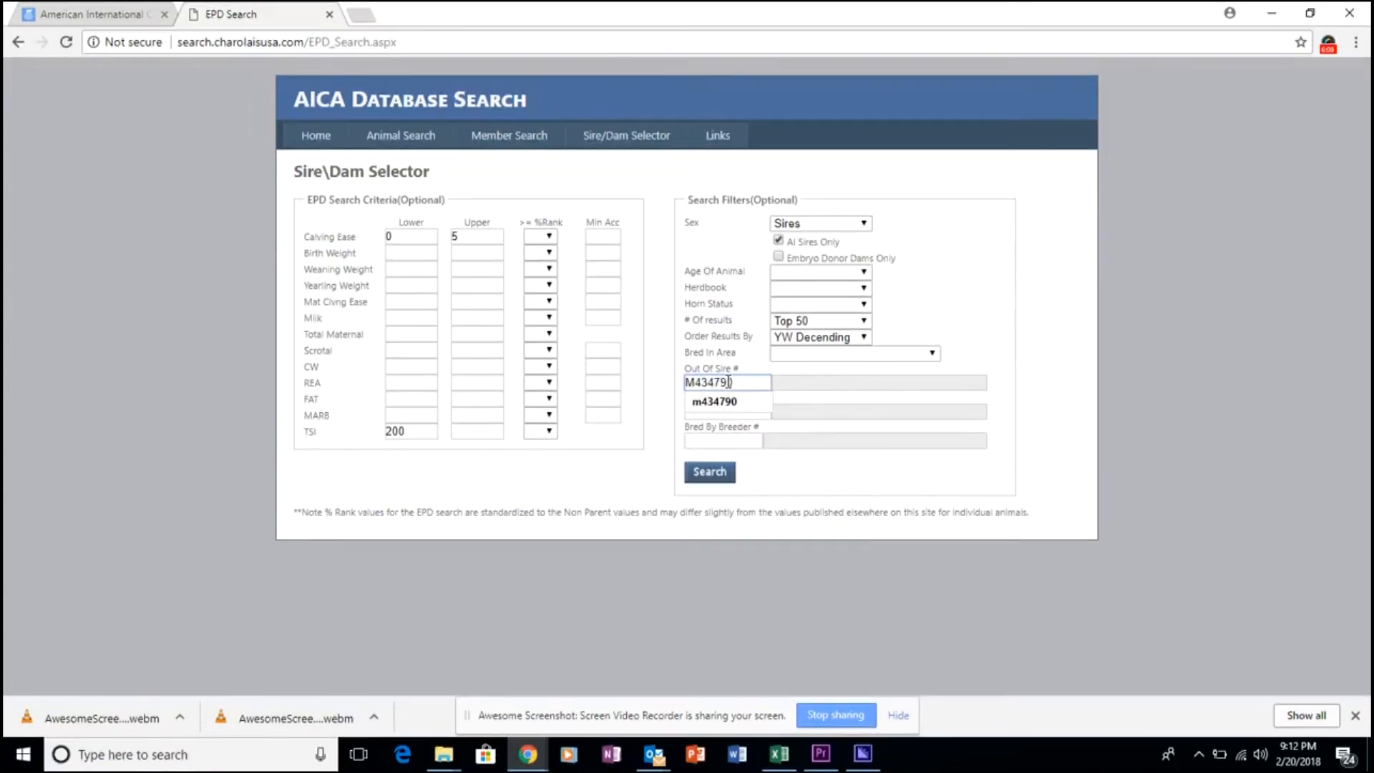
click(712, 400)
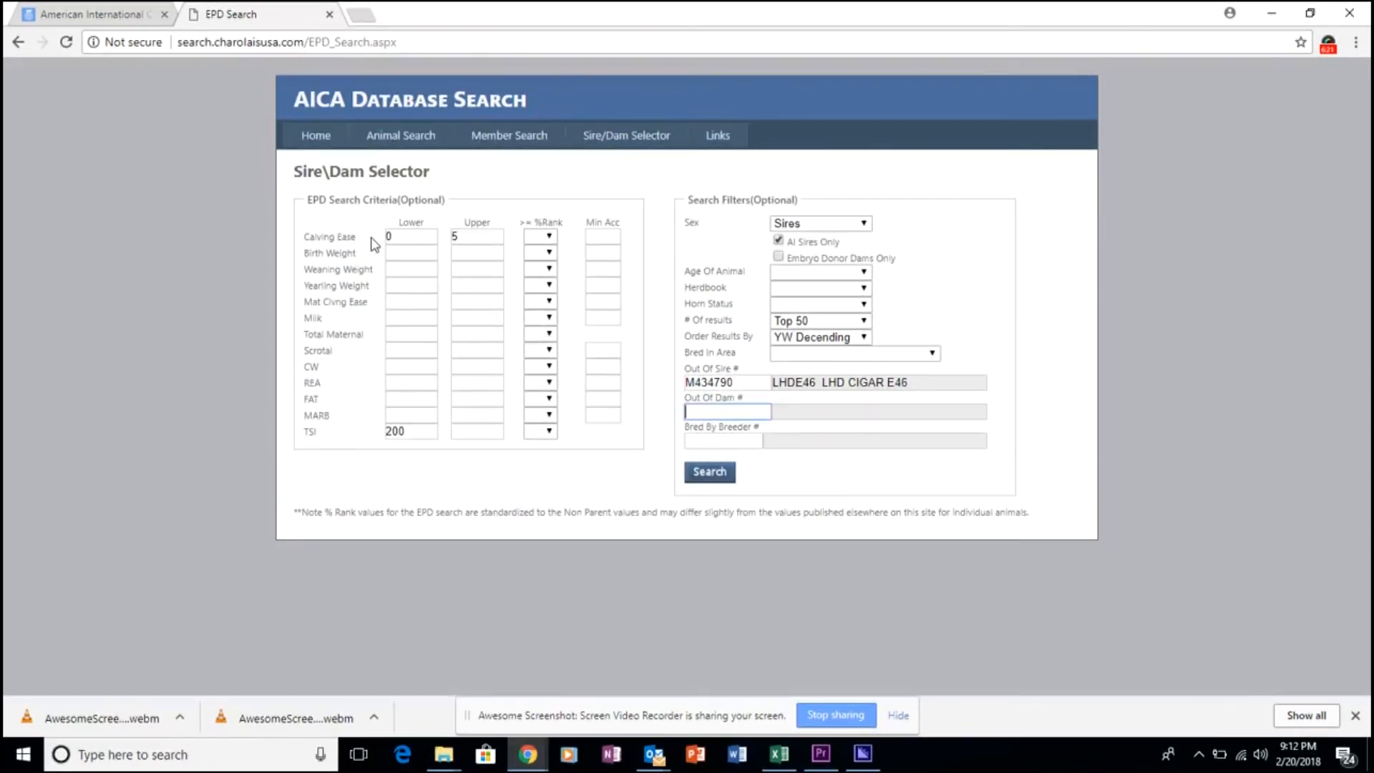
mouse_move(478, 460)
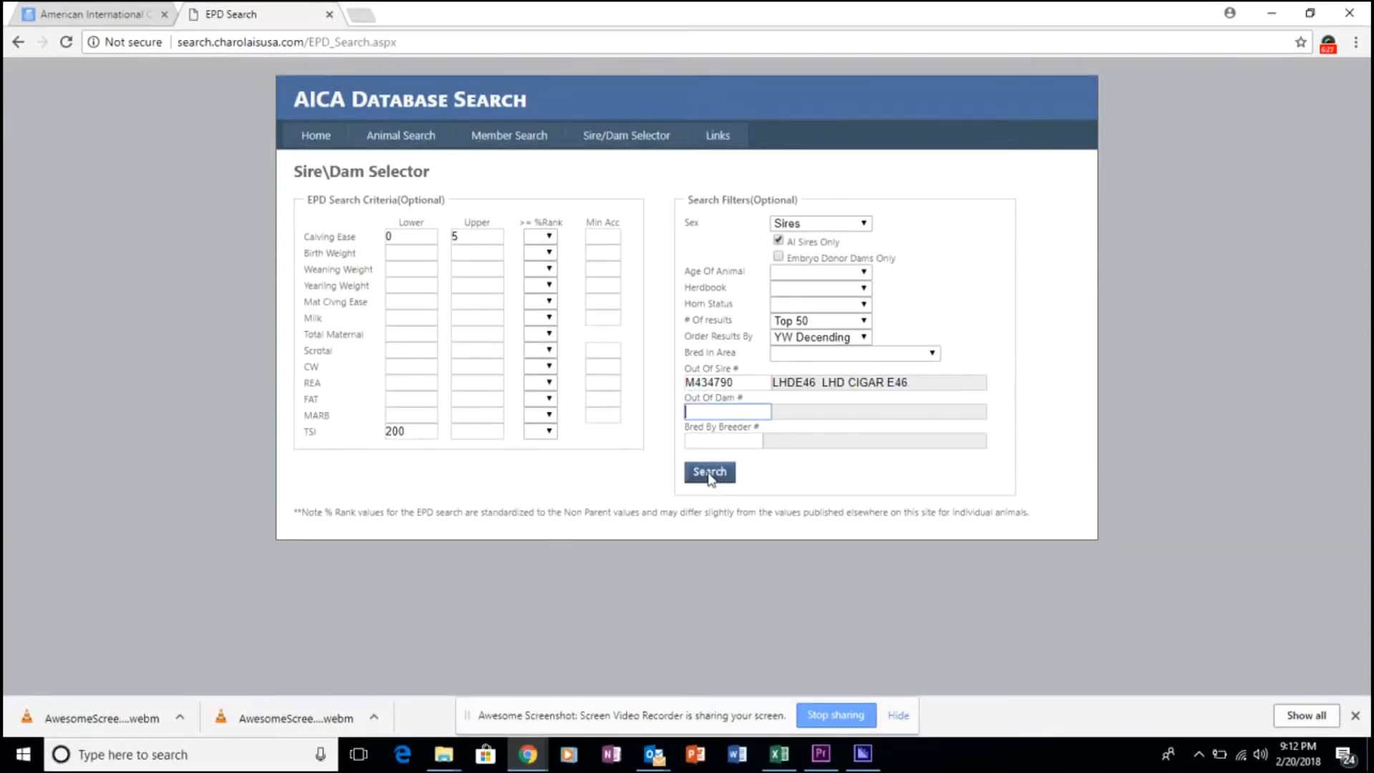
Run the search and review the 6 sons of LHD Cigar E46, led by BC E46 Duke B01 PET.
click(709, 471)
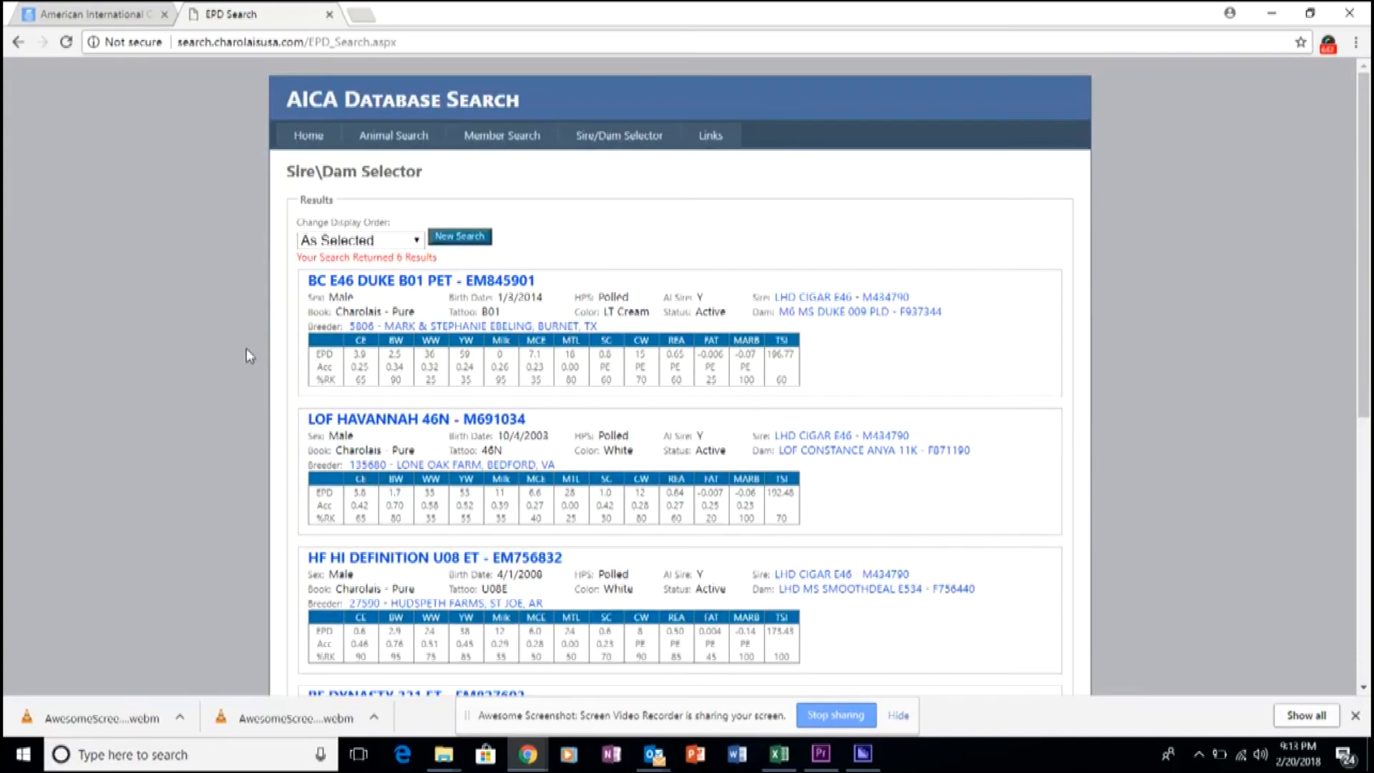
scroll(down, 3)
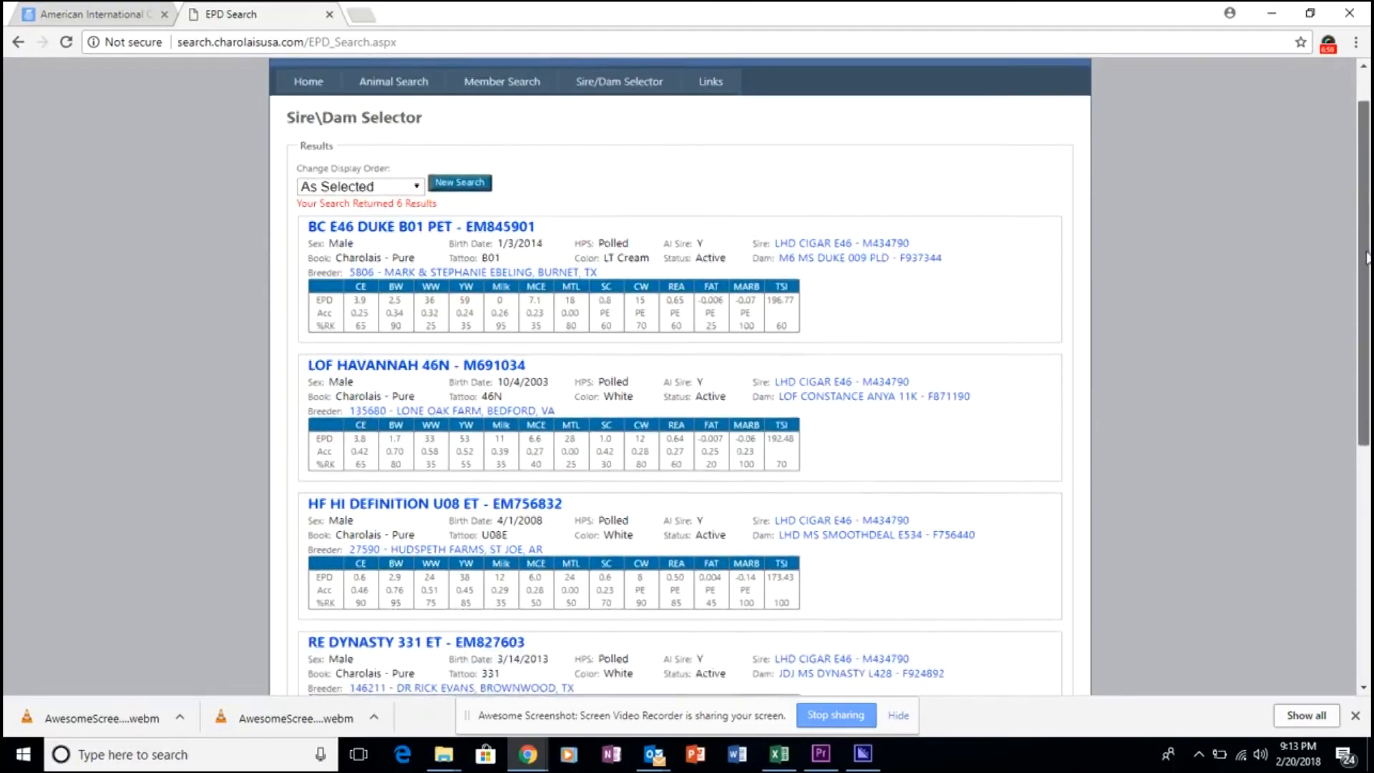
scroll(down, 3)
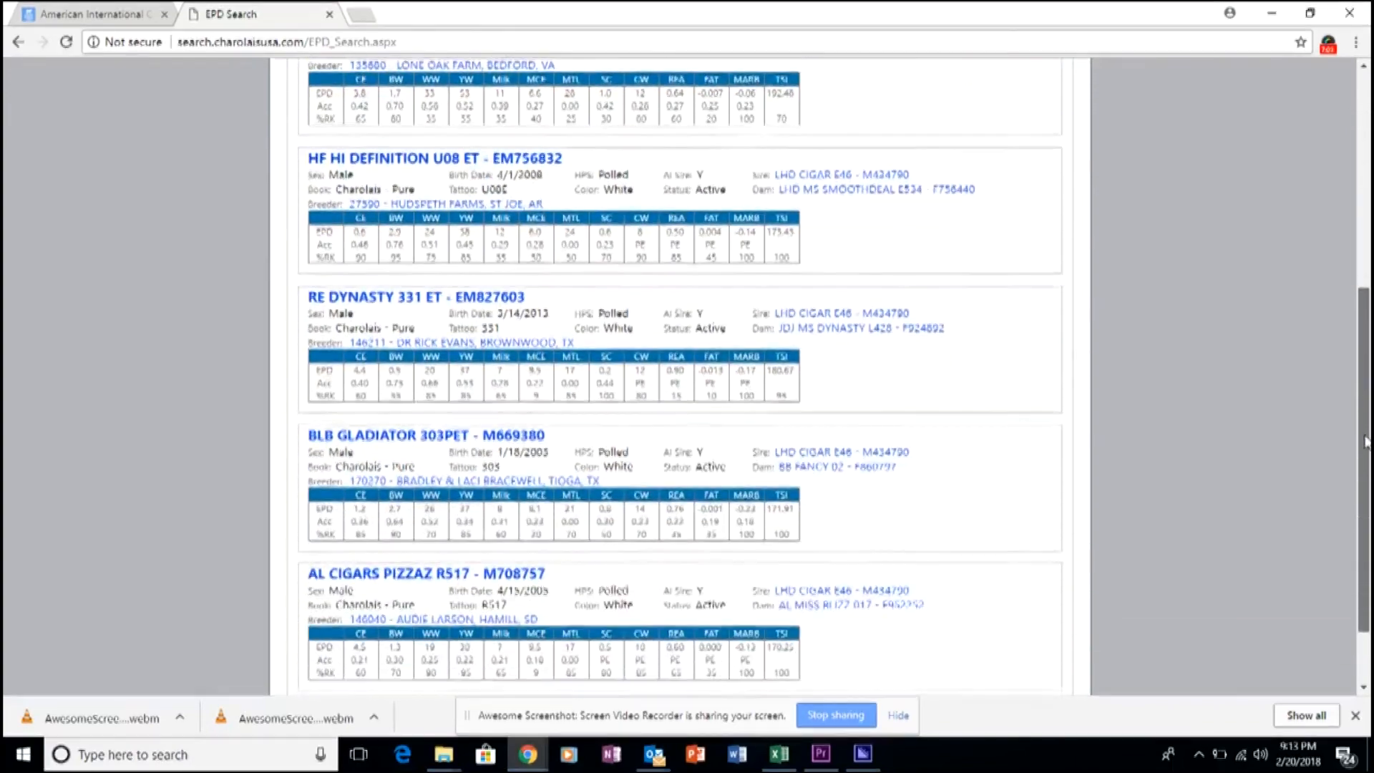
scroll(down, 3)
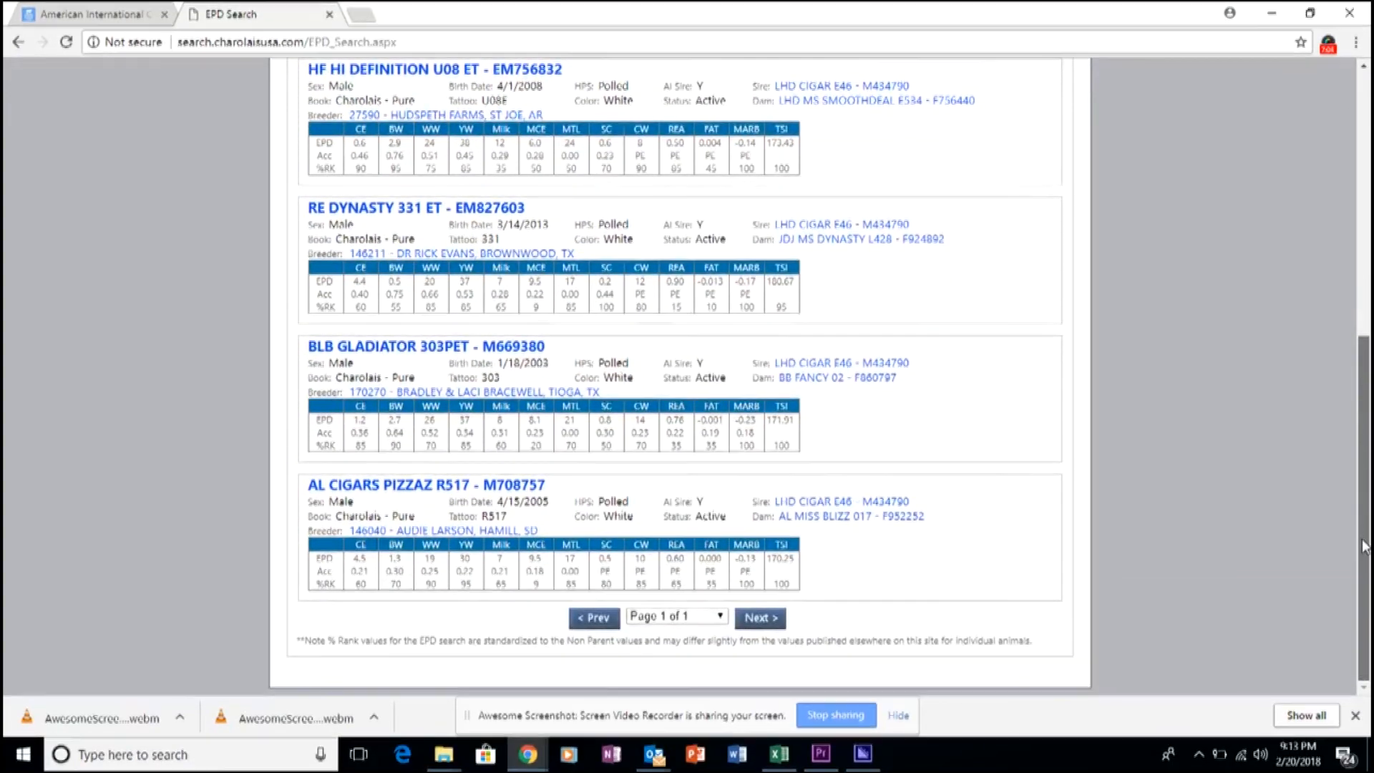
scroll(up, 3)
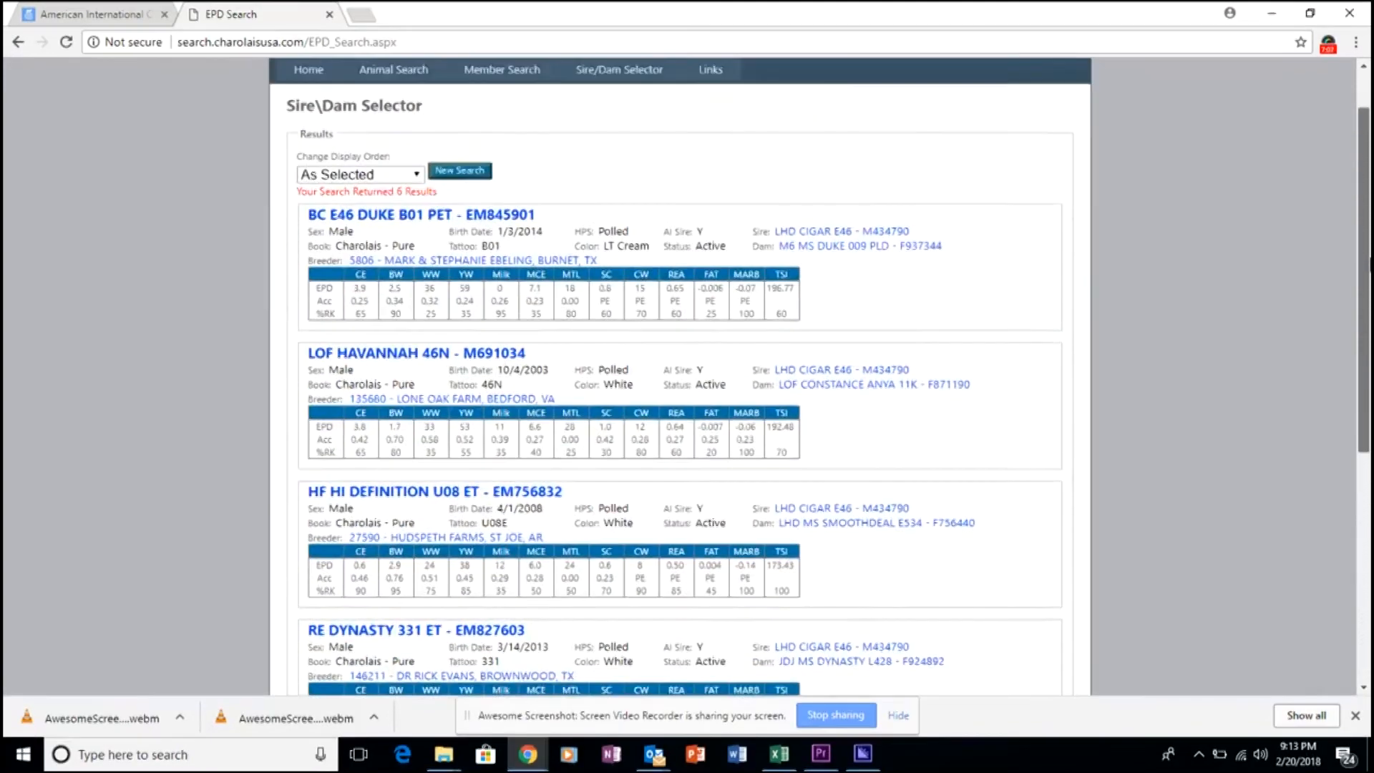
scroll(up, 3)
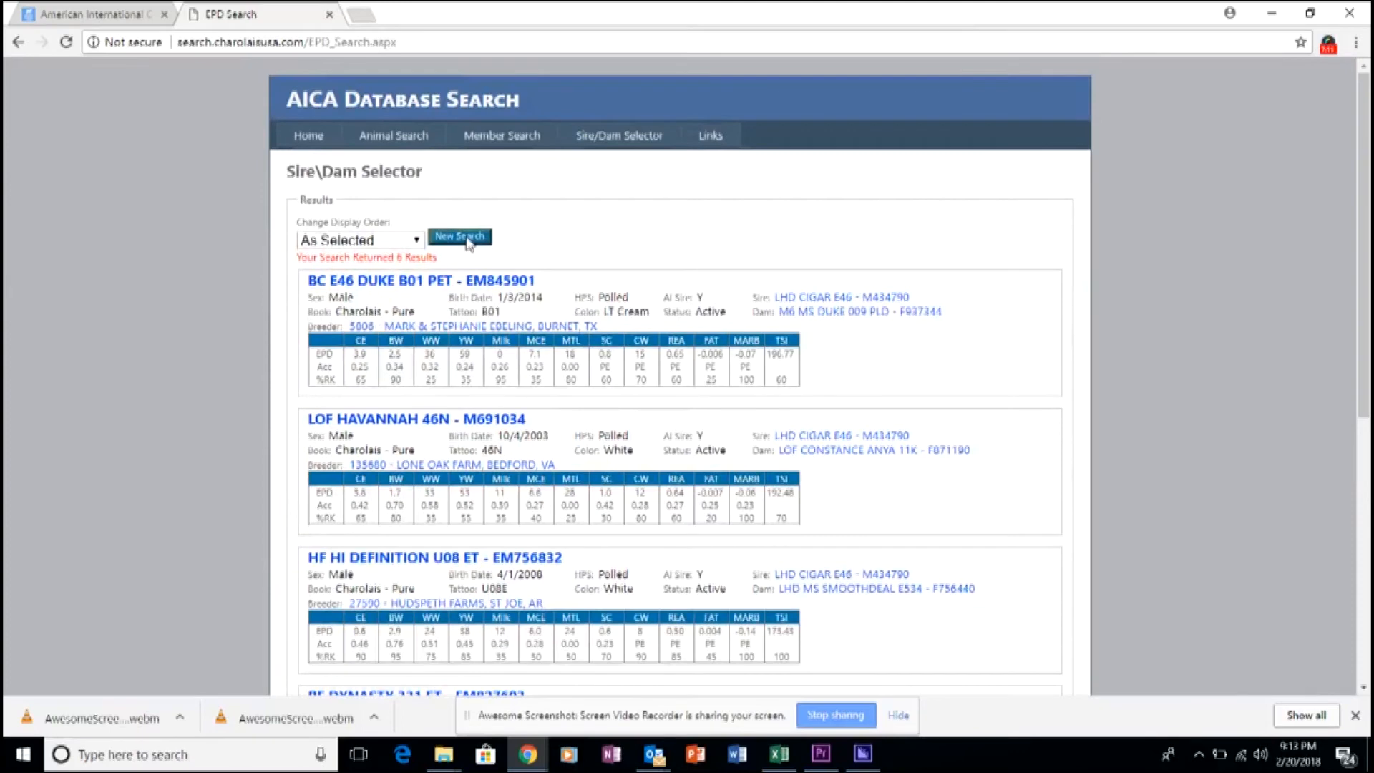
Start a new search with Out Of Dam # F802637, 706 DVCR Lady Duke 706 P ET.
click(459, 236)
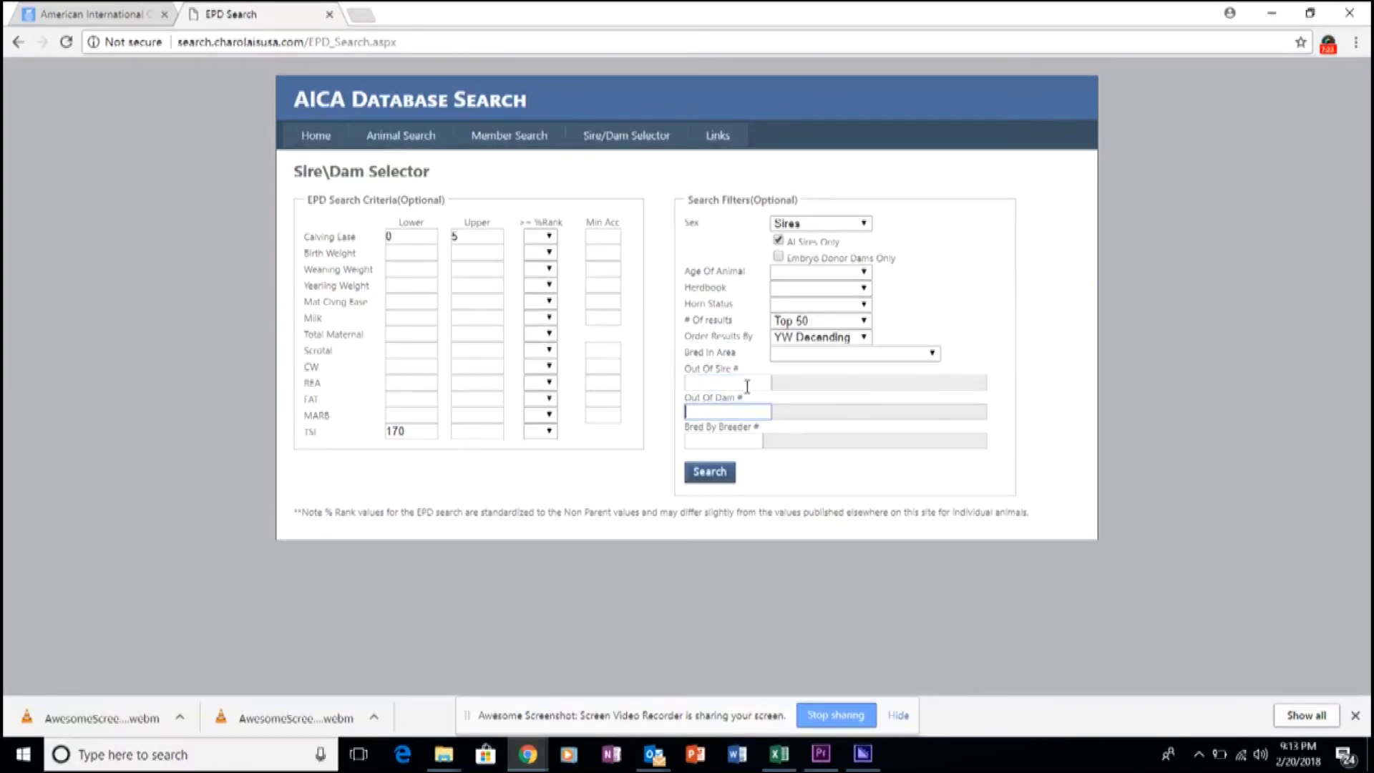
text(F)
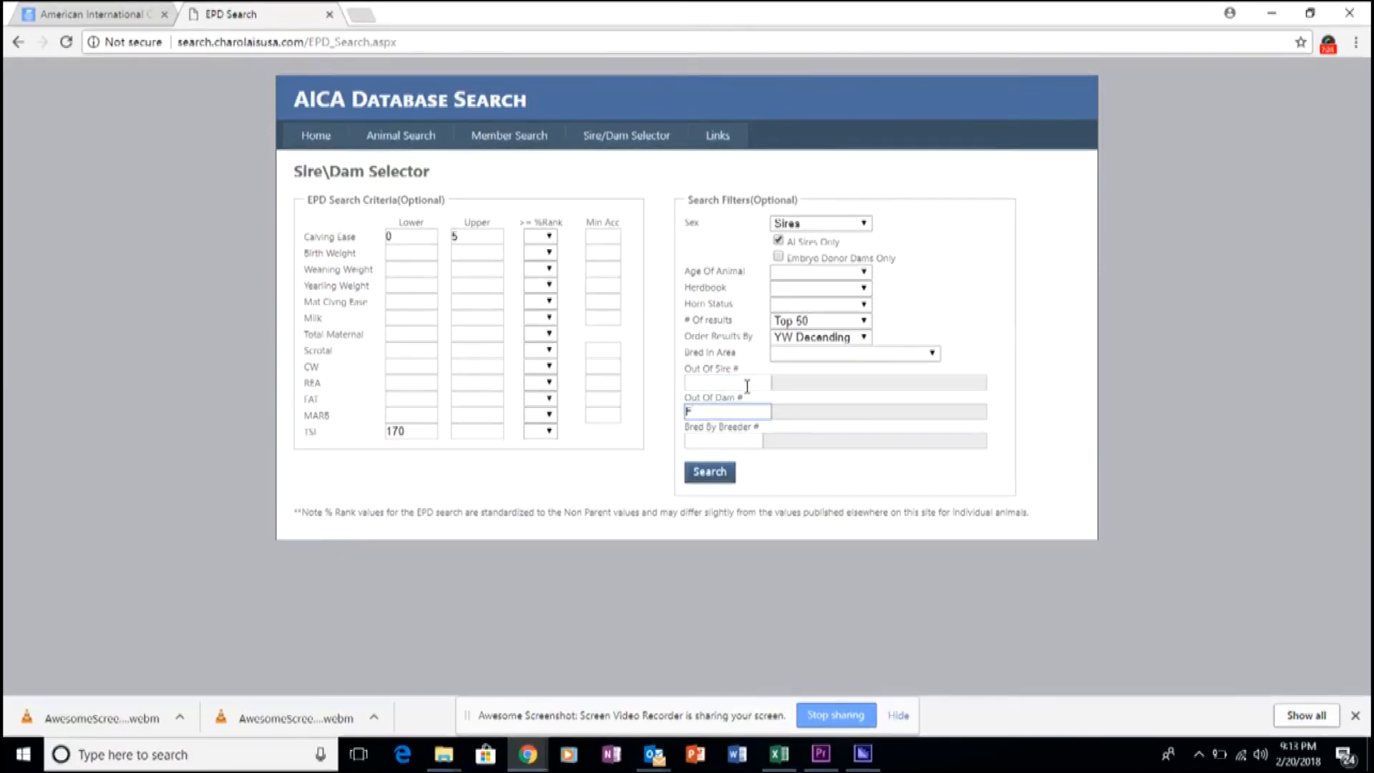
text(80)
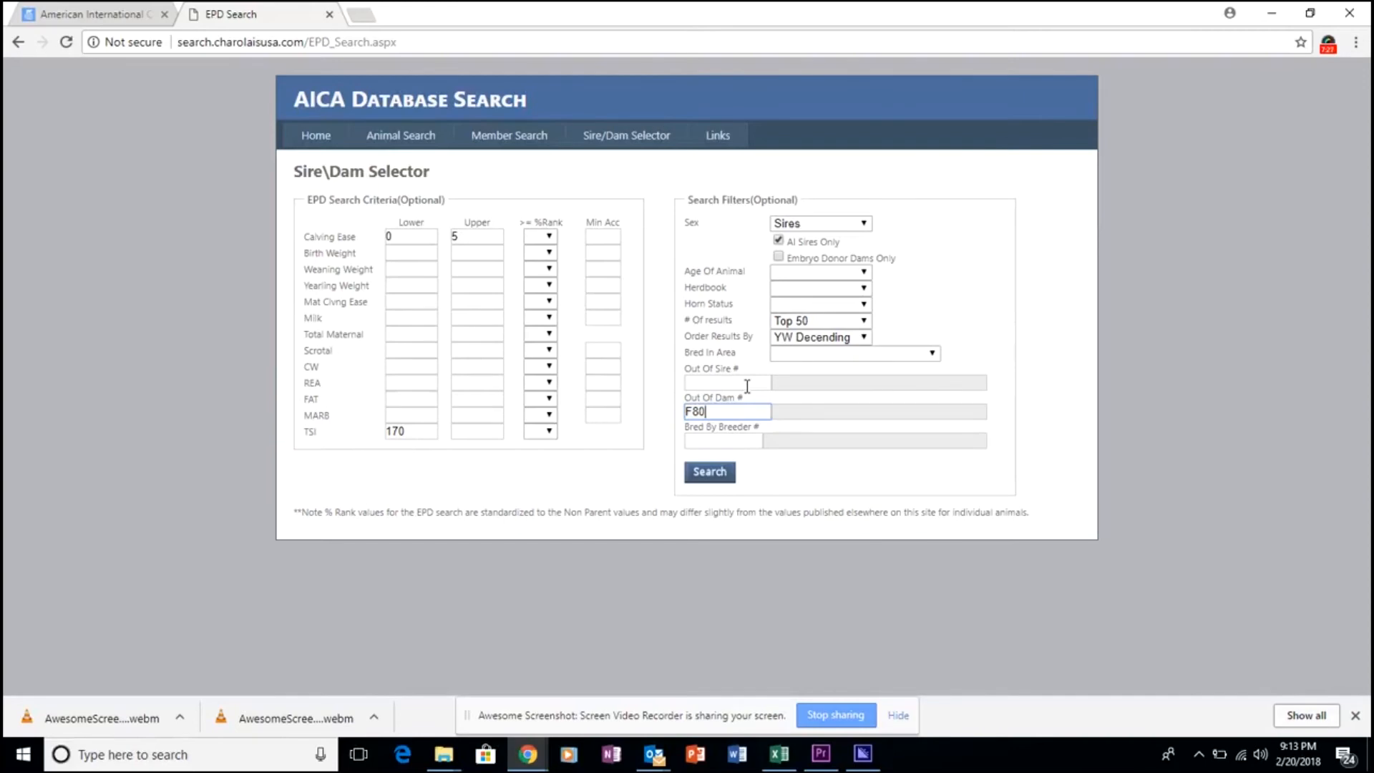
text(2)
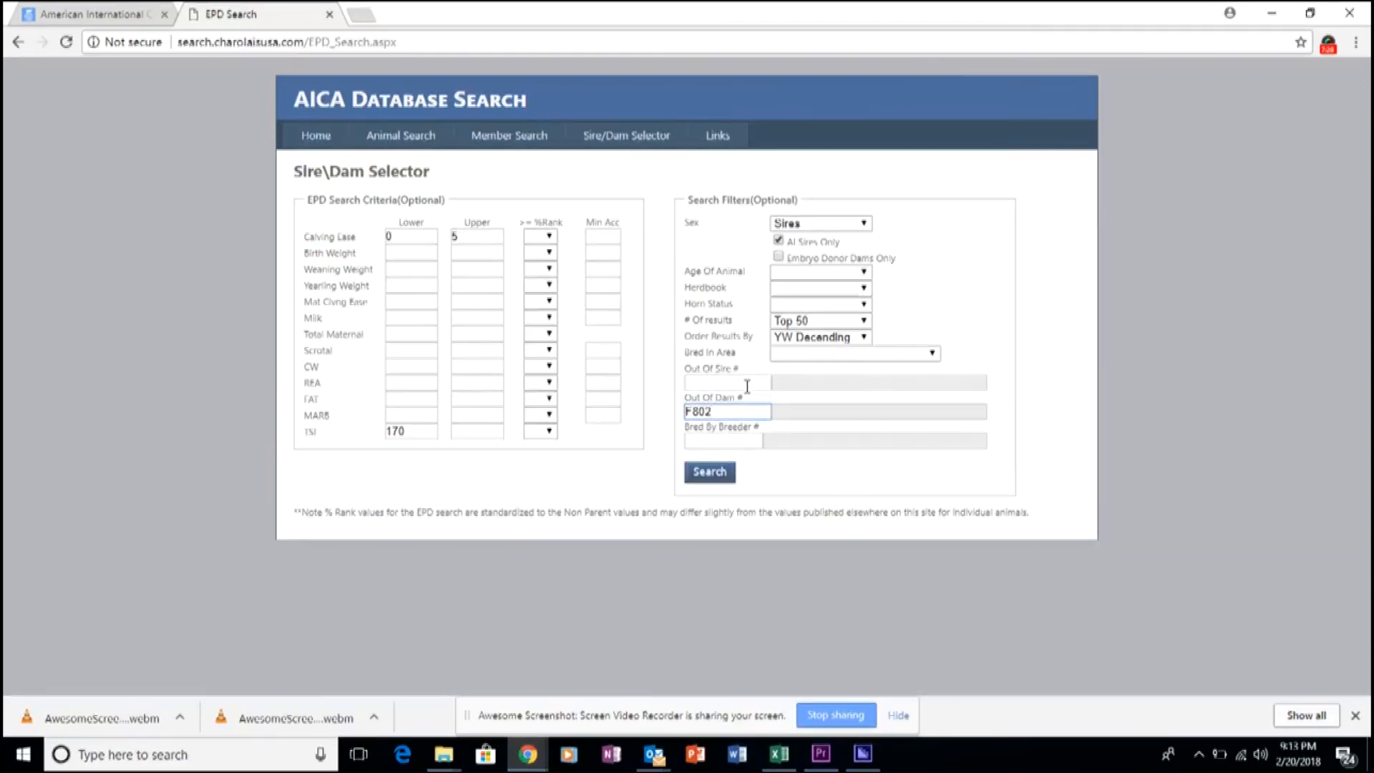
text(637)
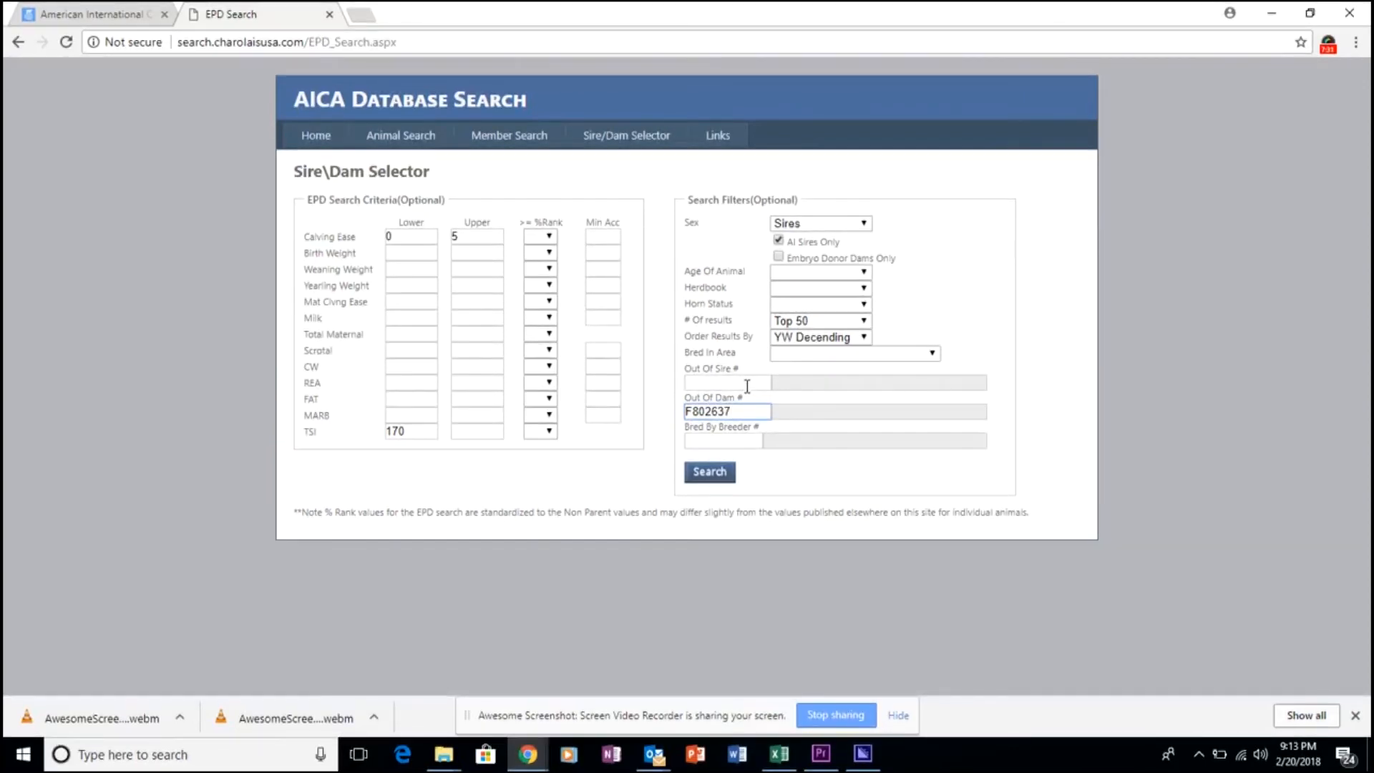
click(411, 236)
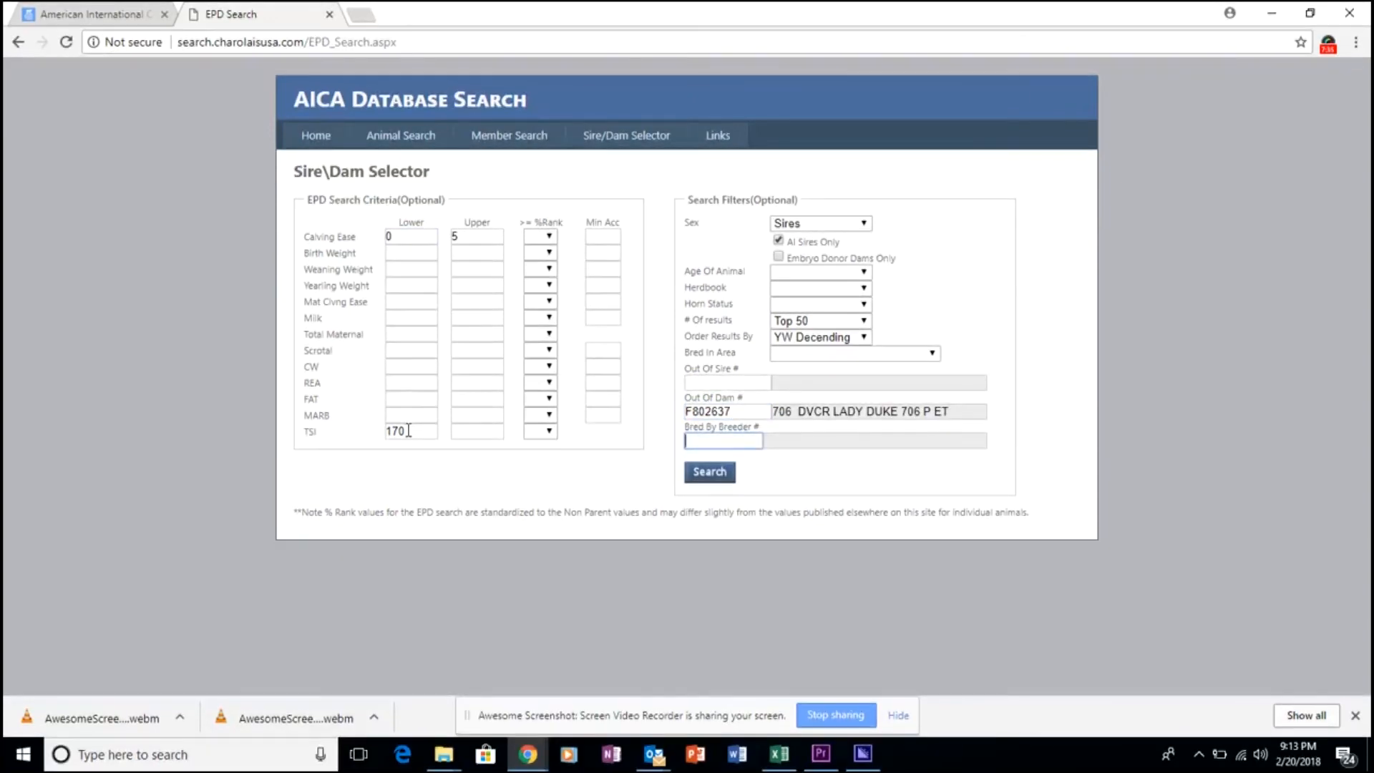
Switch Sex to Dams and clear the Calving Ease upper value.
click(817, 223)
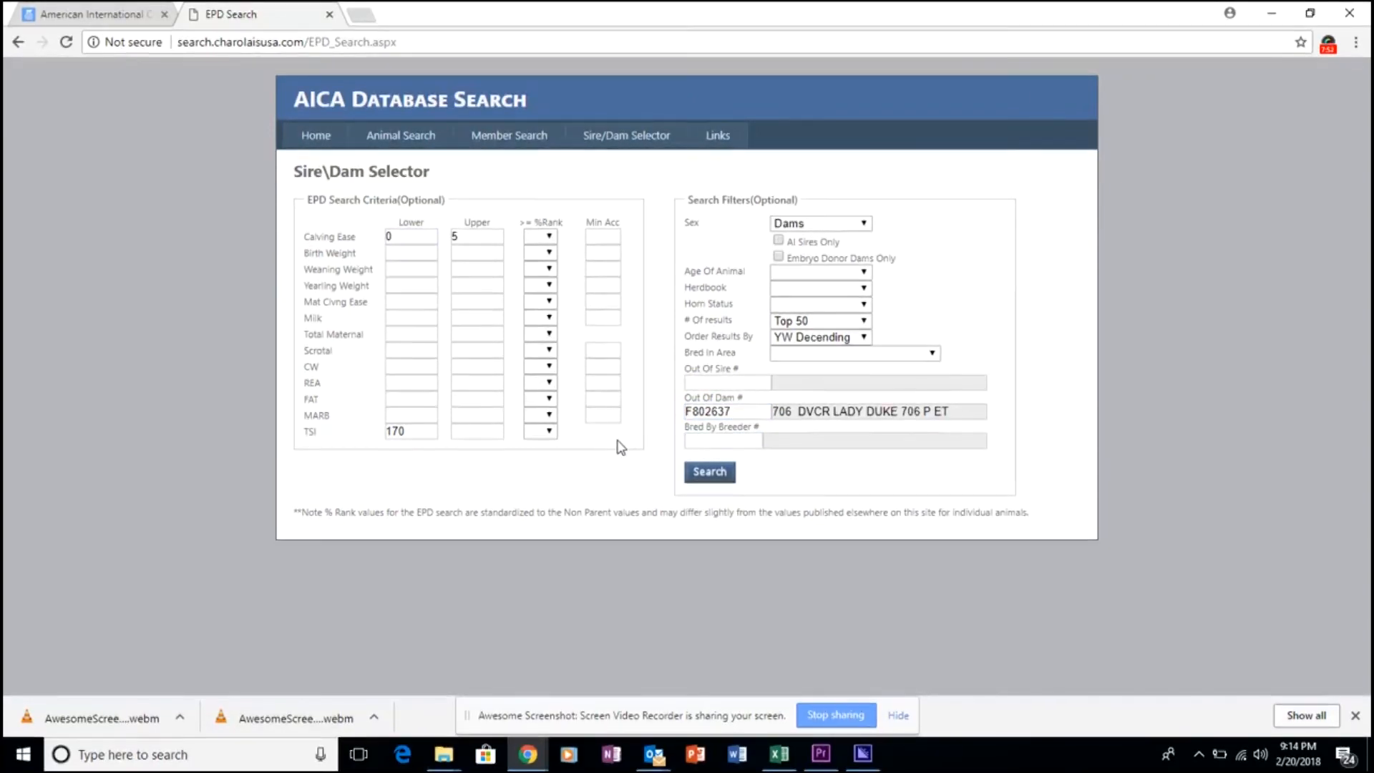
click(409, 431)
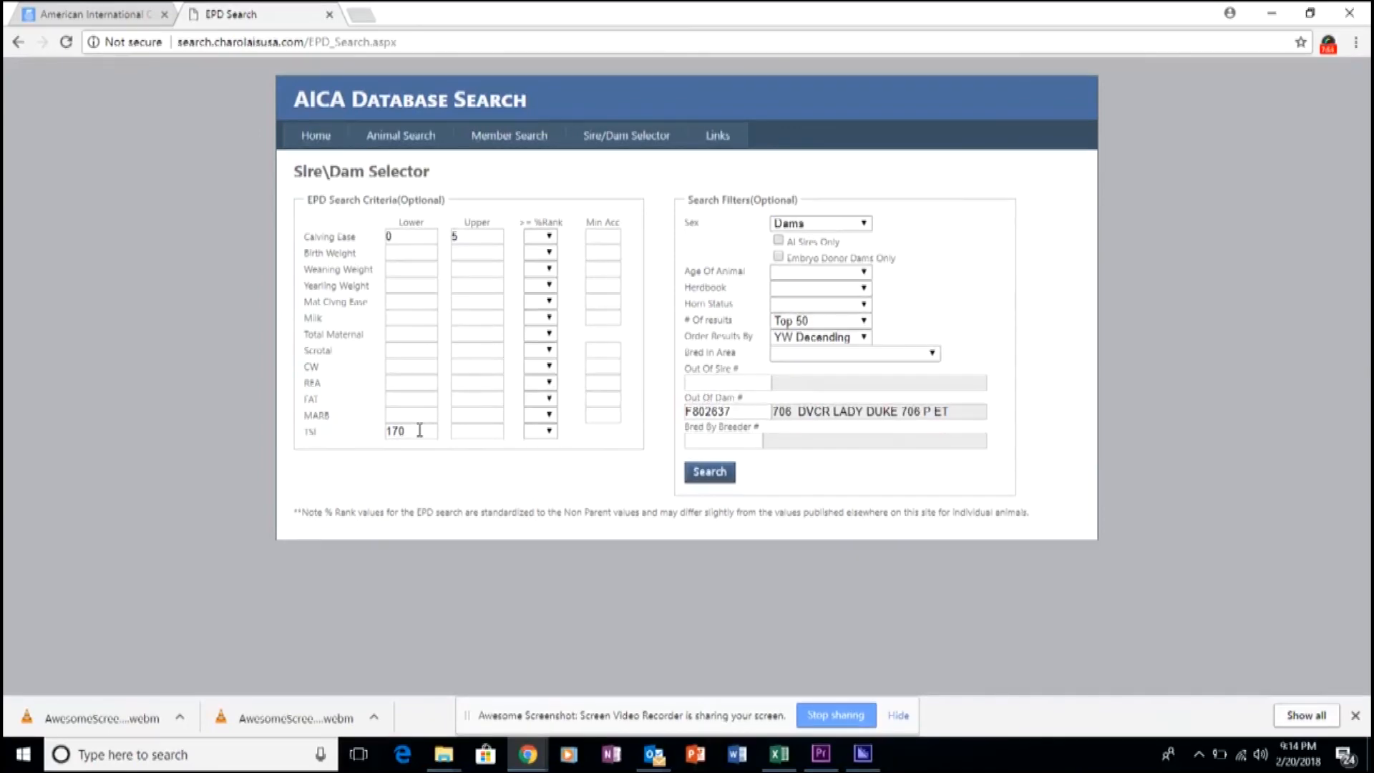
mouse_move(425, 264)
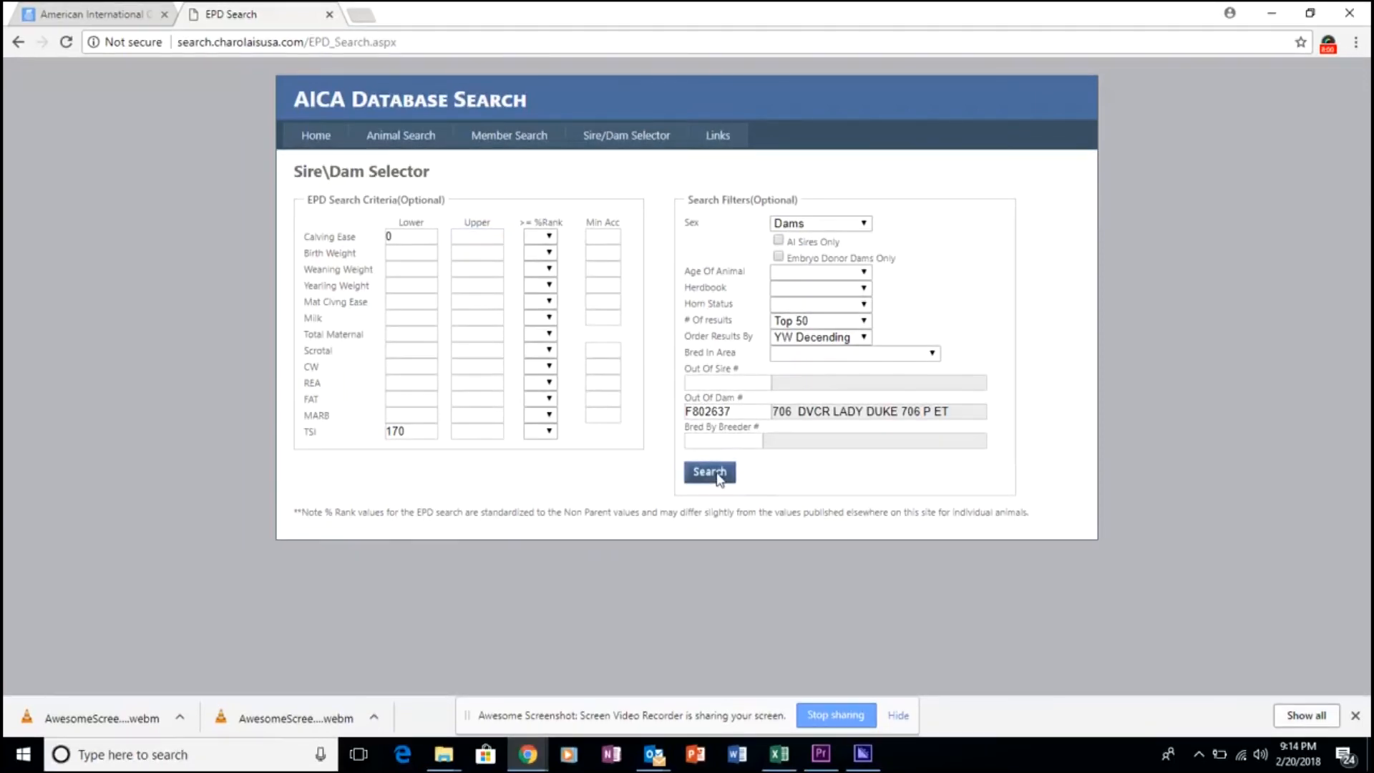
Run the dam progeny search, returning the one daughter DVCR IMPRESSIVE 994 P - F859773.
click(708, 471)
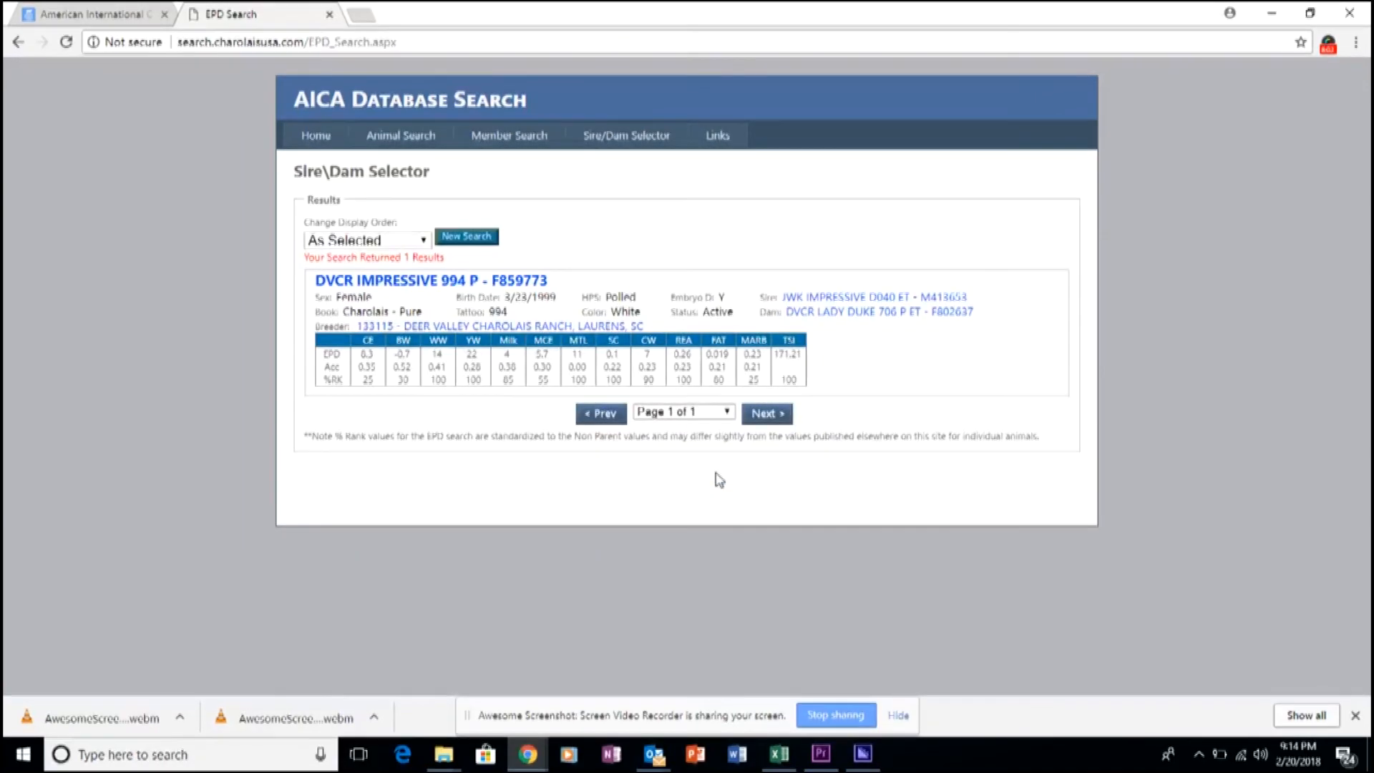
mouse_move(731, 487)
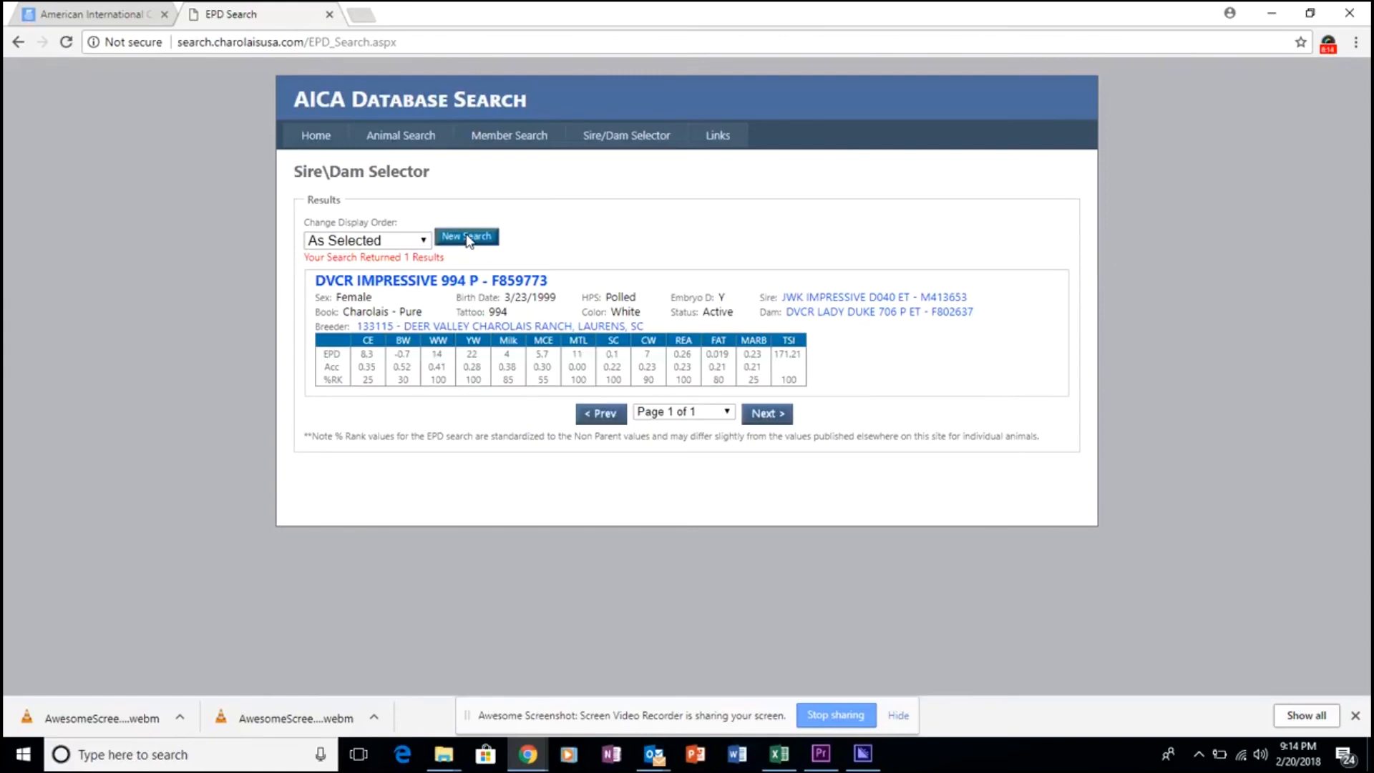
Start a new search and clear the Out Of Dam number filter.
click(465, 236)
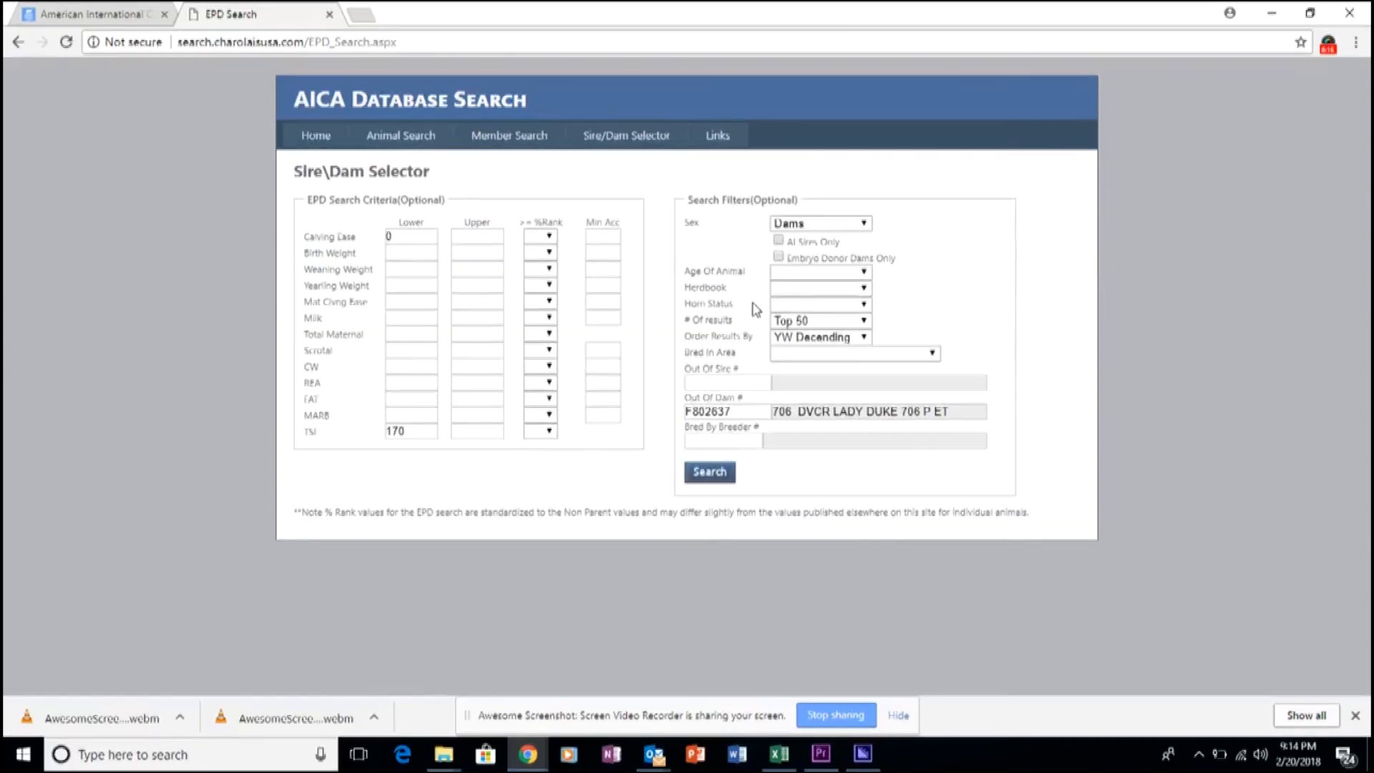
mouse_move(899, 300)
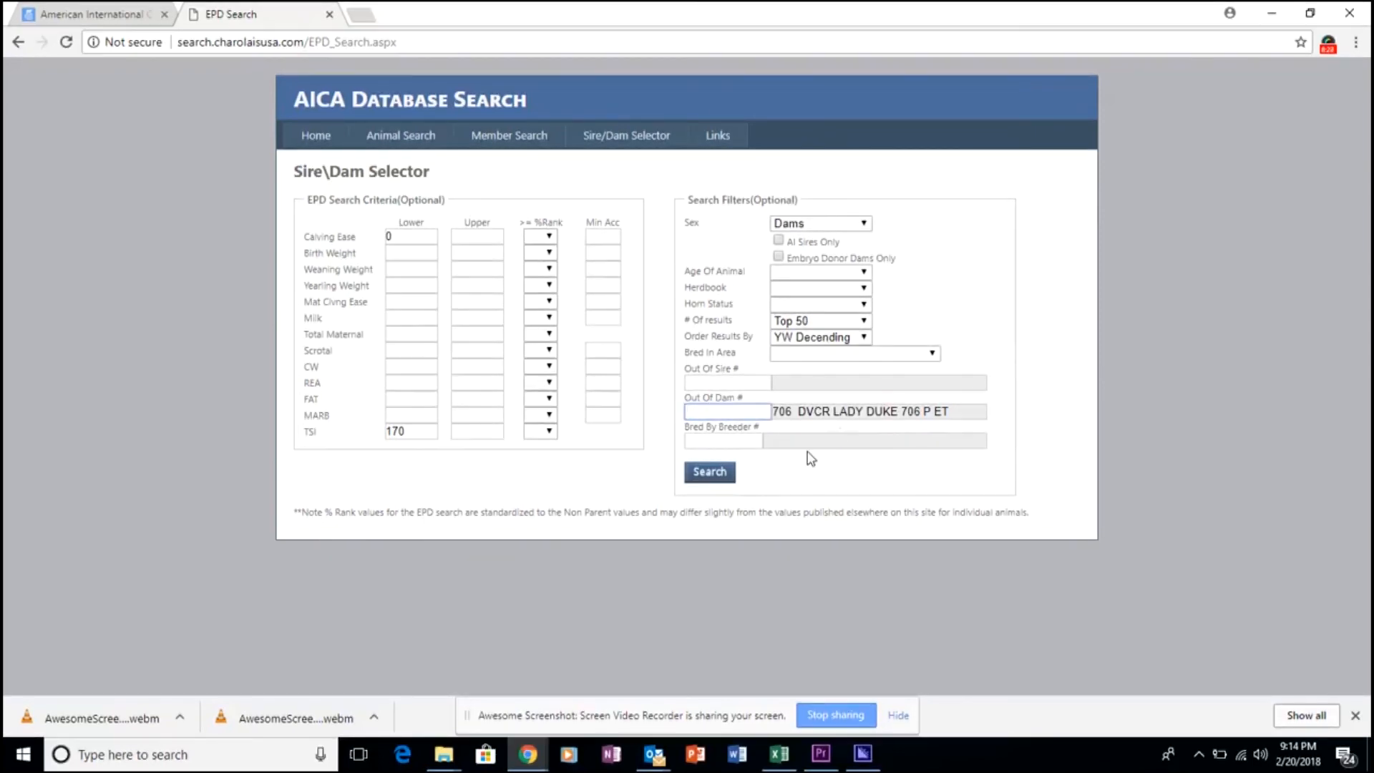
double_click(911, 411)
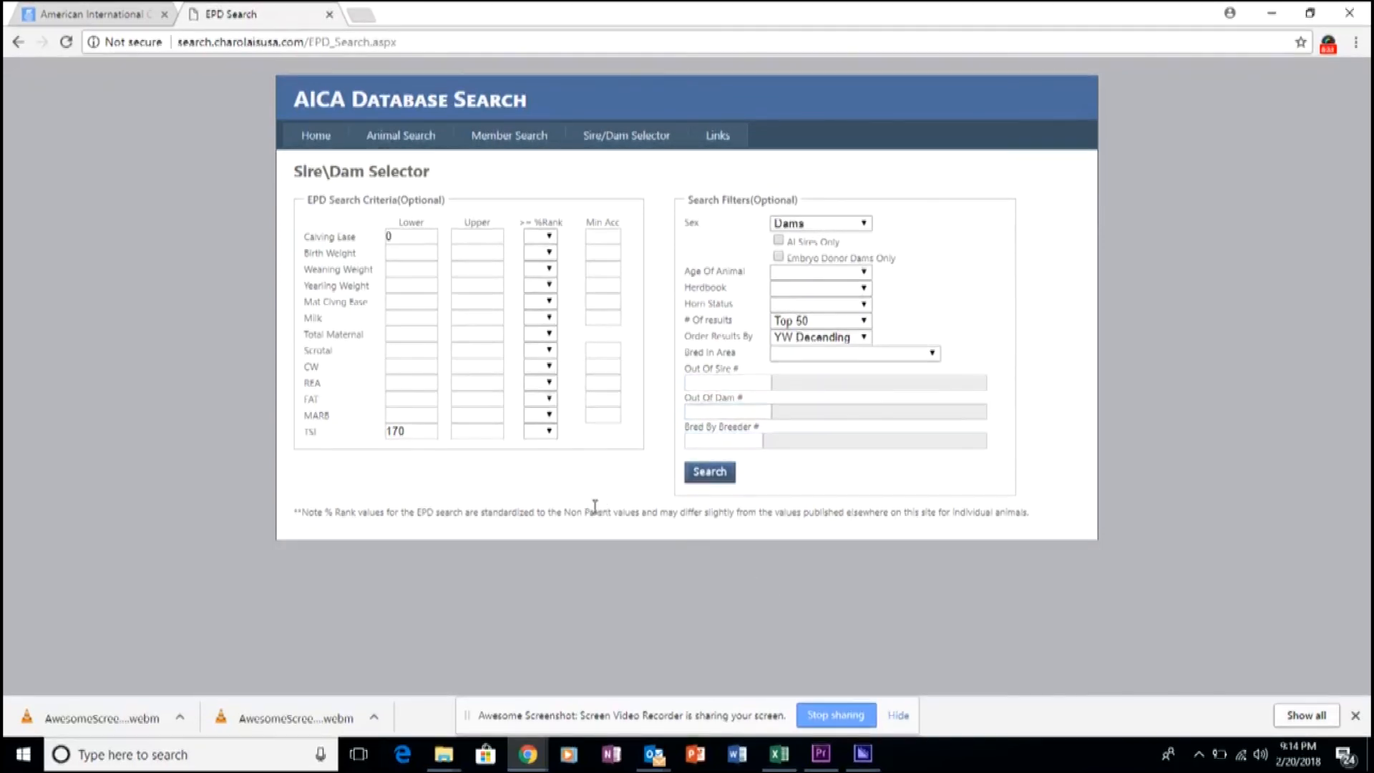
mouse_move(392, 475)
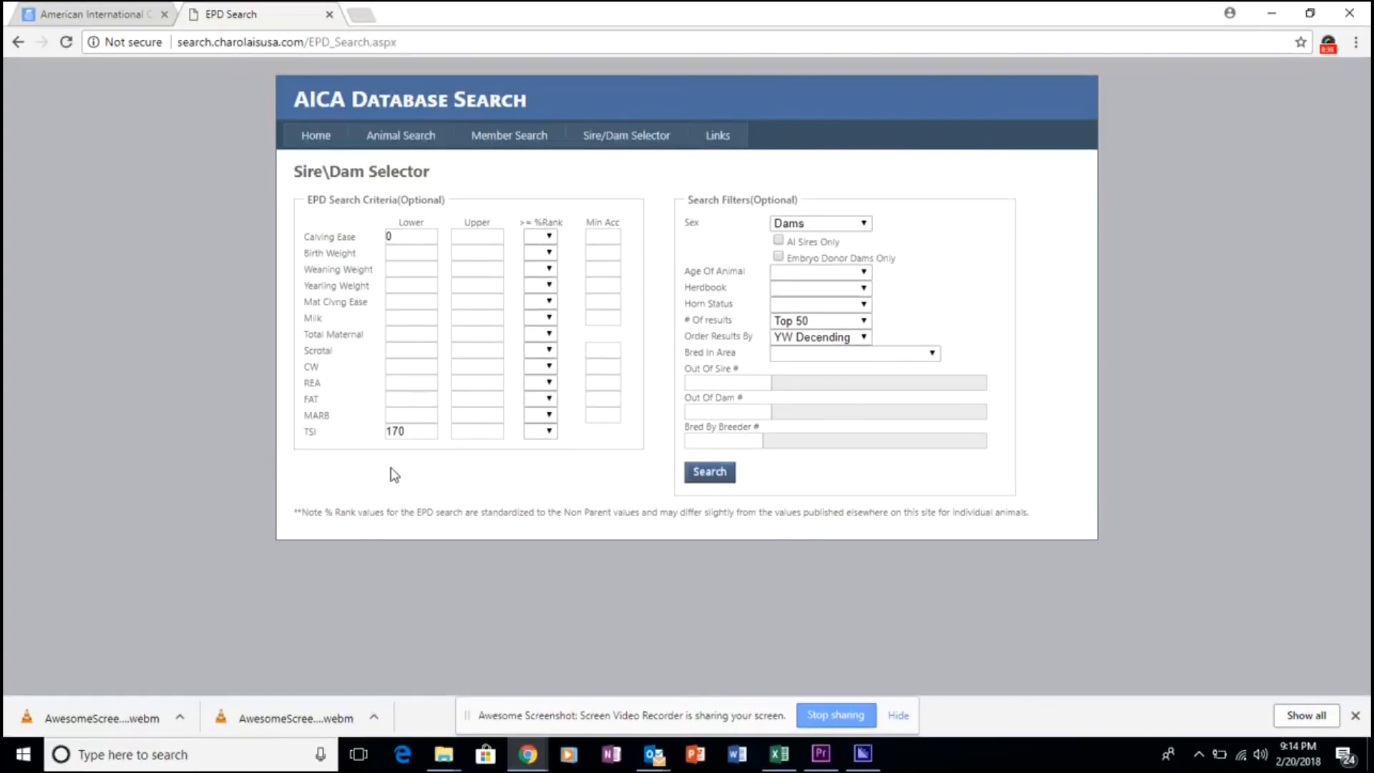